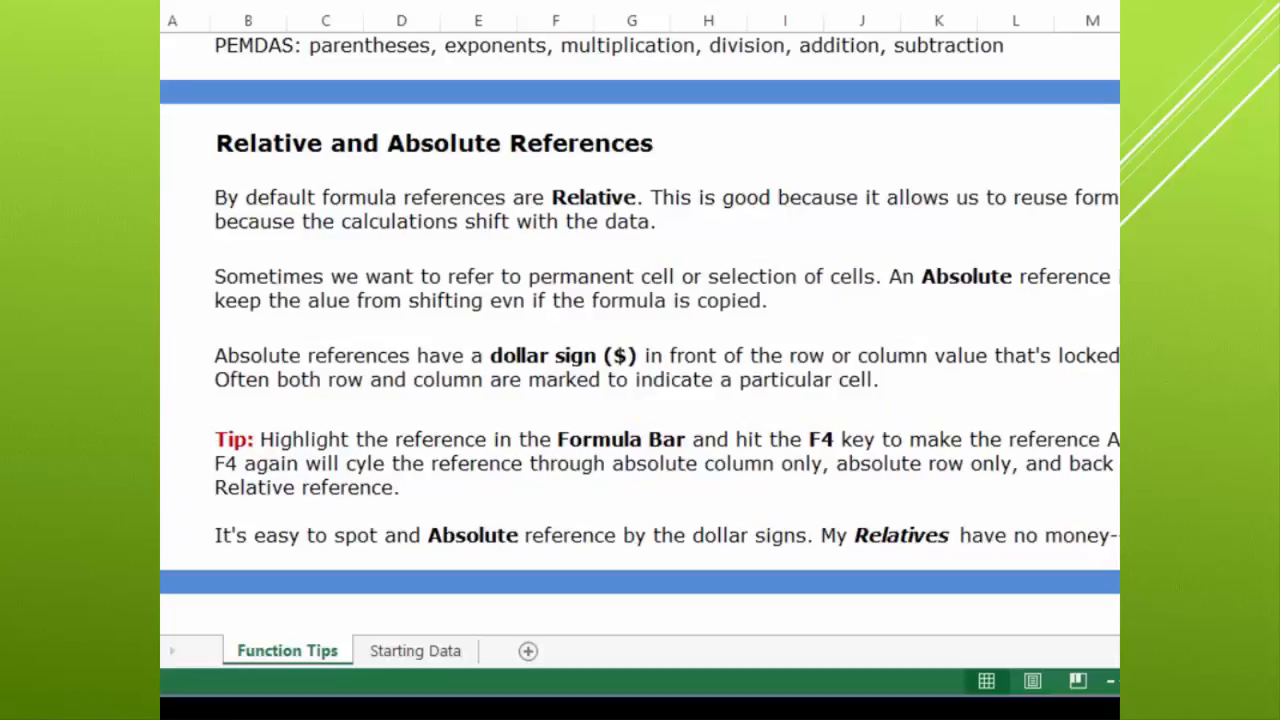
Switch to the Starting Data sheet with the Patients Serviced at Our Clinic table
{"action": "key", "text": "f4"}
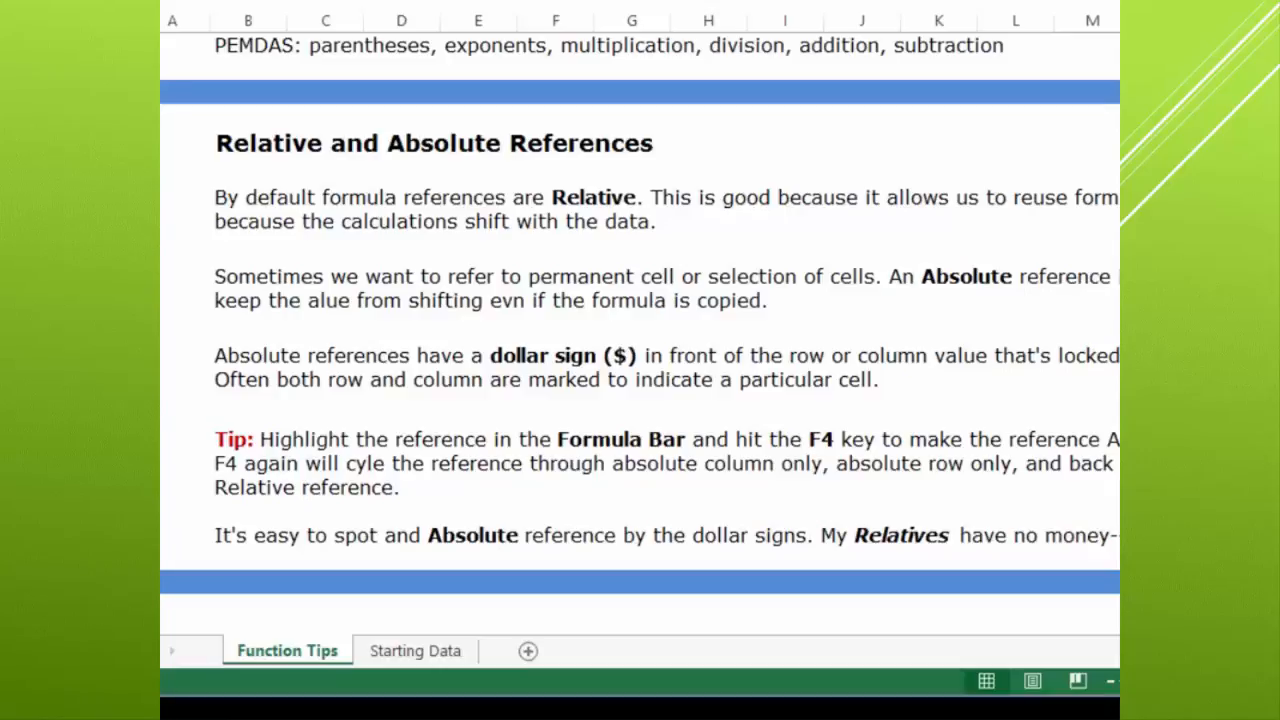
{"action": "left_click", "coordinate": [172, 20]}
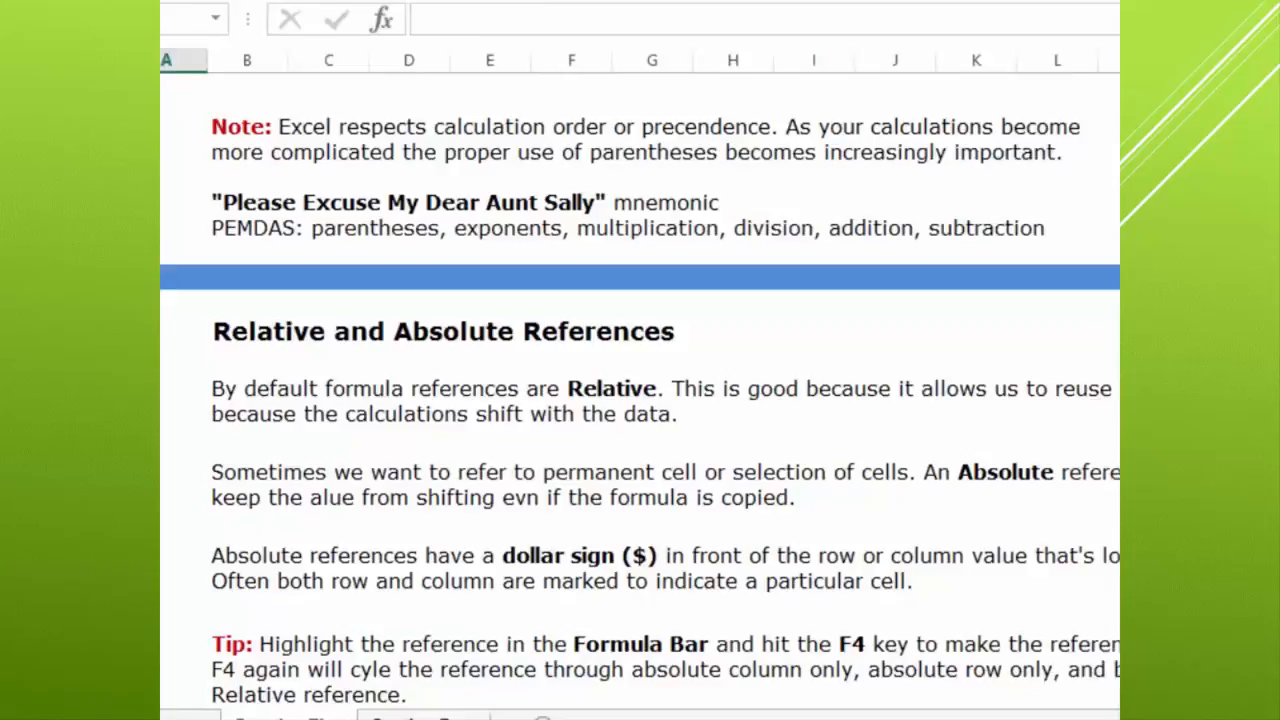
{"action": "left_click", "coordinate": [424, 698]}
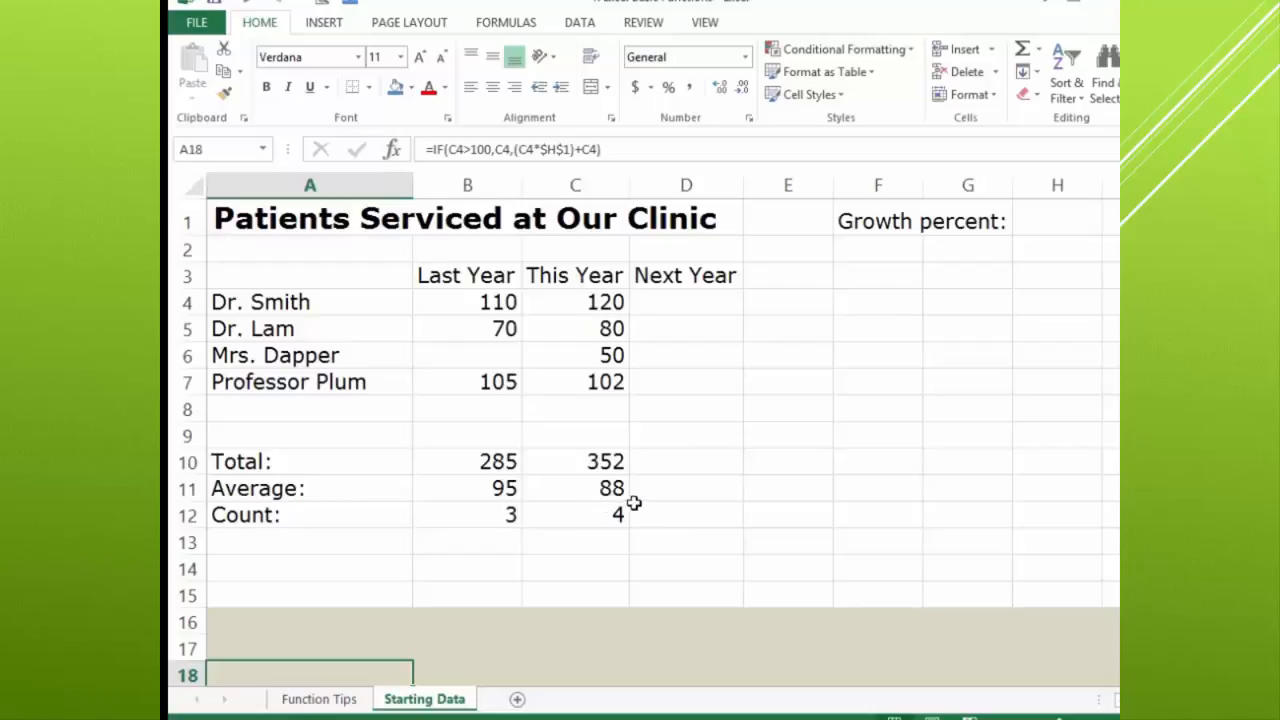
{"action": "mouse_move", "coordinate": [672, 518]}
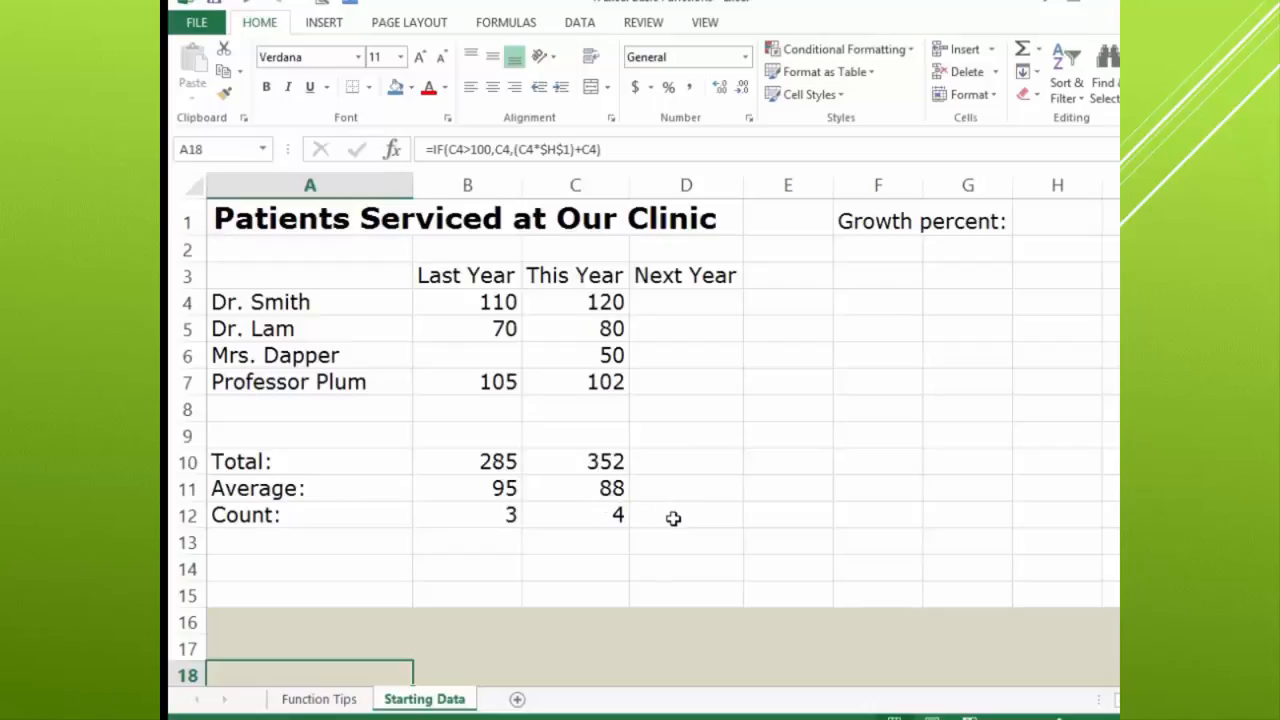
{"action": "mouse_move", "coordinate": [698, 304]}
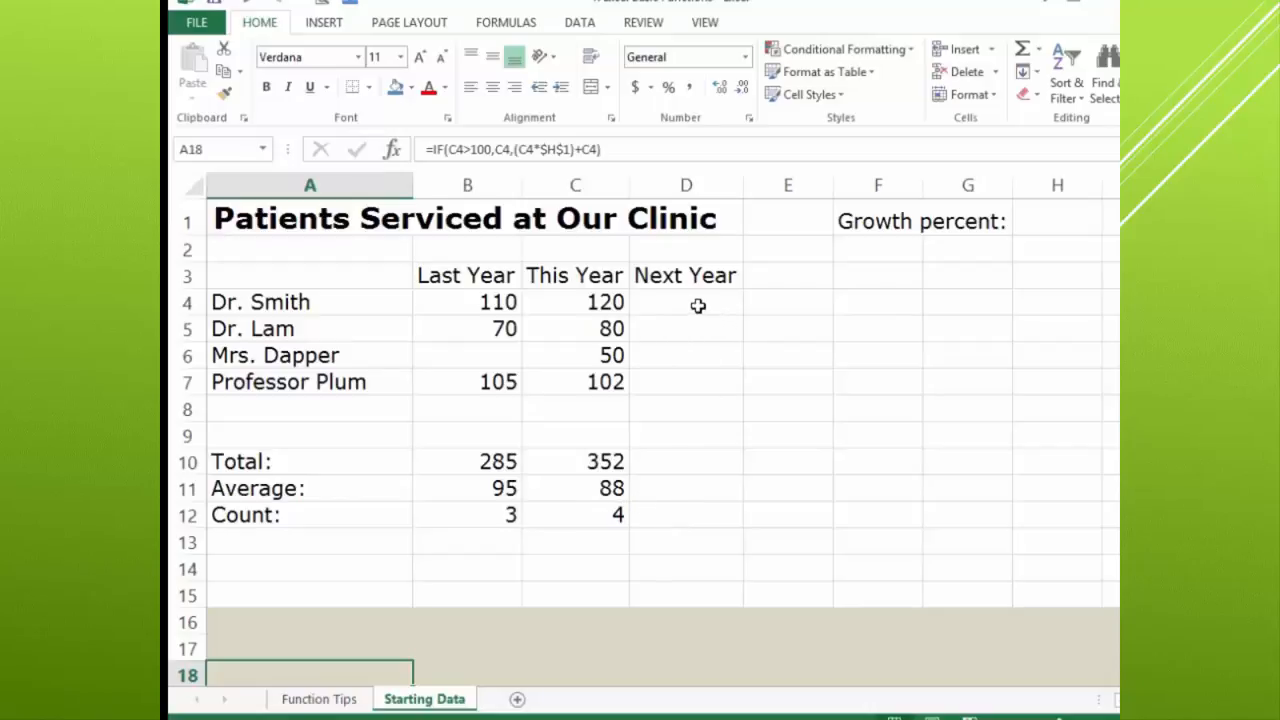
{"action": "mouse_move", "coordinate": [1060, 220]}
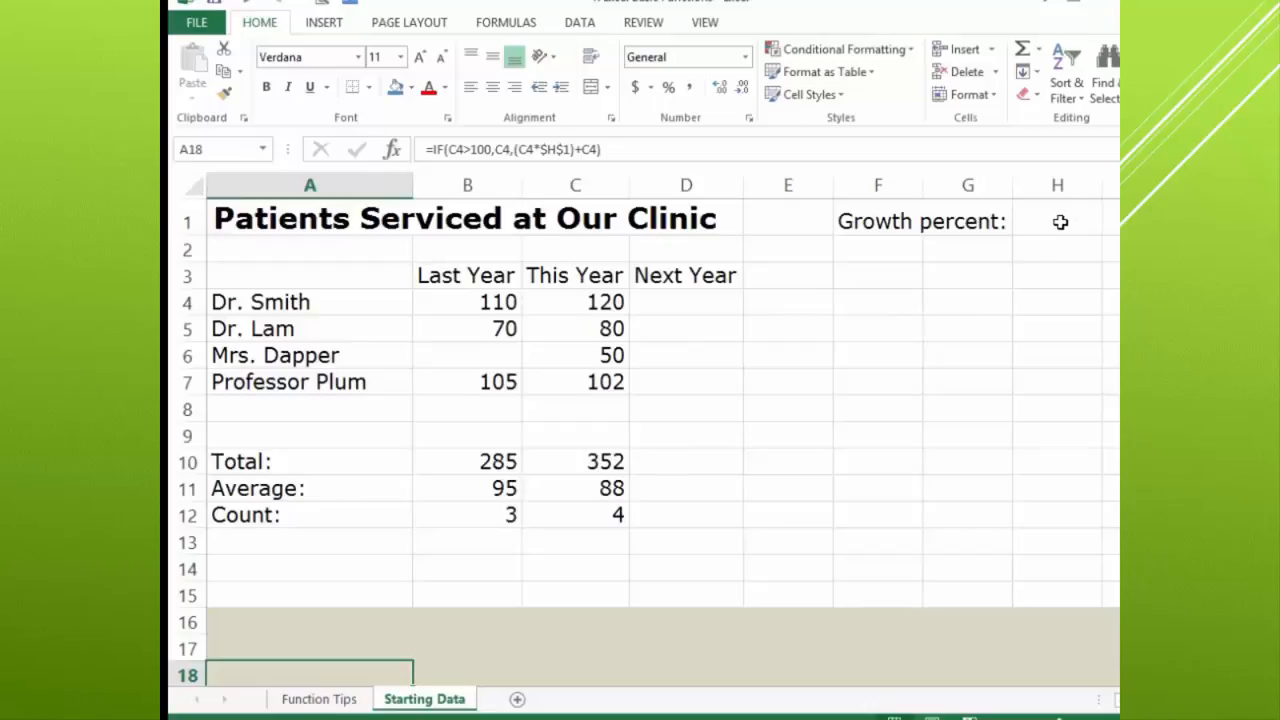
{"action": "mouse_move", "coordinate": [840, 346]}
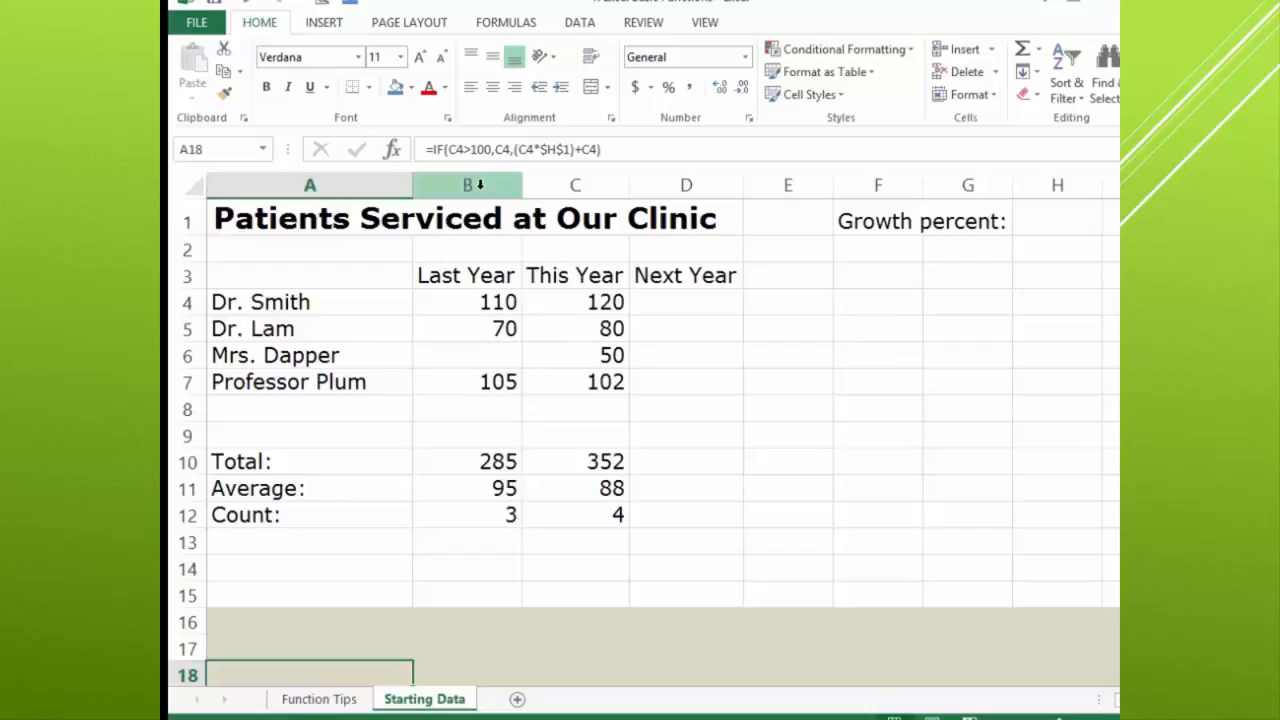
Hide the Last Year column B so only This Year and Next Year remain visible
{"action": "left_click", "coordinate": [466, 184]}
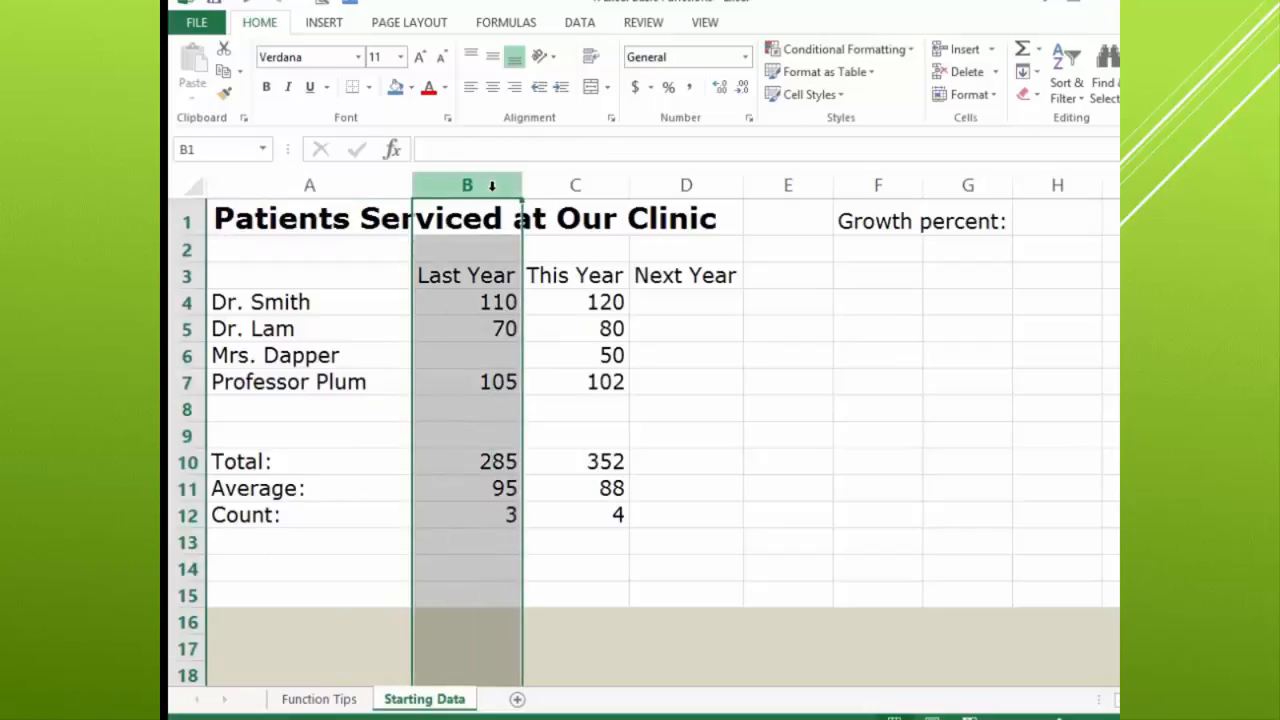
{"action": "right_click", "coordinate": [466, 184]}
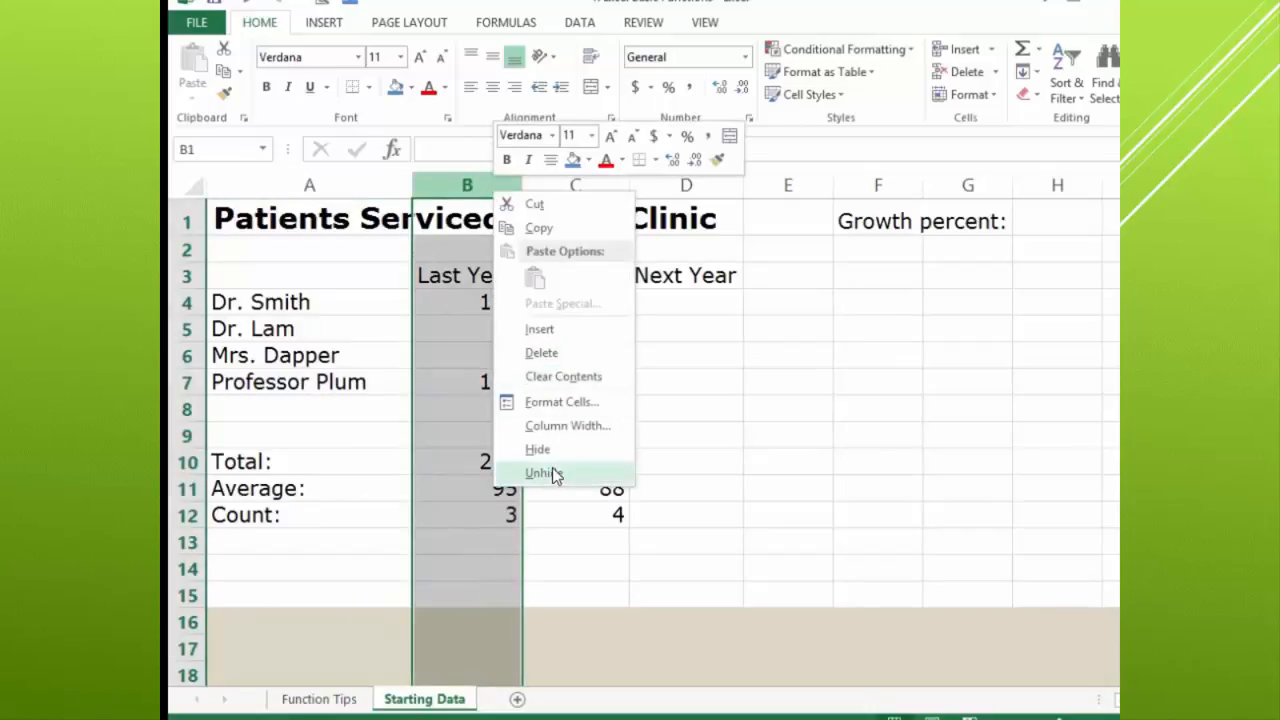
{"action": "mouse_move", "coordinate": [538, 448]}
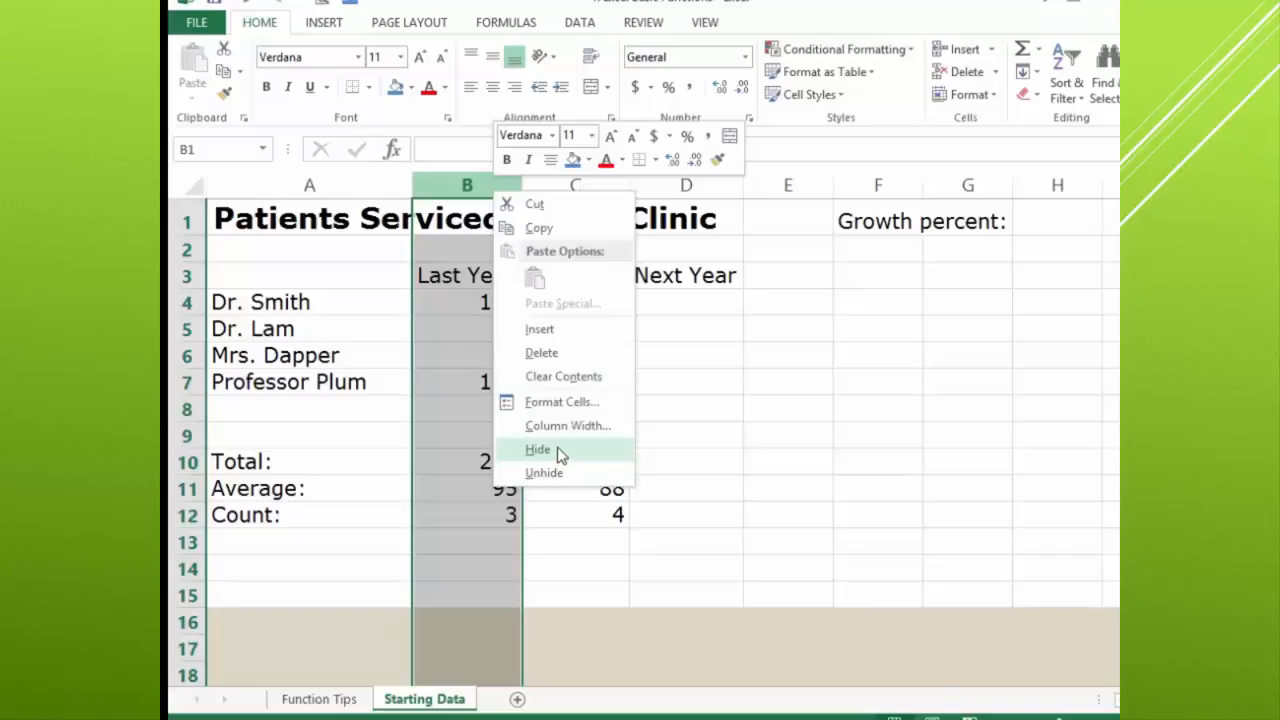
{"action": "left_click", "coordinate": [538, 448]}
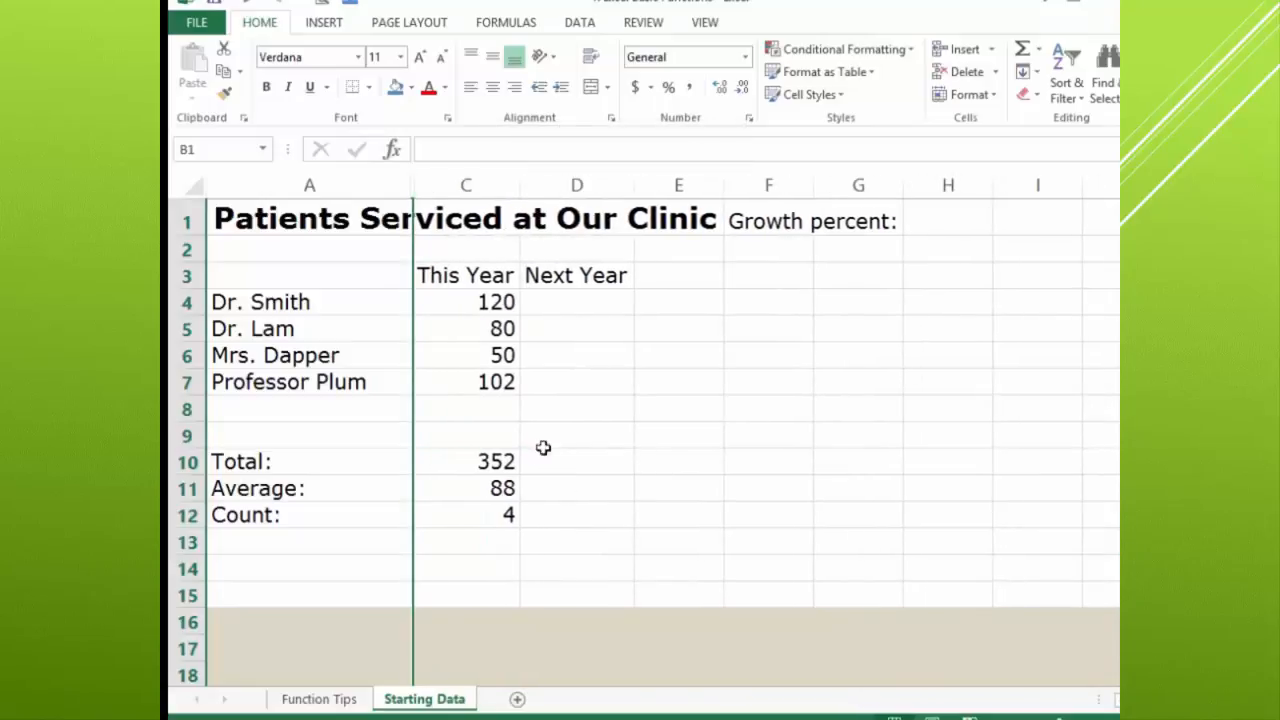
{"action": "left_click", "coordinate": [576, 302]}
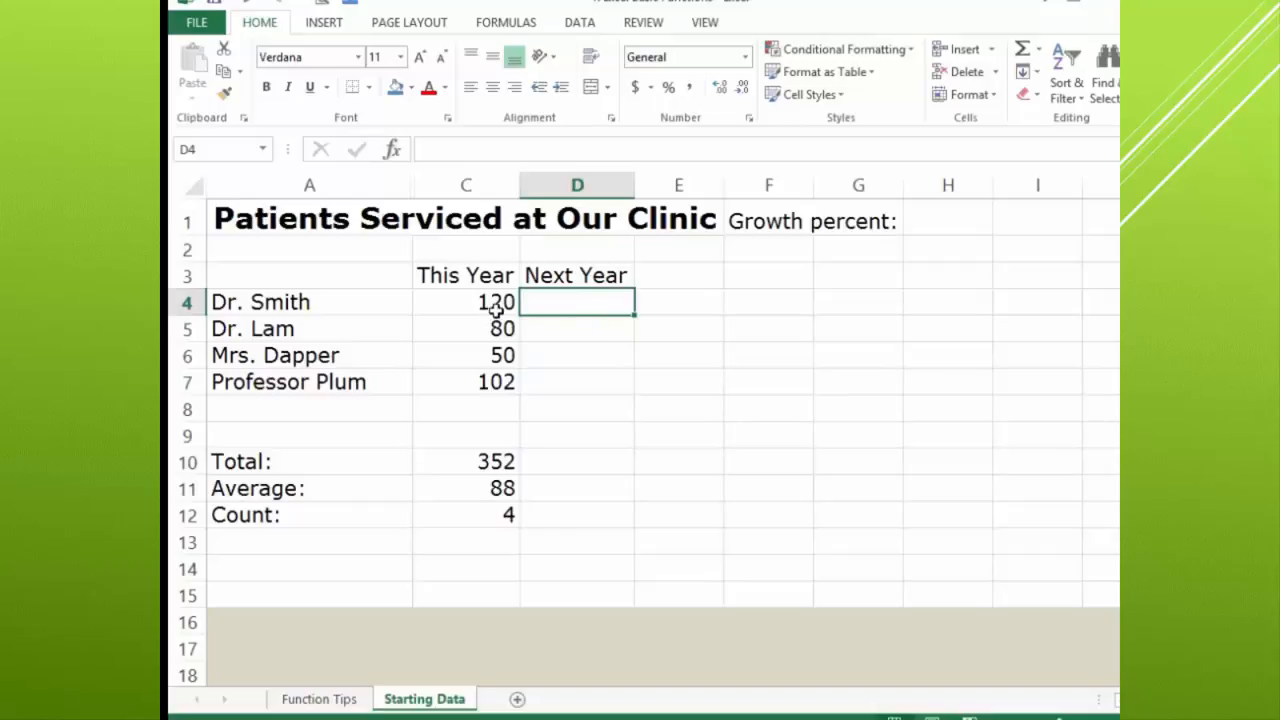
{"action": "mouse_move", "coordinate": [970, 216]}
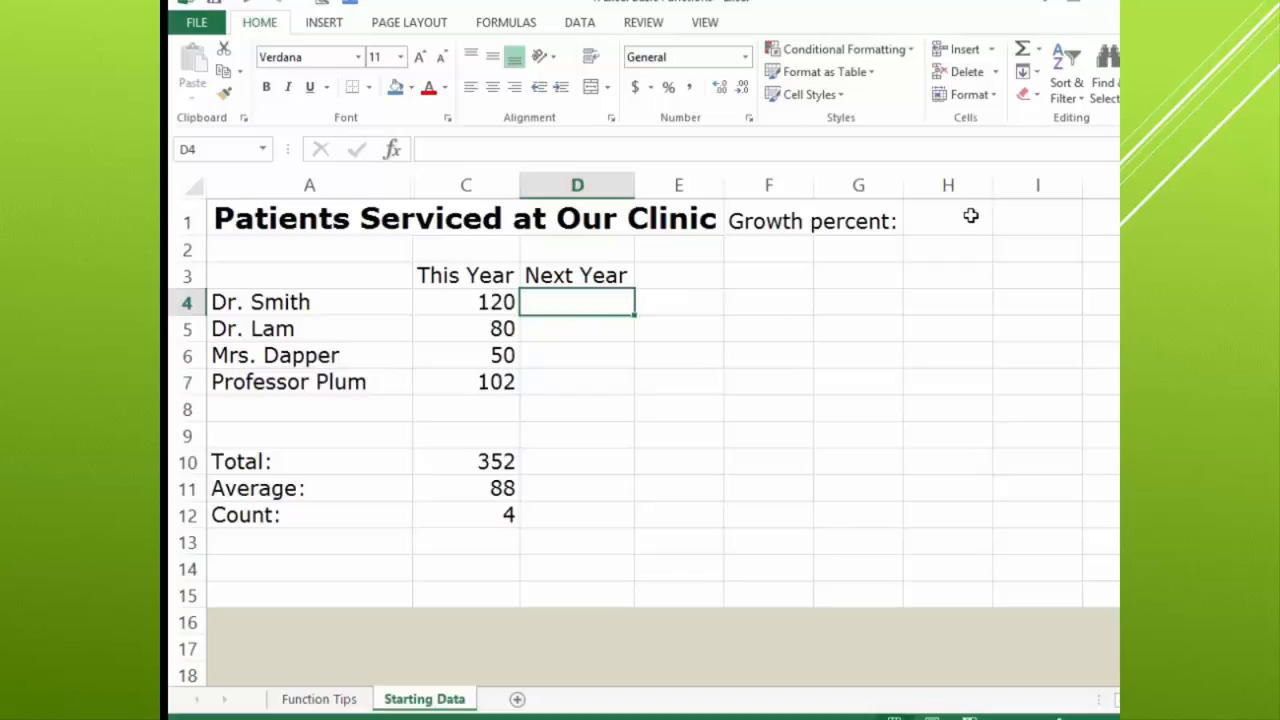
{"action": "mouse_move", "coordinate": [758, 290]}
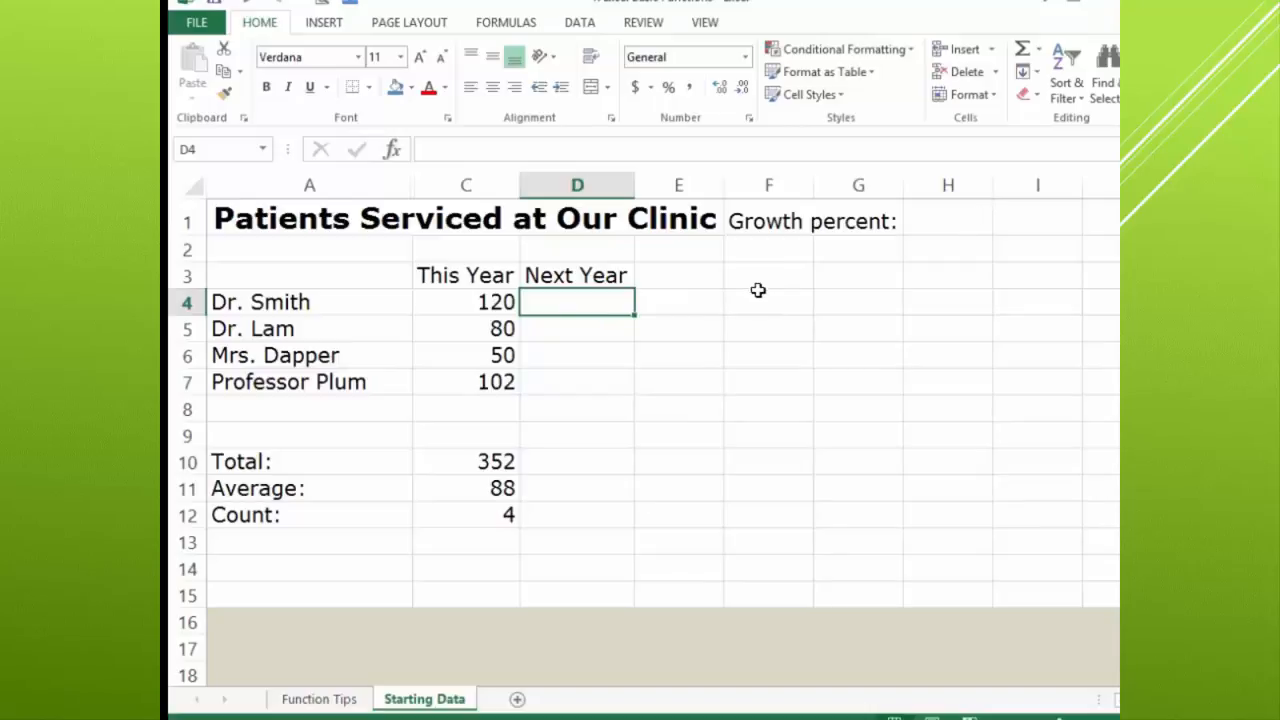
{"action": "mouse_move", "coordinate": [624, 296]}
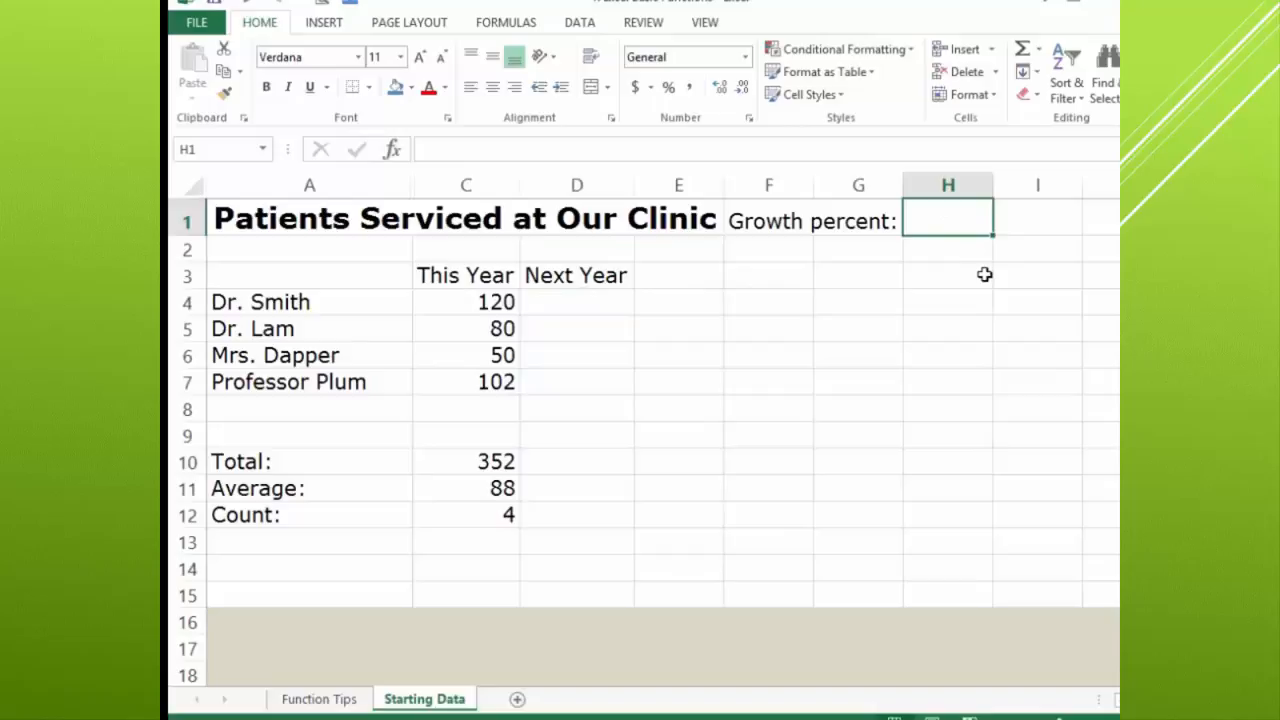
{"action": "mouse_move", "coordinate": [996, 276]}
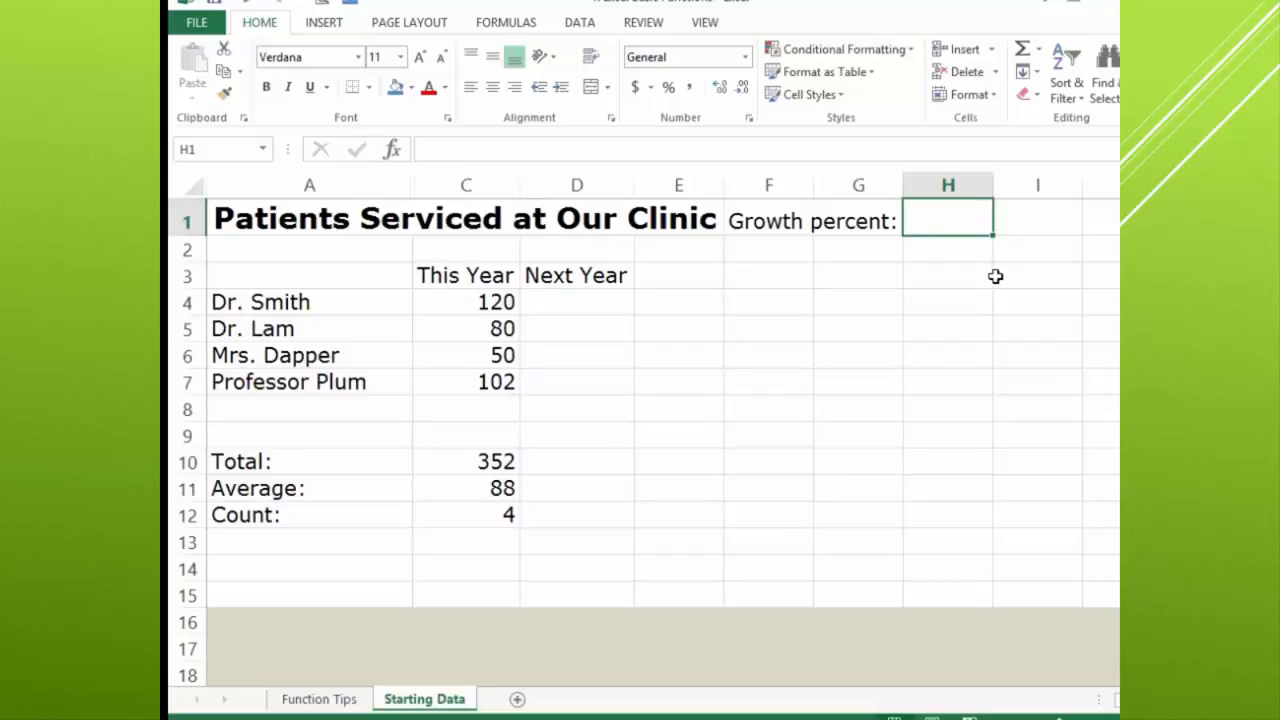
Enter a growth figure of 10 in H1 beside the Growth percent label
{"action": "type", "text": "10"}
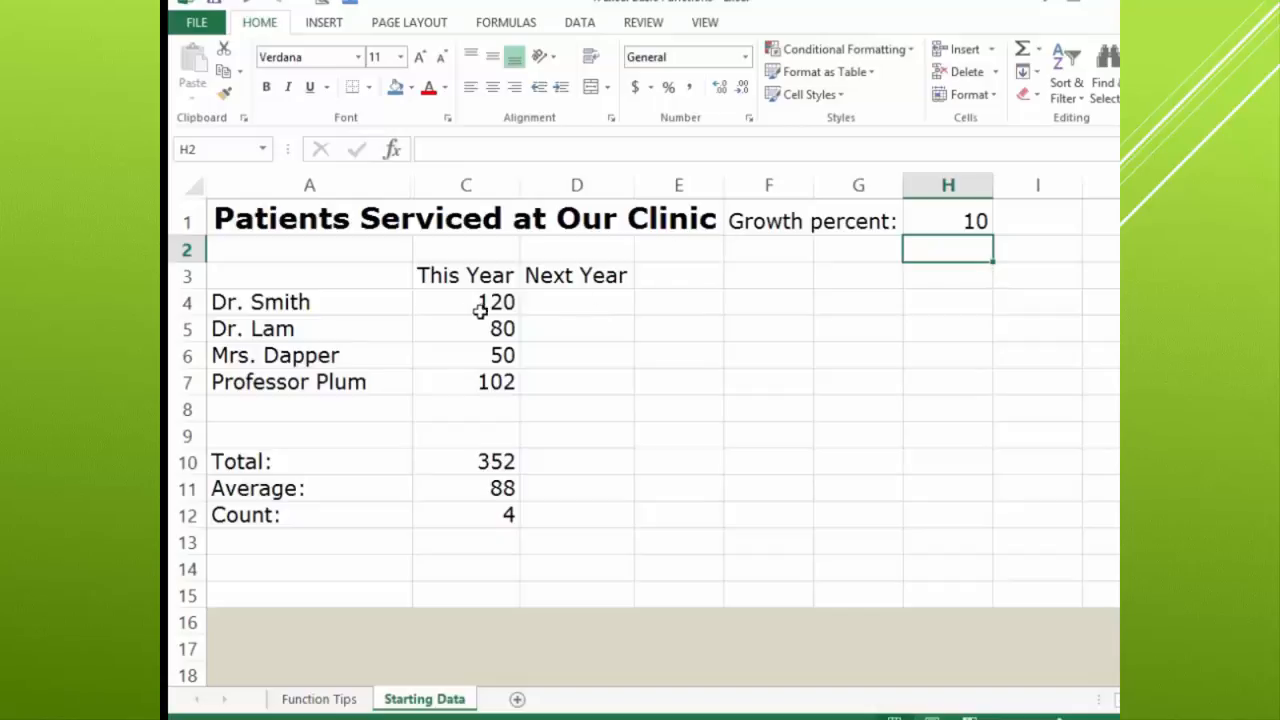
{"action": "mouse_move", "coordinate": [976, 220]}
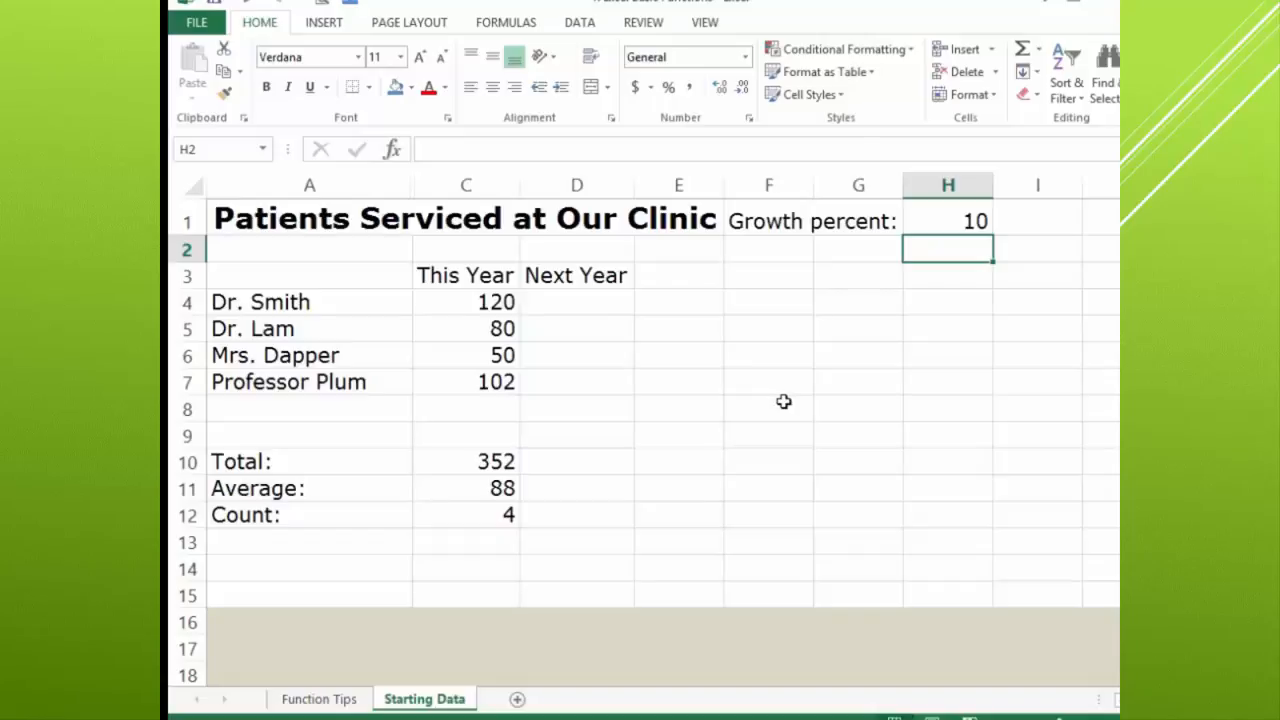
{"action": "mouse_move", "coordinate": [784, 404]}
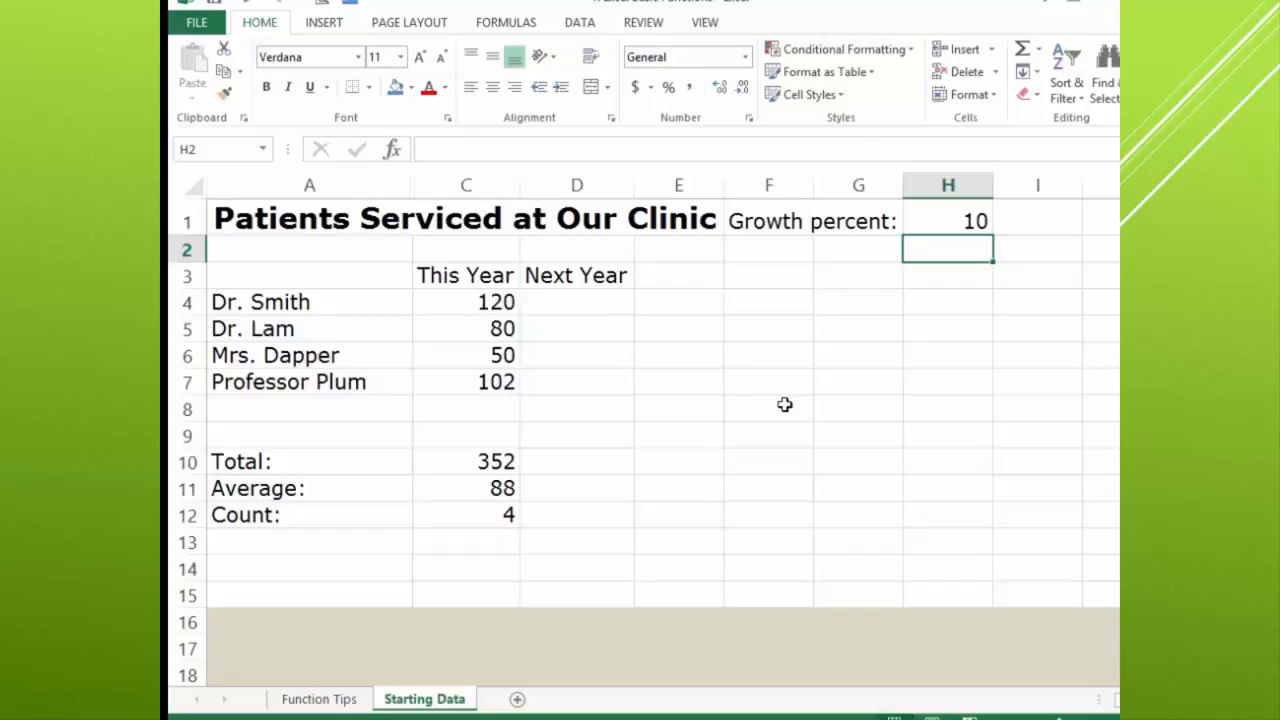
{"action": "mouse_move", "coordinate": [750, 320]}
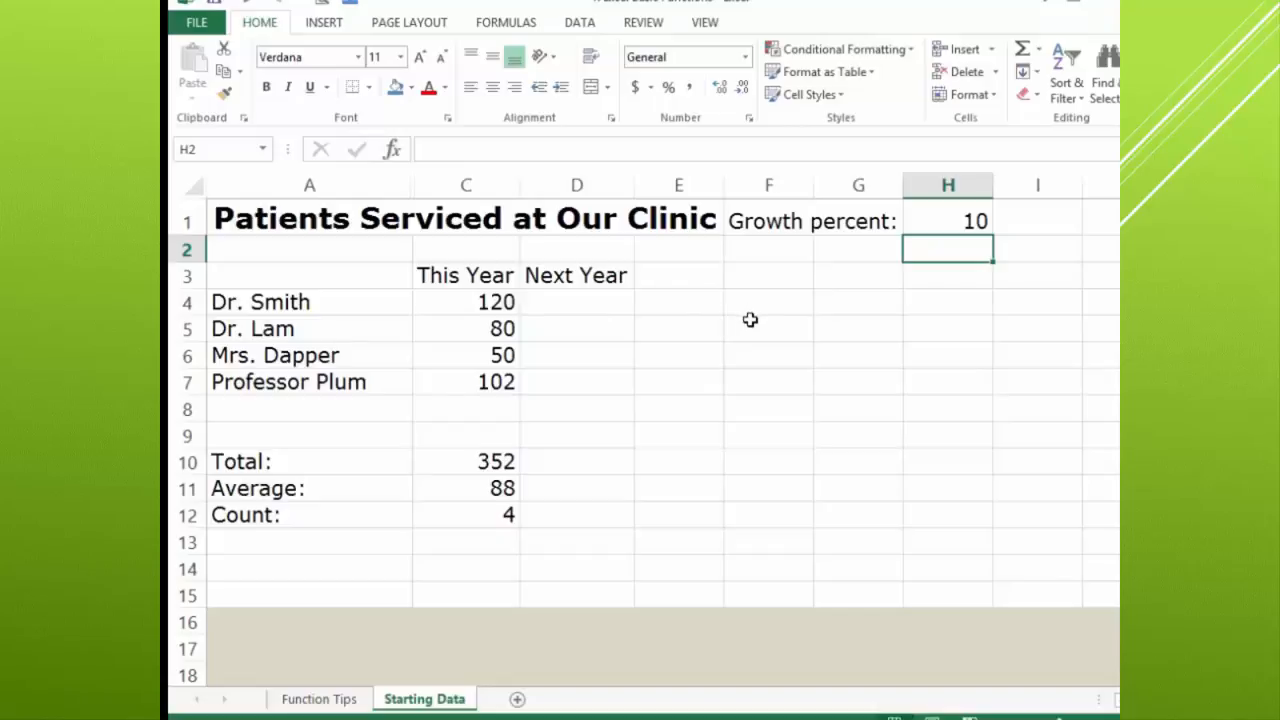
{"action": "mouse_move", "coordinate": [640, 330]}
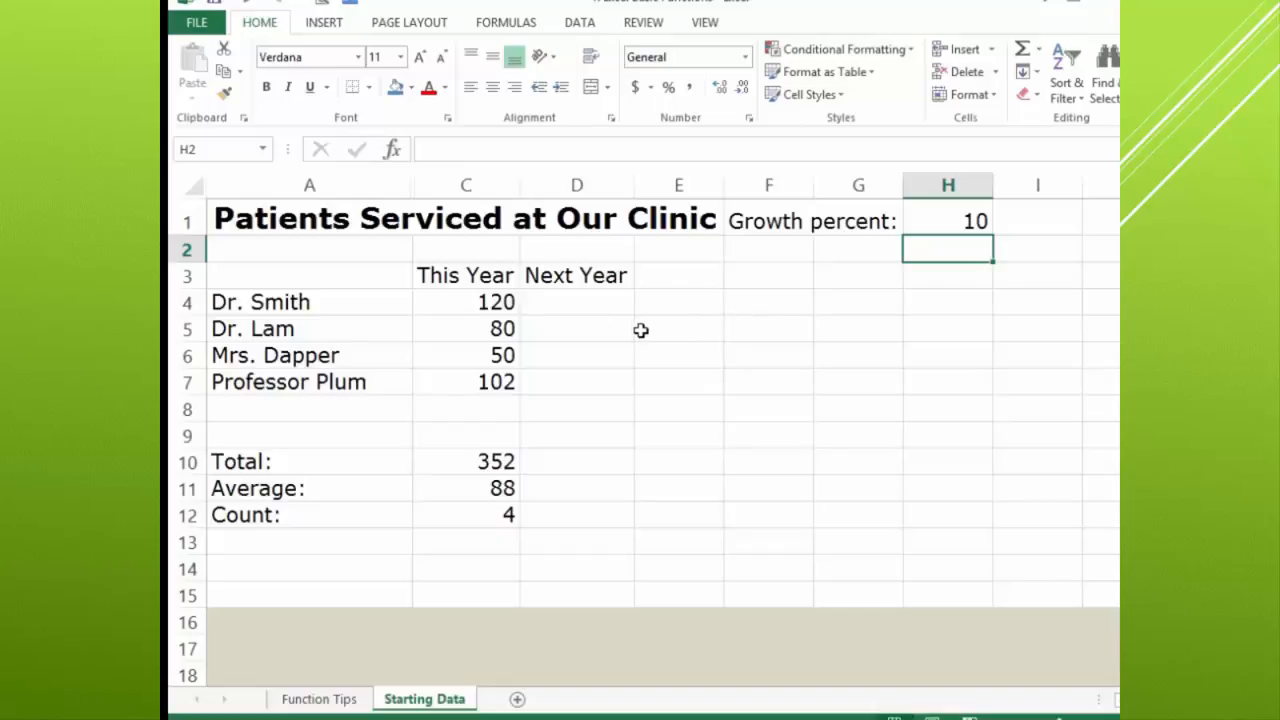
{"action": "mouse_move", "coordinate": [644, 324]}
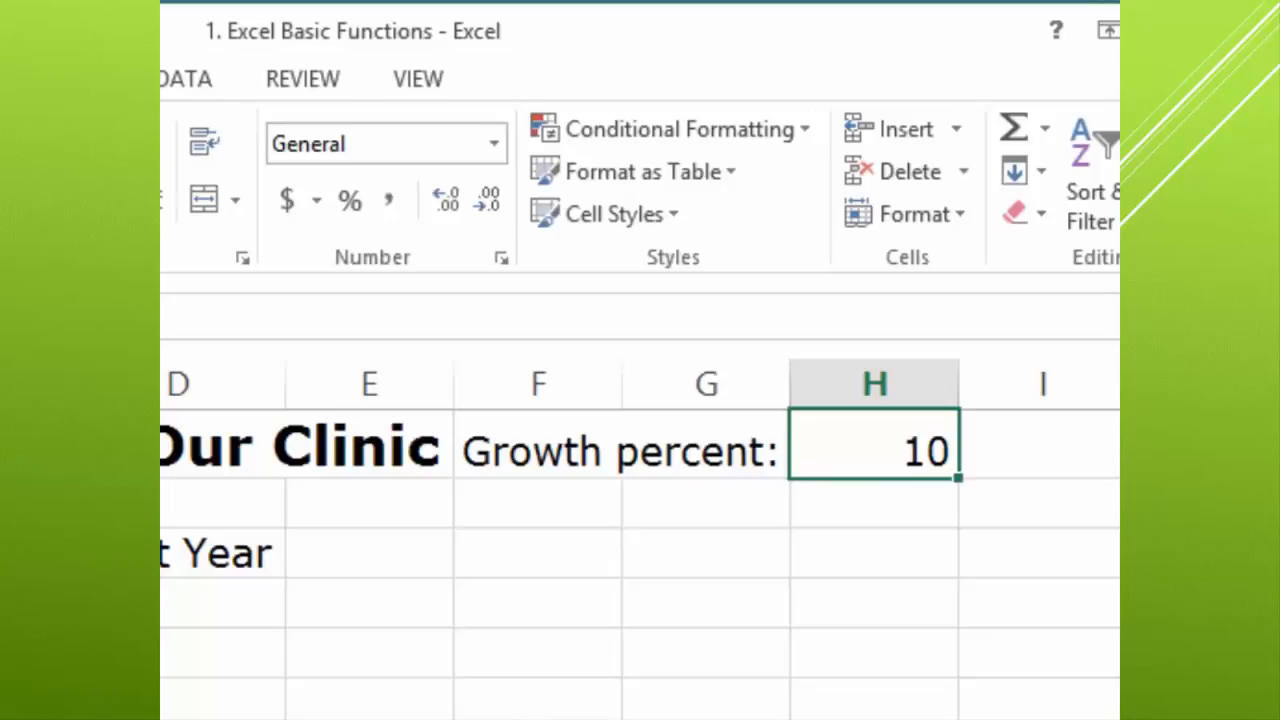
{"action": "mouse_move", "coordinate": [328, 300]}
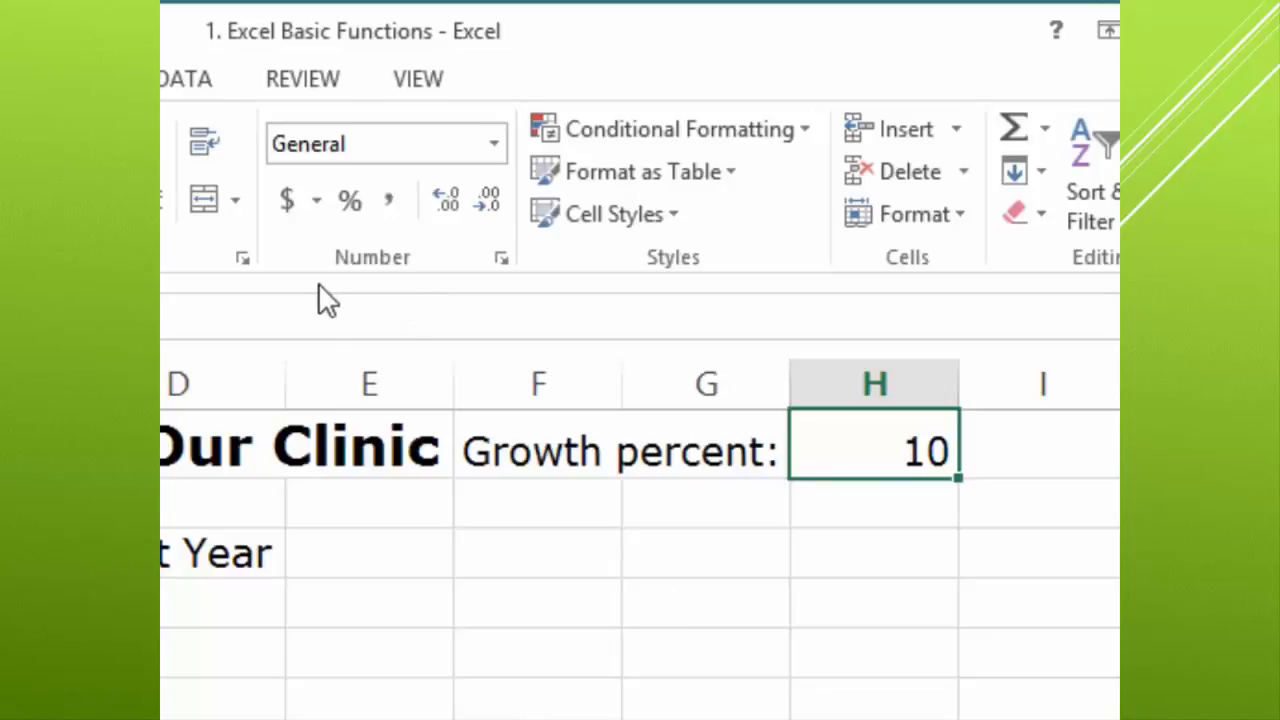
{"action": "mouse_move", "coordinate": [358, 236]}
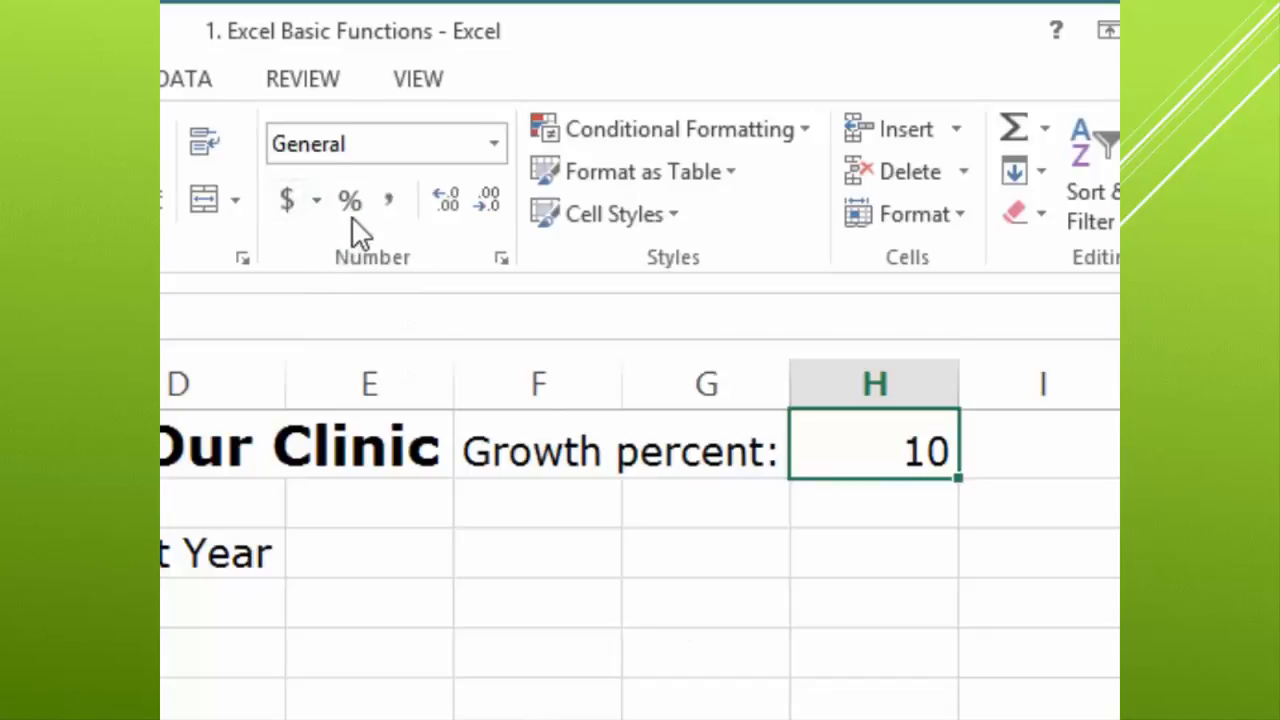
Apply percentage formatting to the growth value in H1, which then displays as 1000%
{"action": "left_click", "coordinate": [348, 200]}
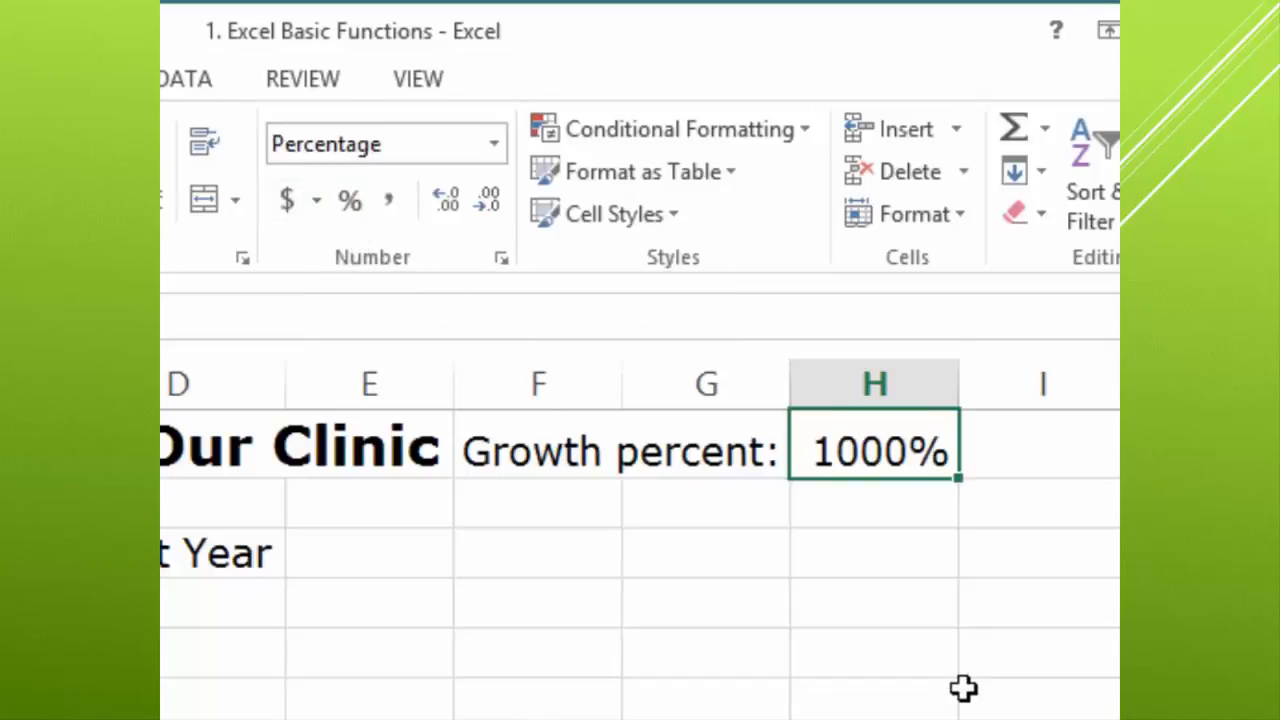
{"action": "mouse_move", "coordinate": [922, 542]}
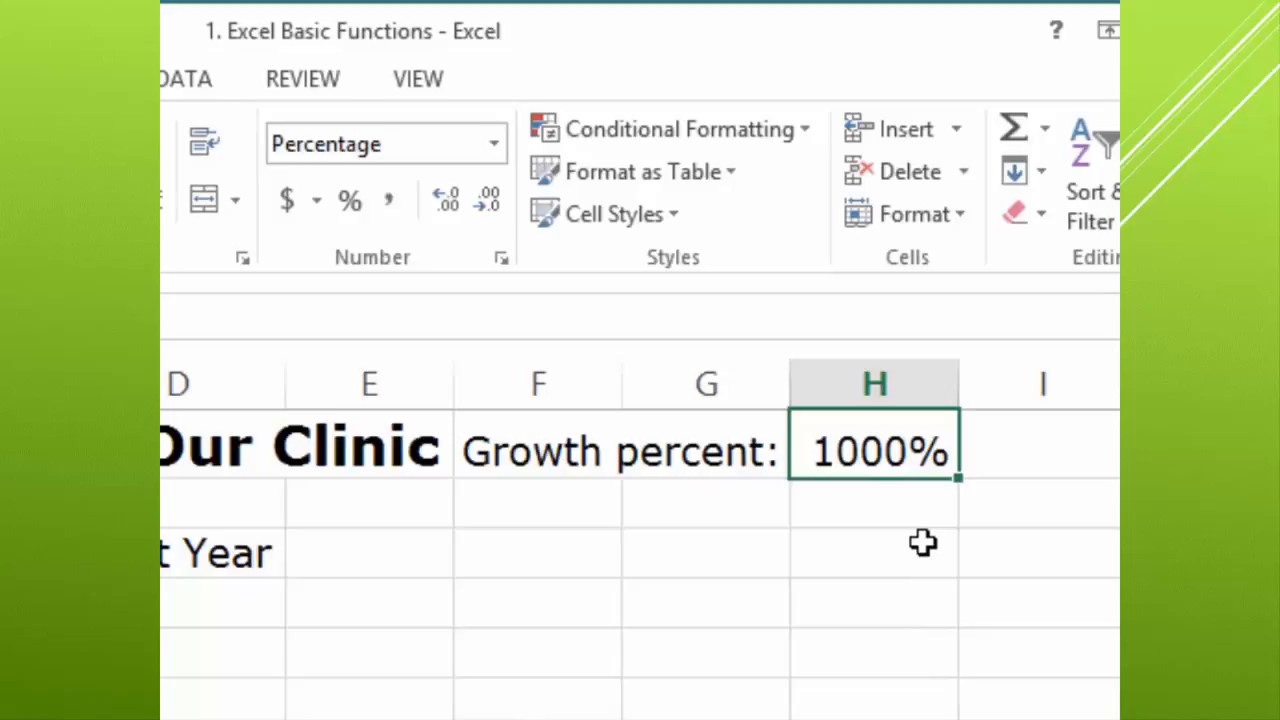
{"action": "mouse_move", "coordinate": [914, 532]}
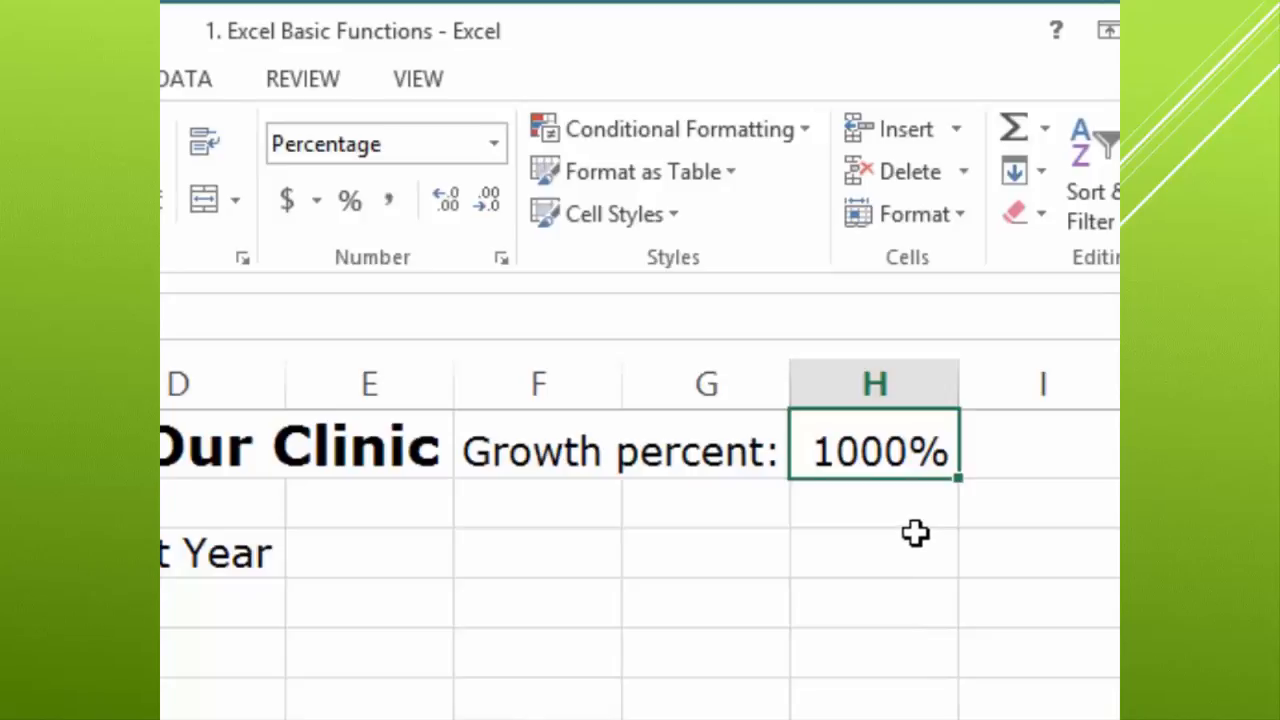
{"action": "mouse_move", "coordinate": [916, 498]}
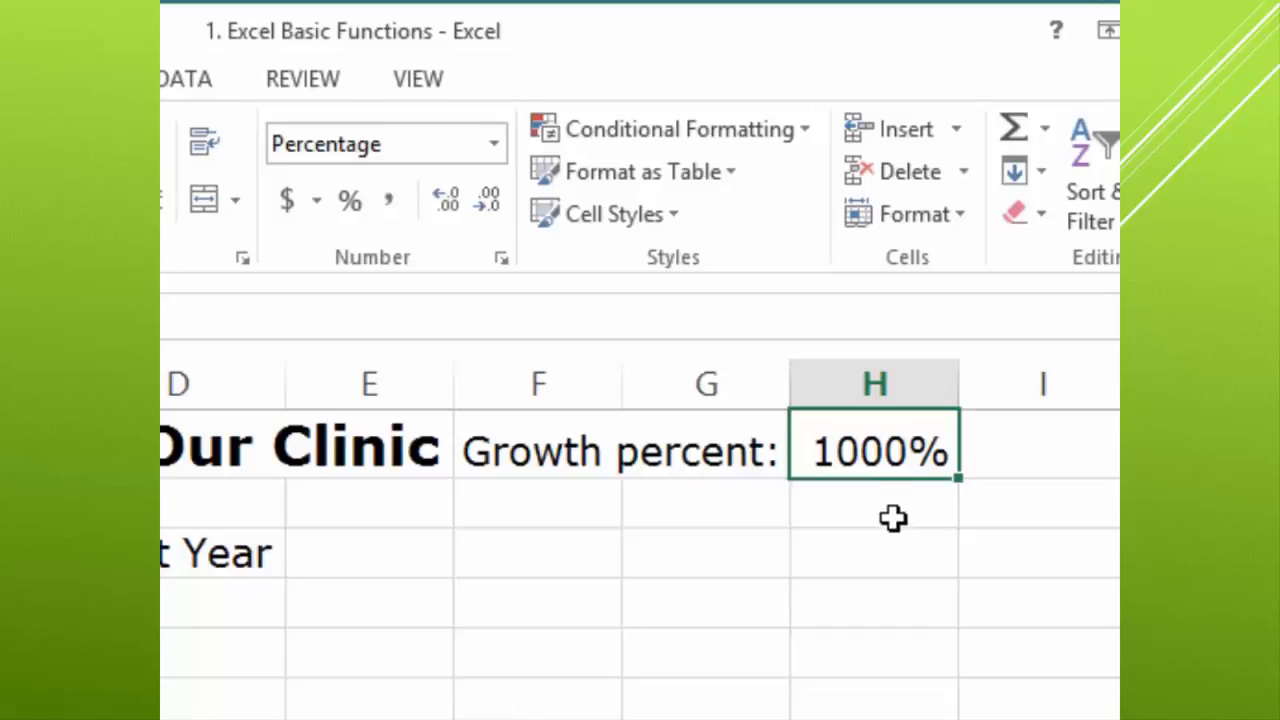
{"action": "mouse_move", "coordinate": [828, 662]}
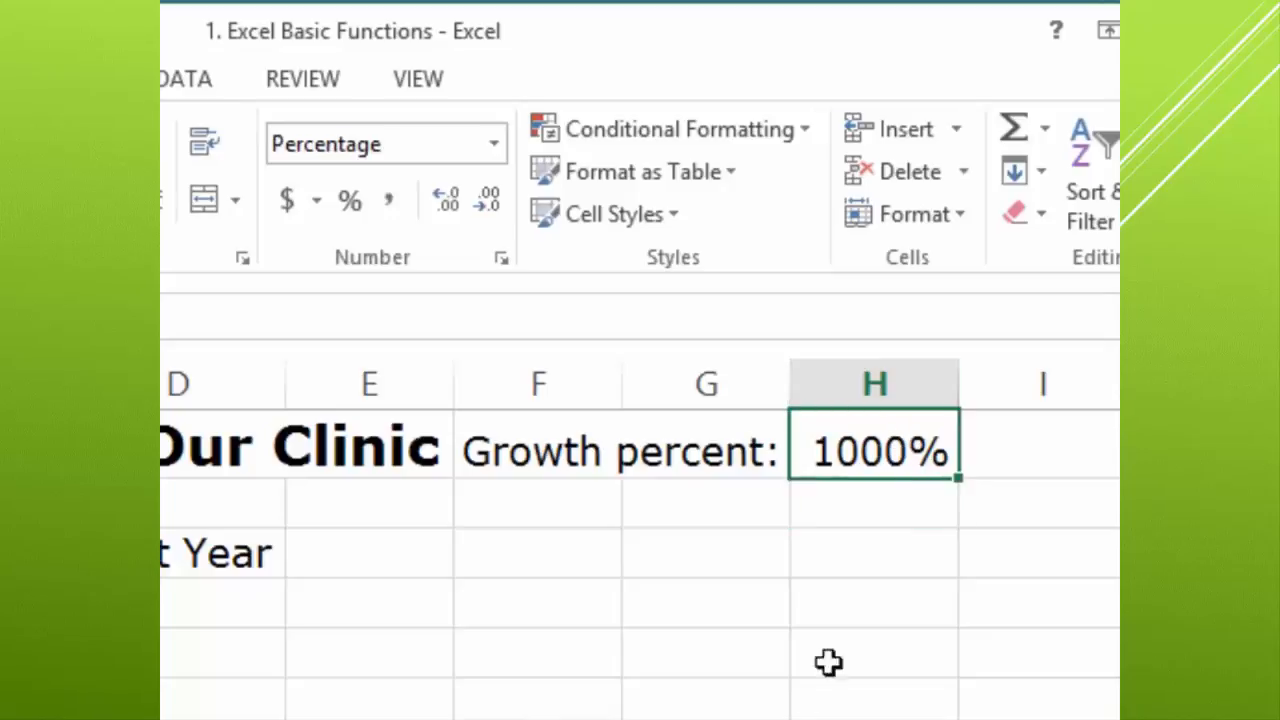
{"action": "mouse_move", "coordinate": [920, 716]}
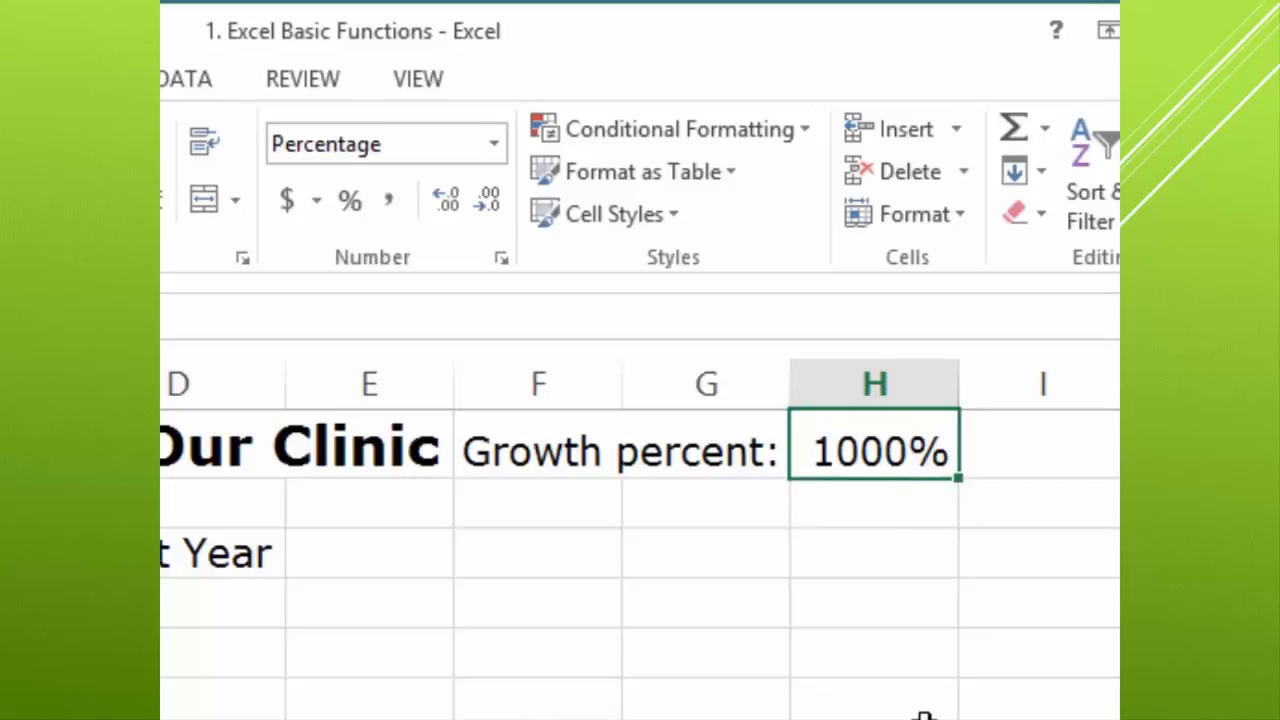
{"action": "mouse_move", "coordinate": [612, 580]}
{"action": "type", "text": "10"}
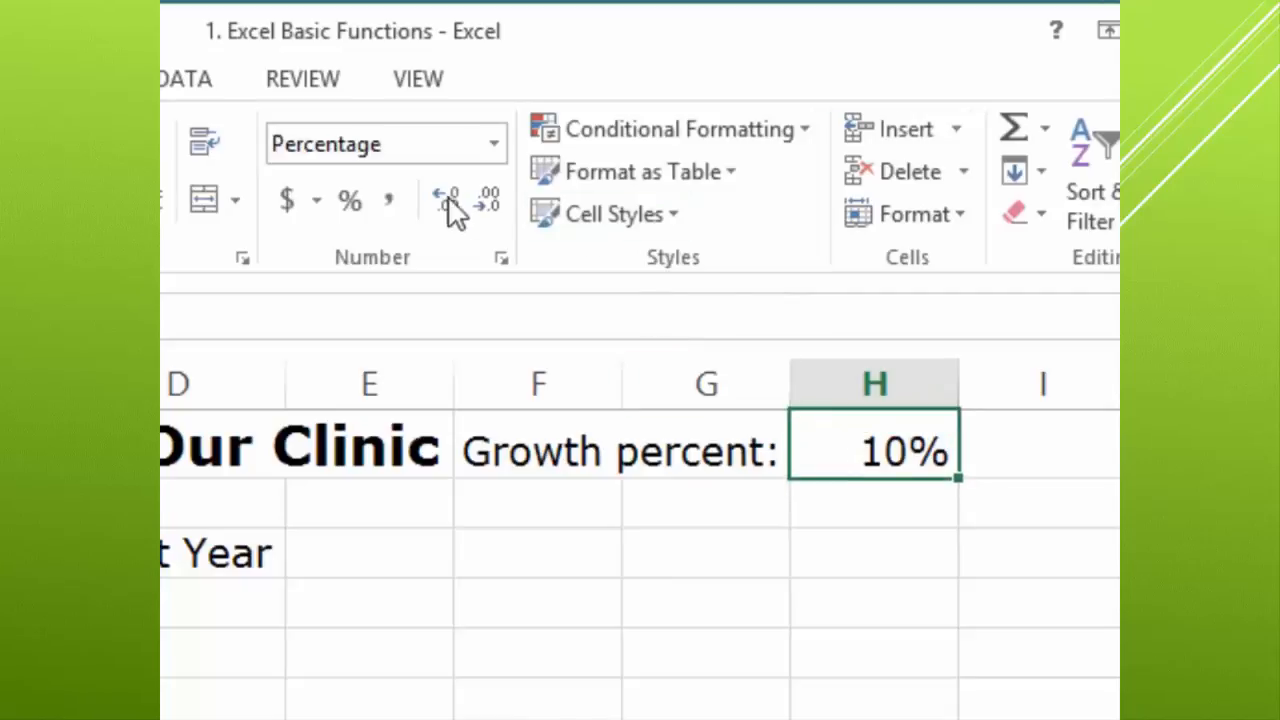
{"action": "left_click", "coordinate": [492, 144]}
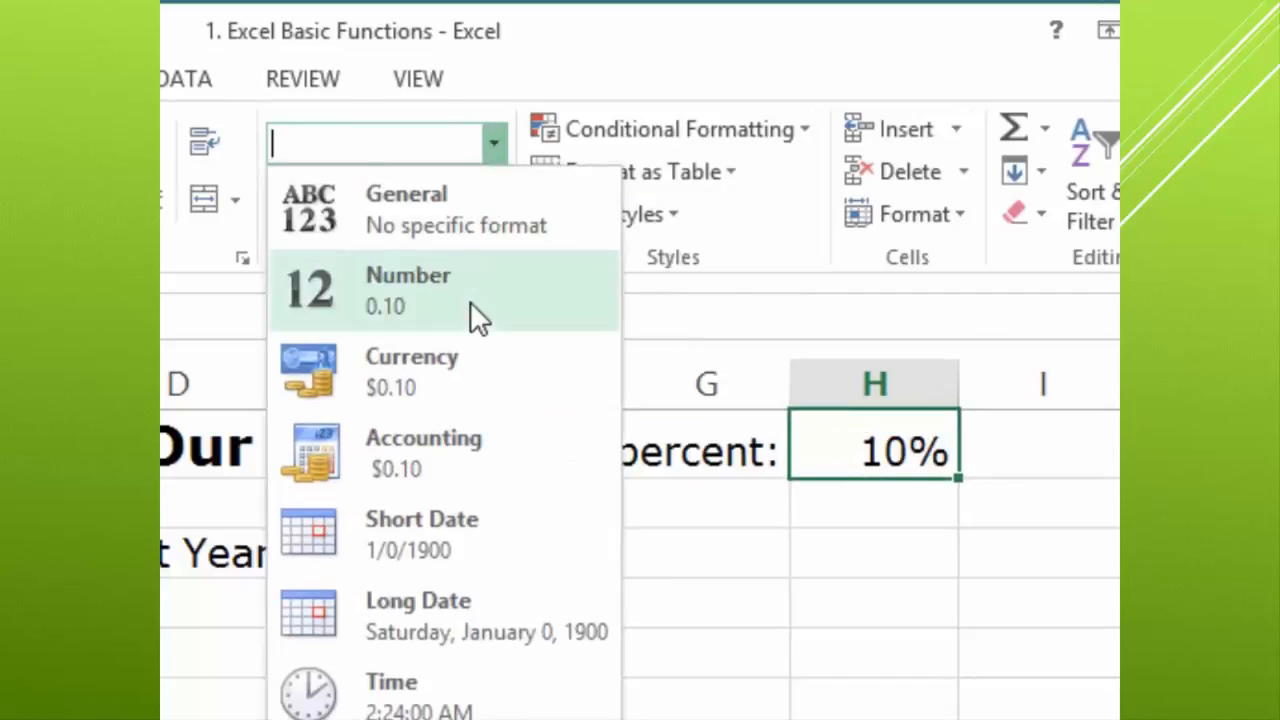
{"action": "left_click", "coordinate": [408, 290]}
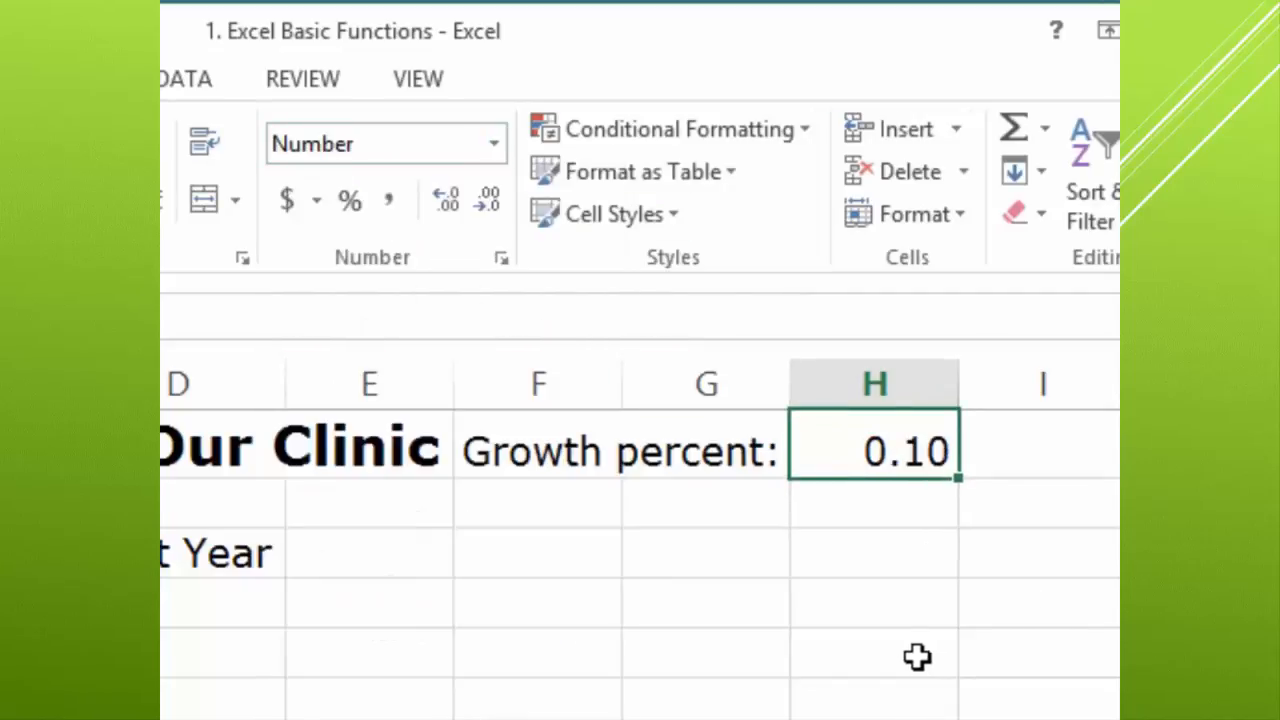
{"action": "mouse_move", "coordinate": [796, 452]}
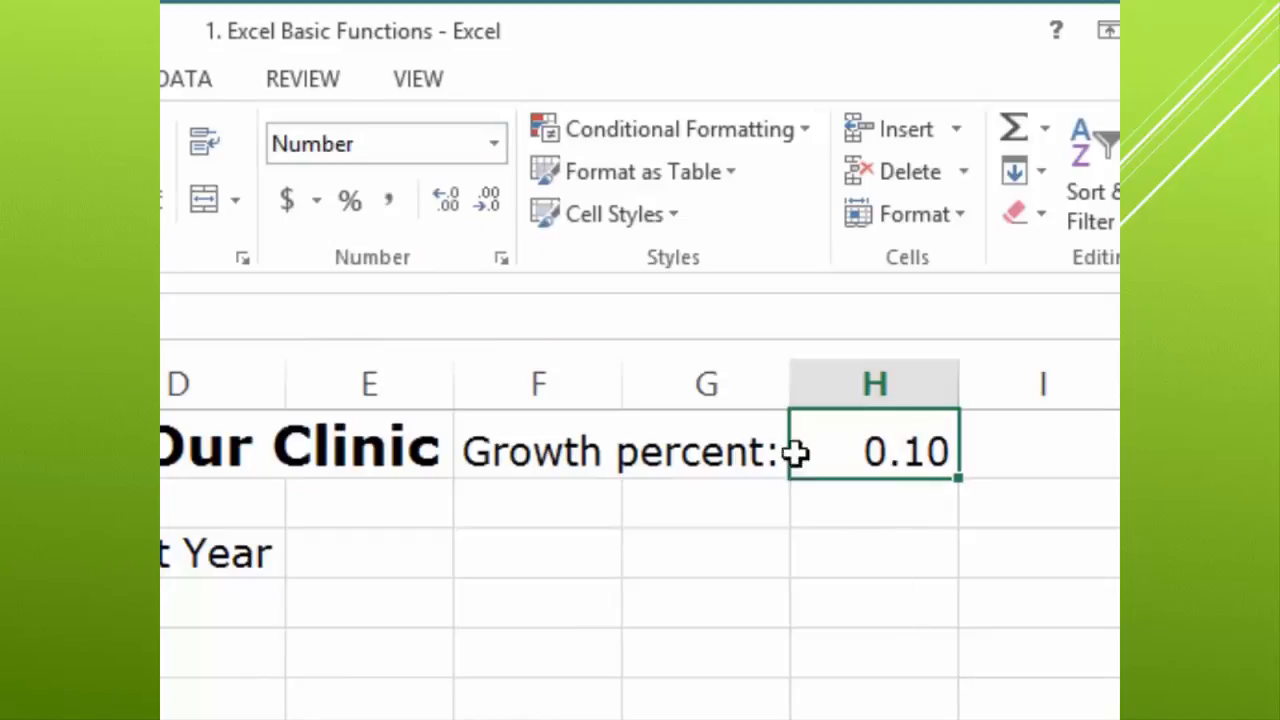
{"action": "mouse_move", "coordinate": [348, 200]}
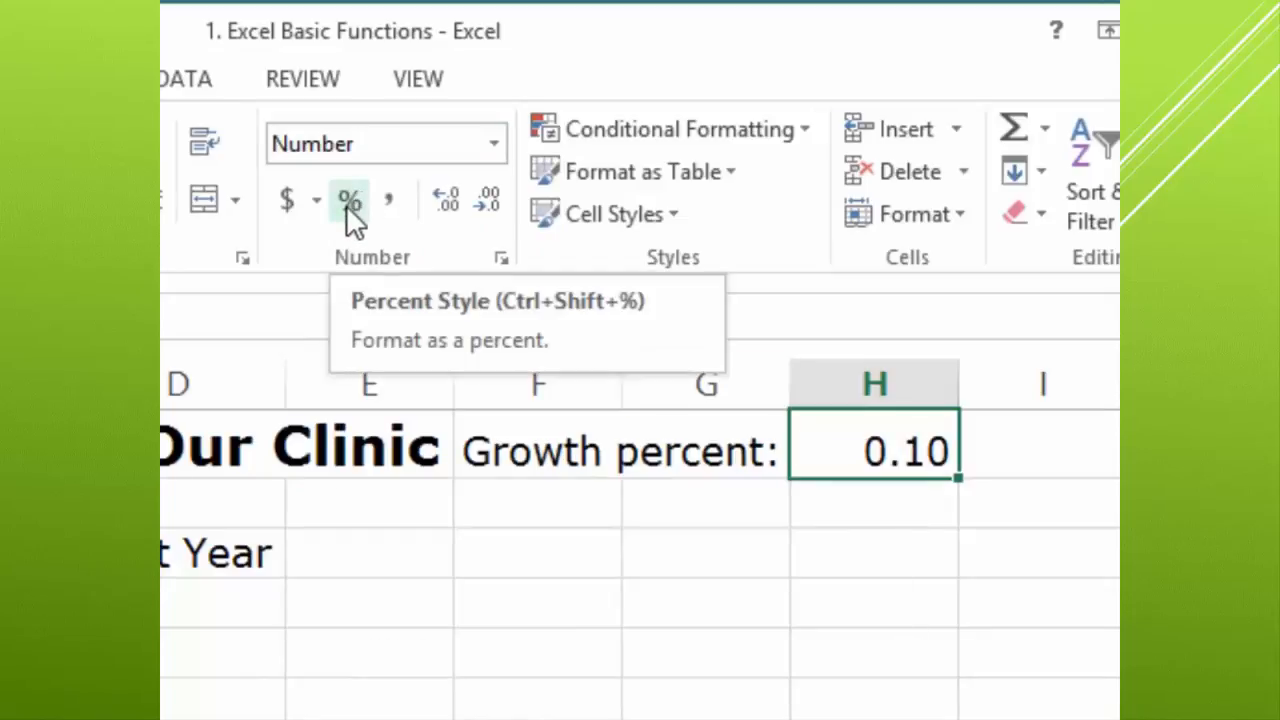
{"action": "left_click", "coordinate": [348, 200]}
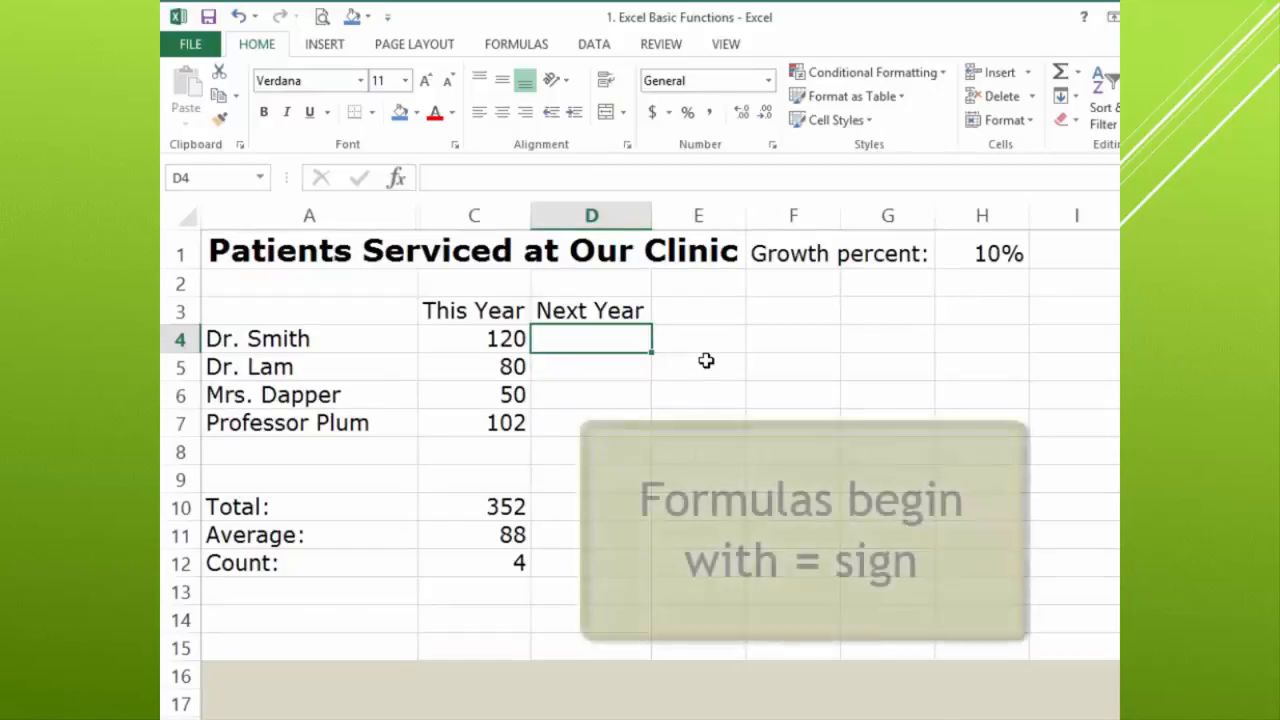
Enter =C4*H1 in D4 so Dr. Smith's Next Year shows 12
{"action": "type", "text": "="}
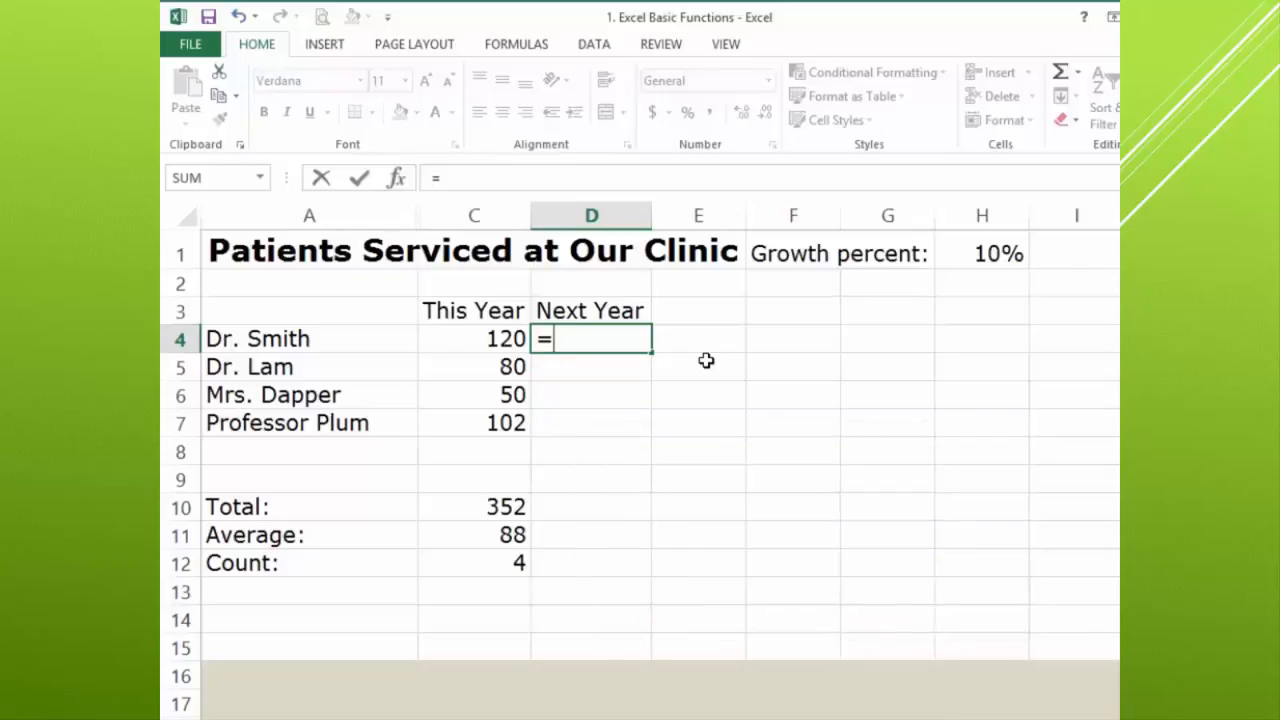
{"action": "left_click", "coordinate": [472, 338]}
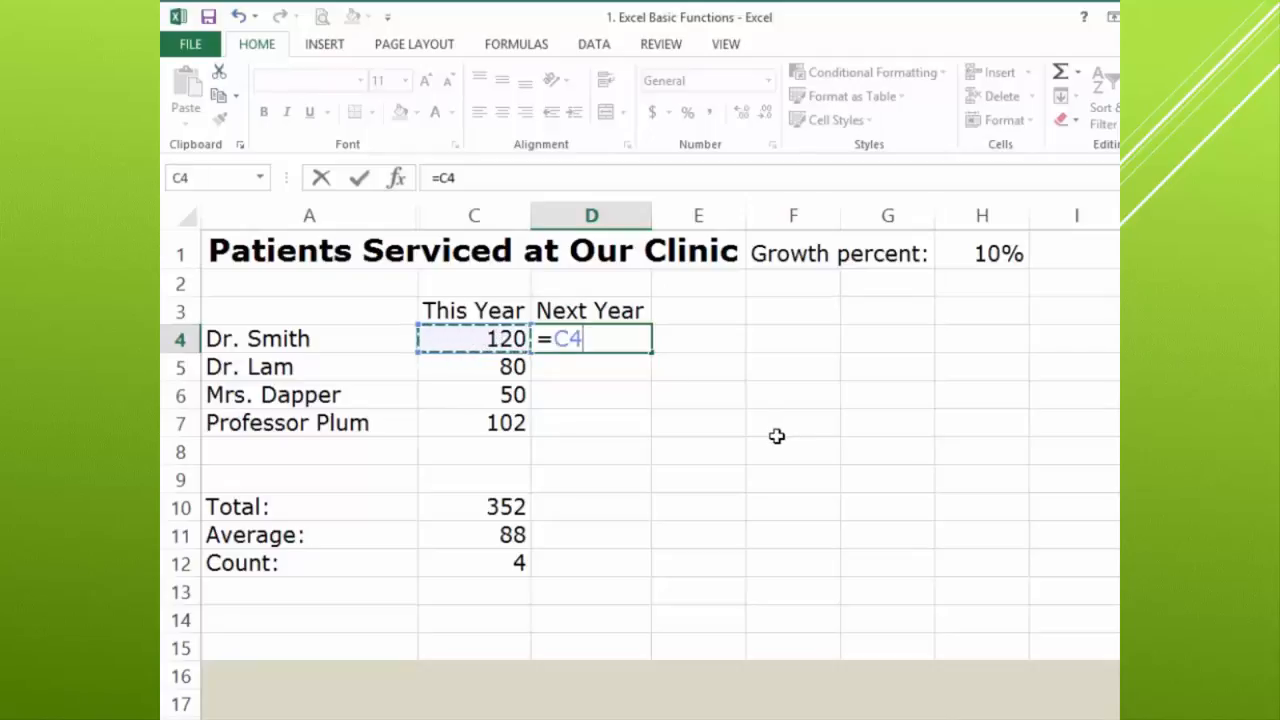
{"action": "type", "text": "*"}
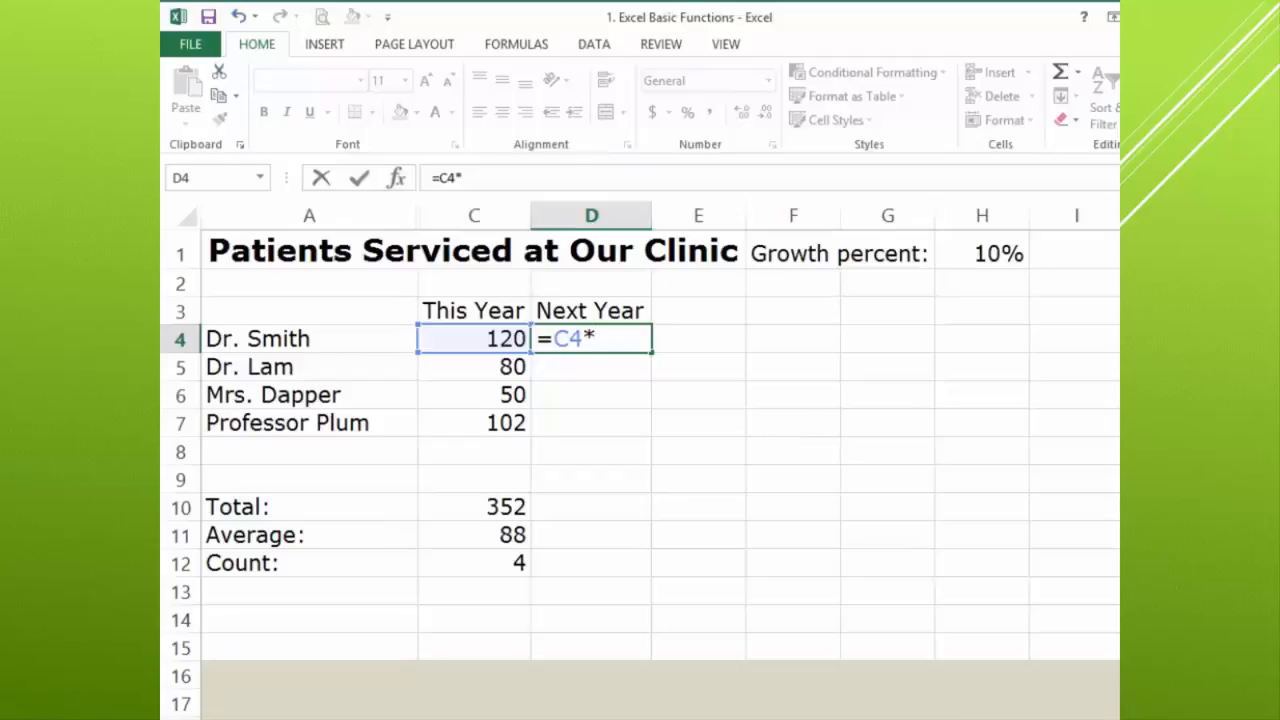
{"action": "left_click", "coordinate": [982, 252]}
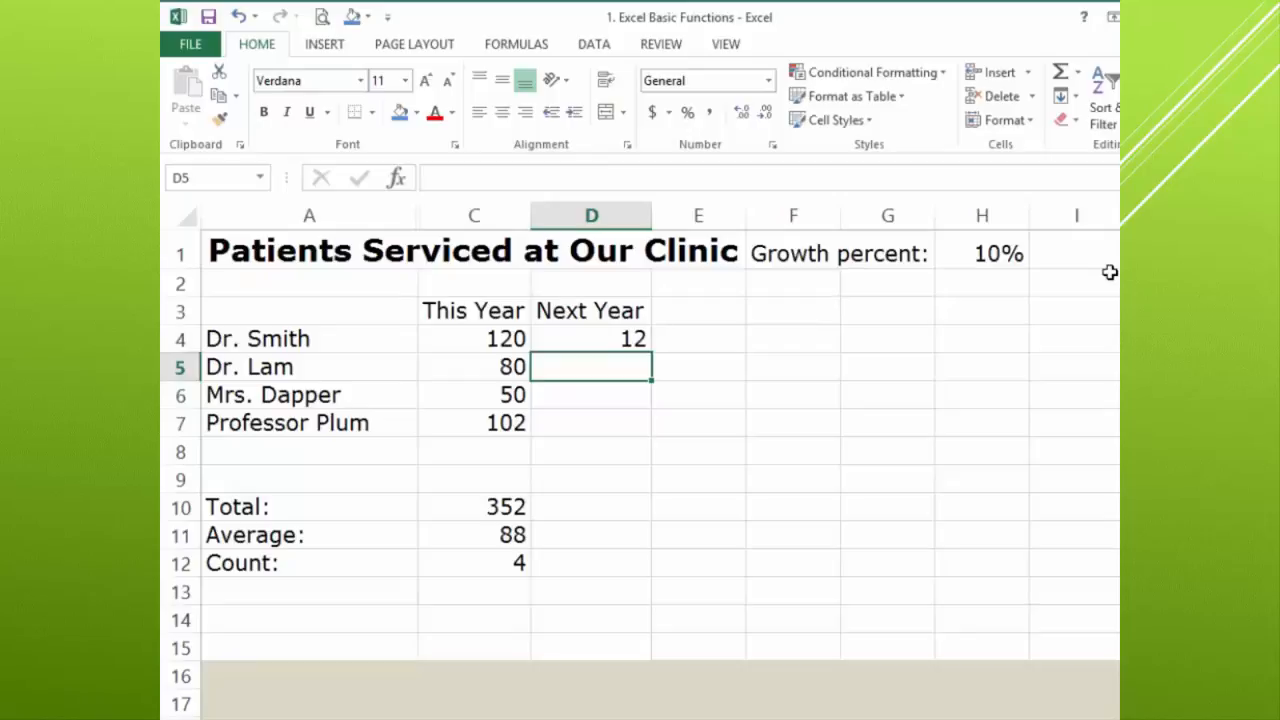
{"action": "mouse_move", "coordinate": [868, 344]}
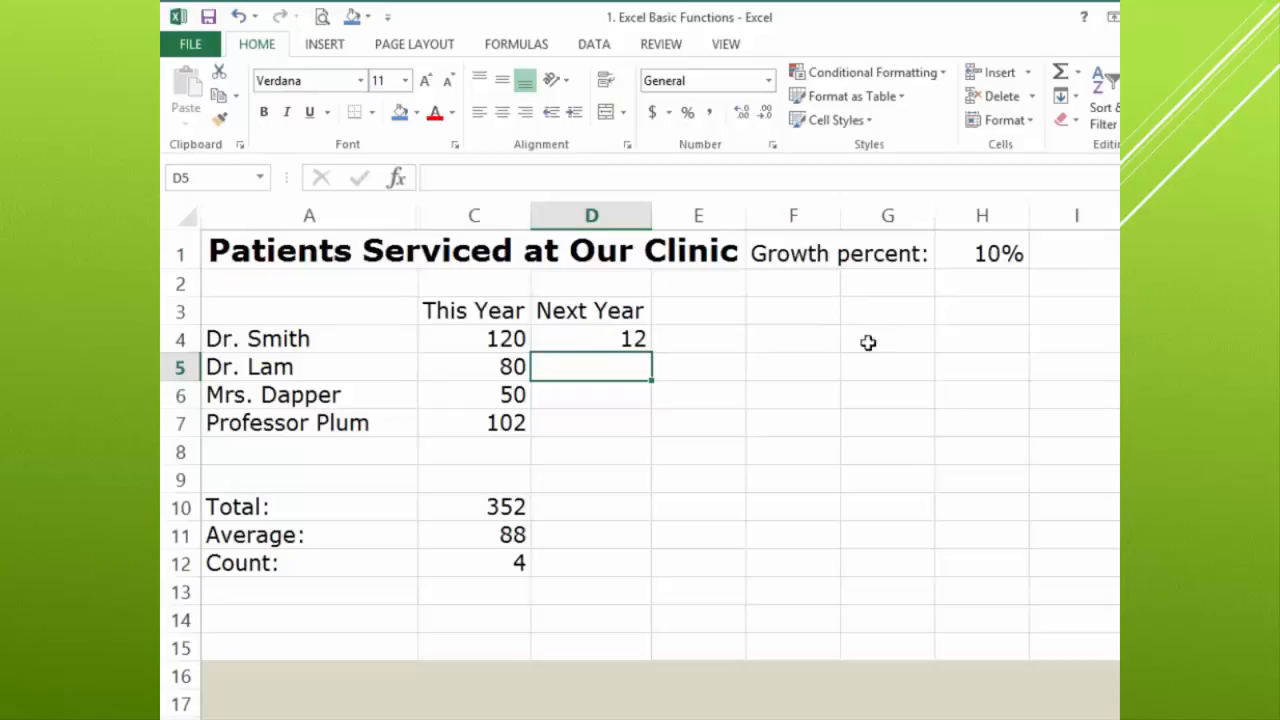
Edit D4's formula to =(C4*H1)+C4 so Next Year reads 132
{"action": "left_click", "coordinate": [590, 338]}
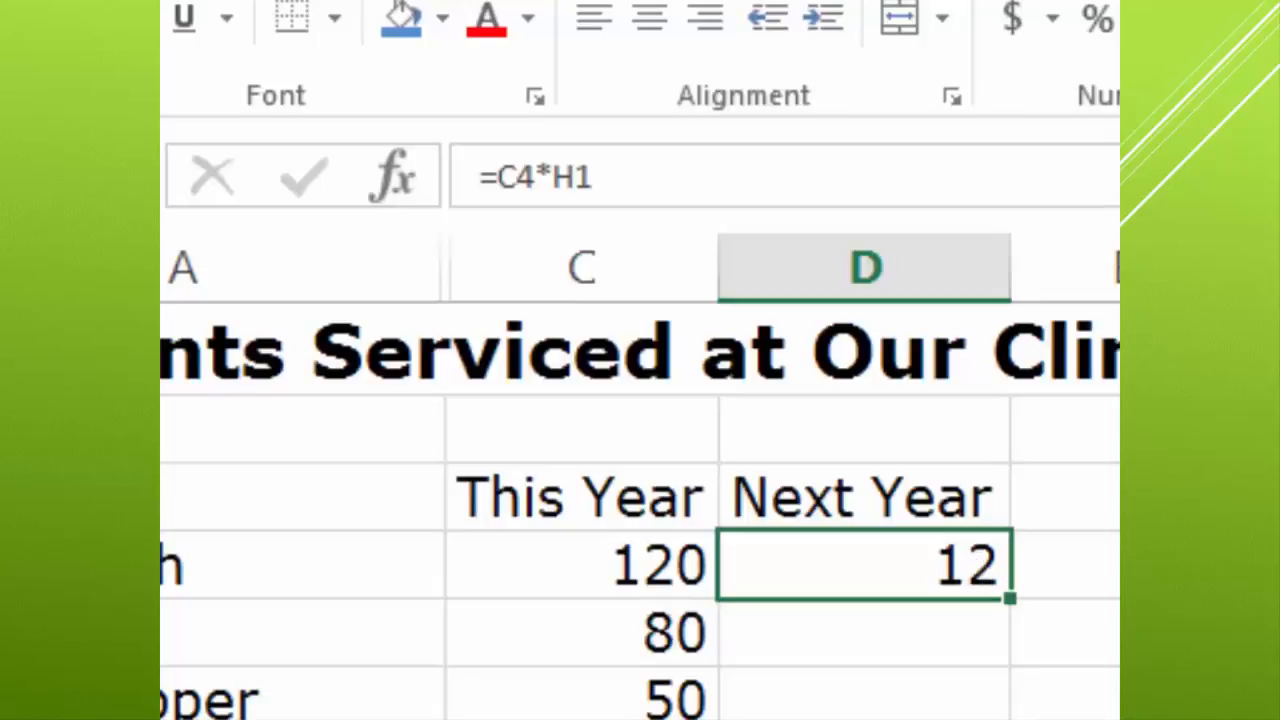
{"action": "mouse_move", "coordinate": [1112, 590]}
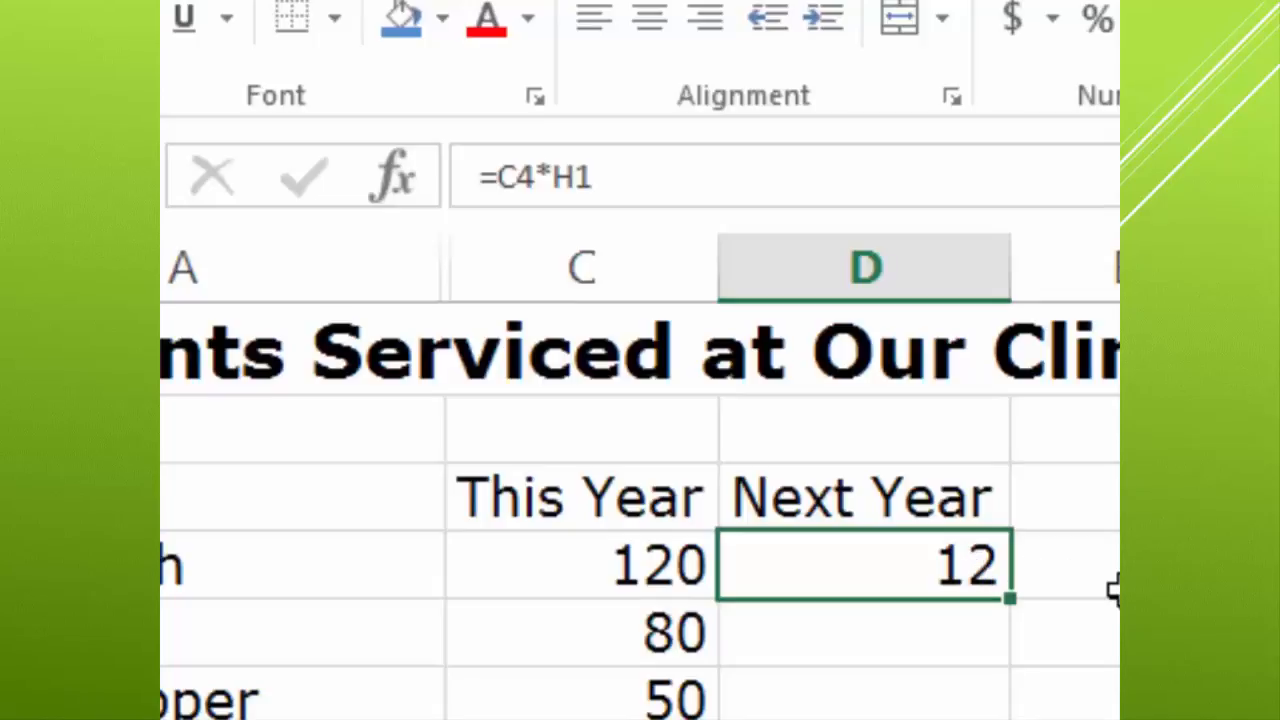
{"action": "mouse_move", "coordinate": [644, 204]}
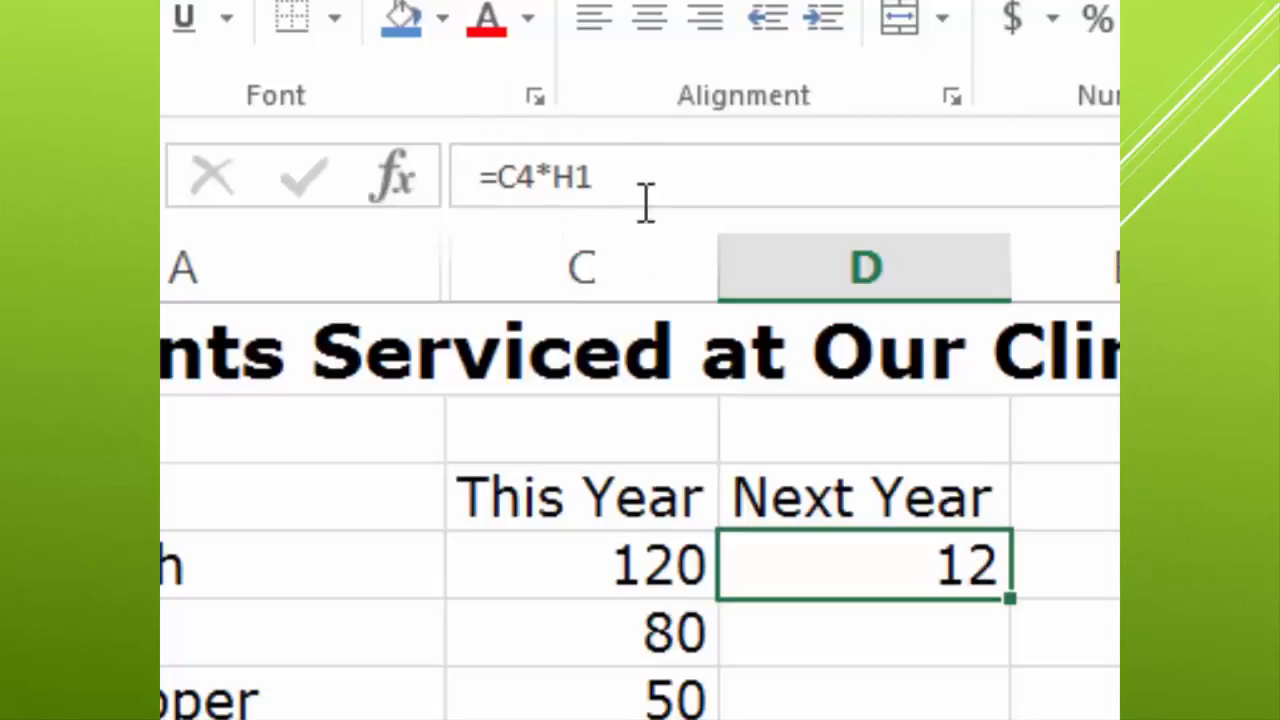
{"action": "mouse_move", "coordinate": [650, 190]}
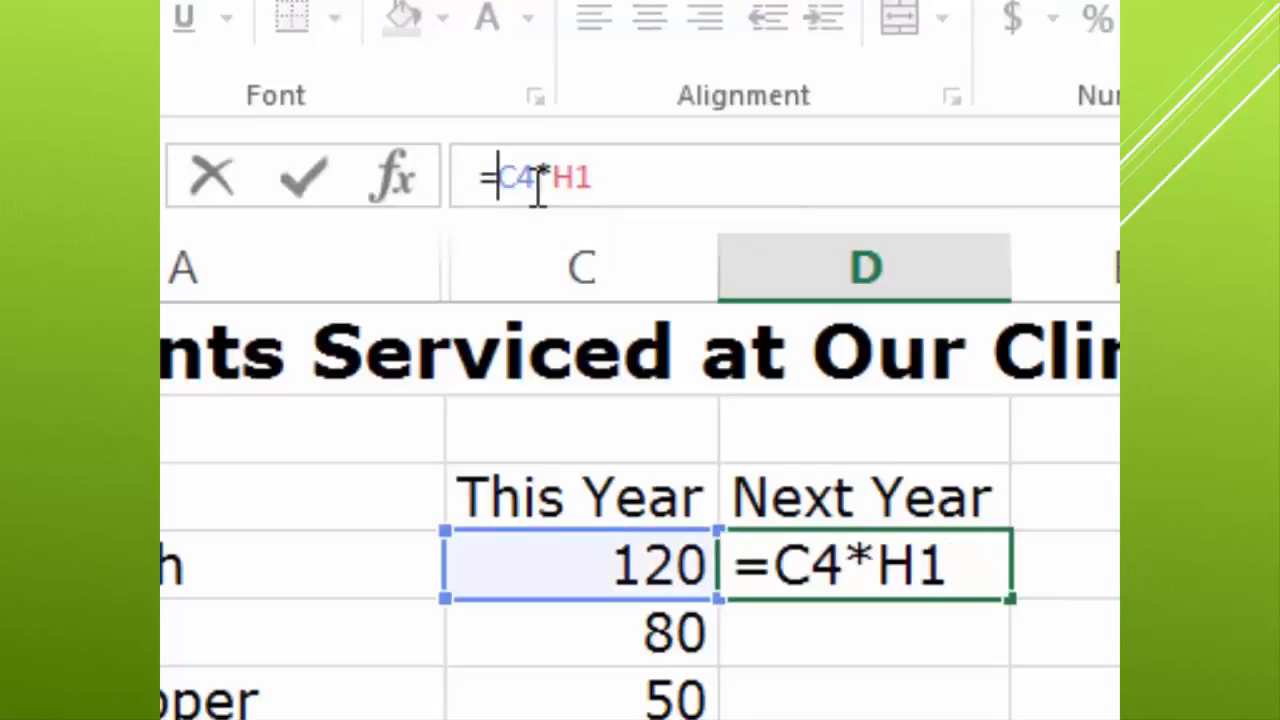
{"action": "type", "text": "("}
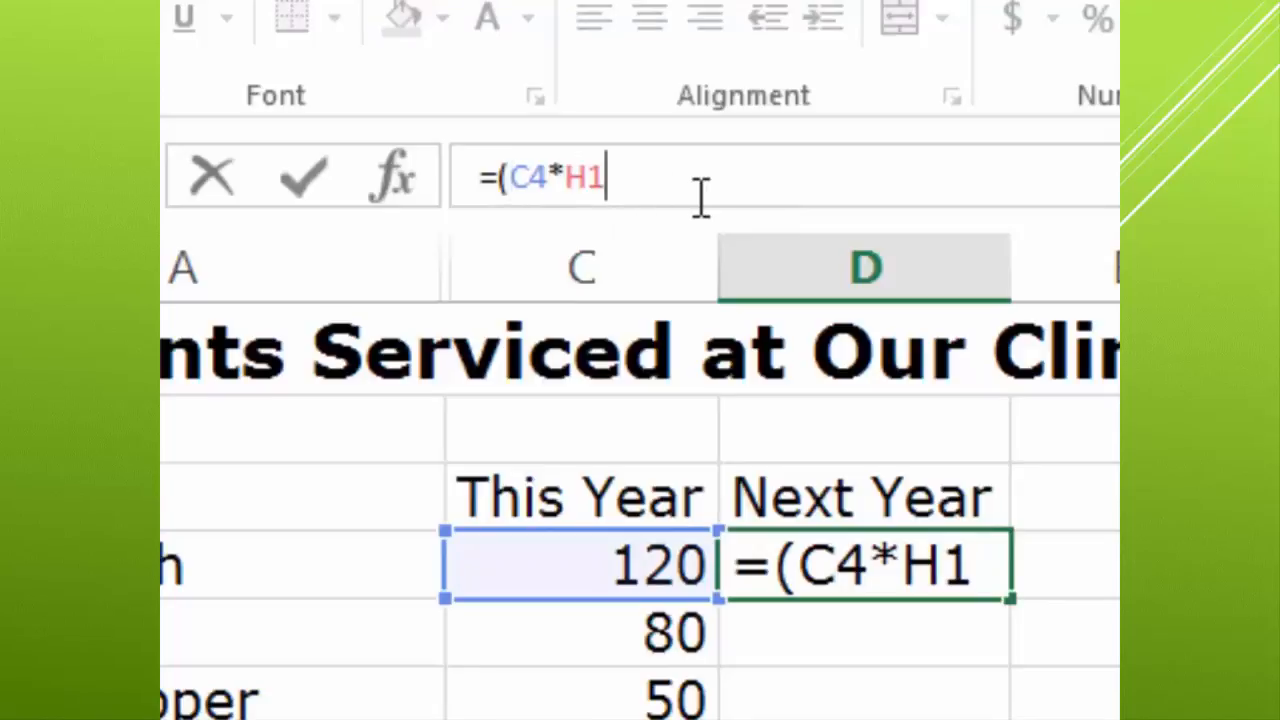
{"action": "type", "text": ")"}
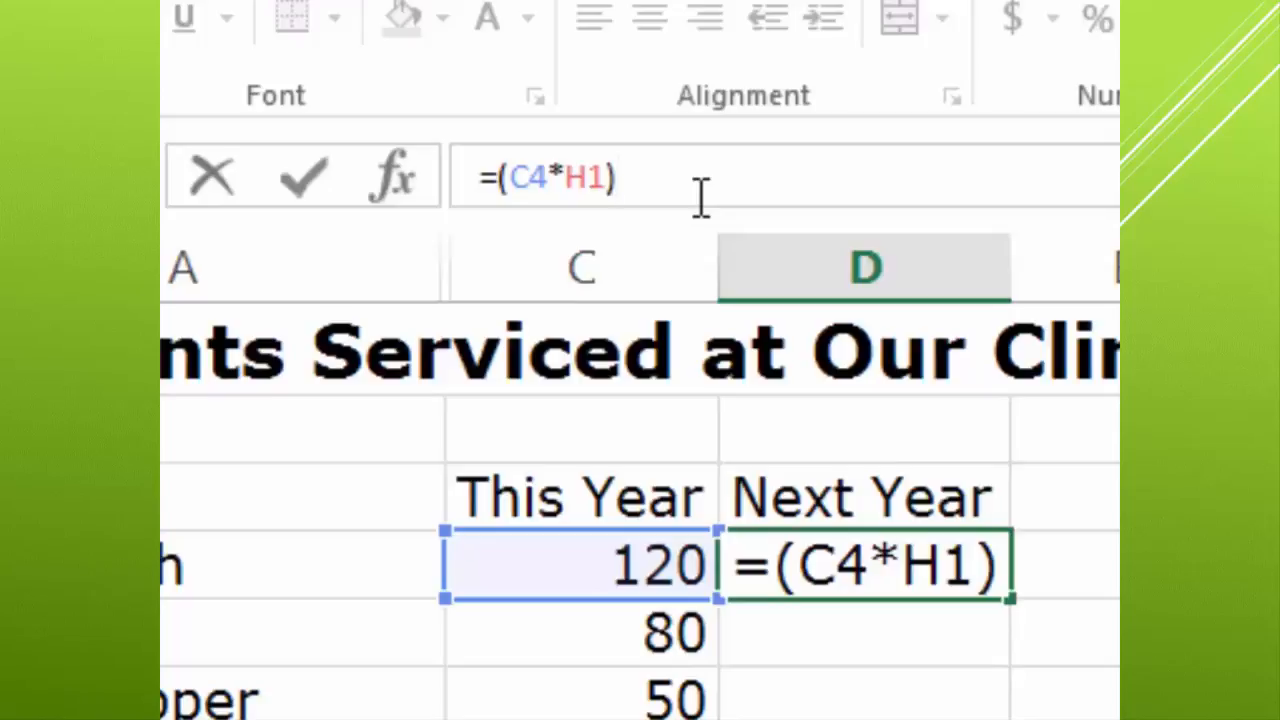
{"action": "type", "text": "+"}
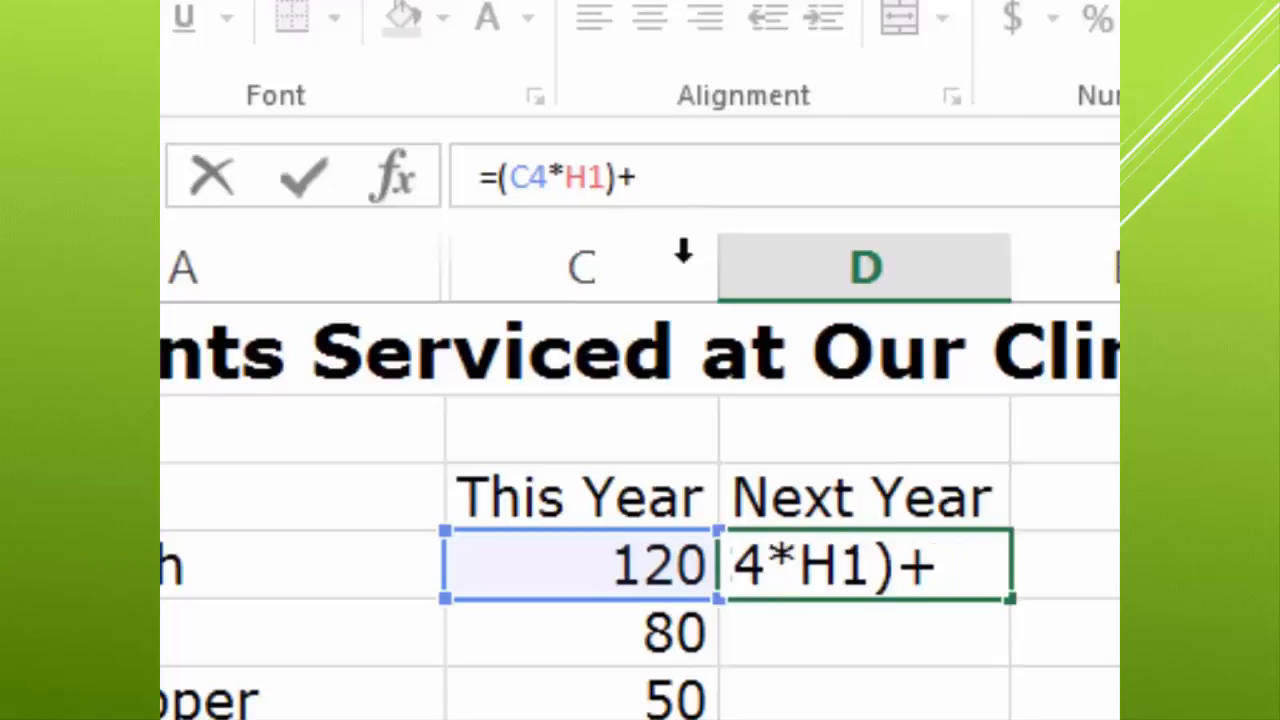
{"action": "left_click", "coordinate": [580, 564]}
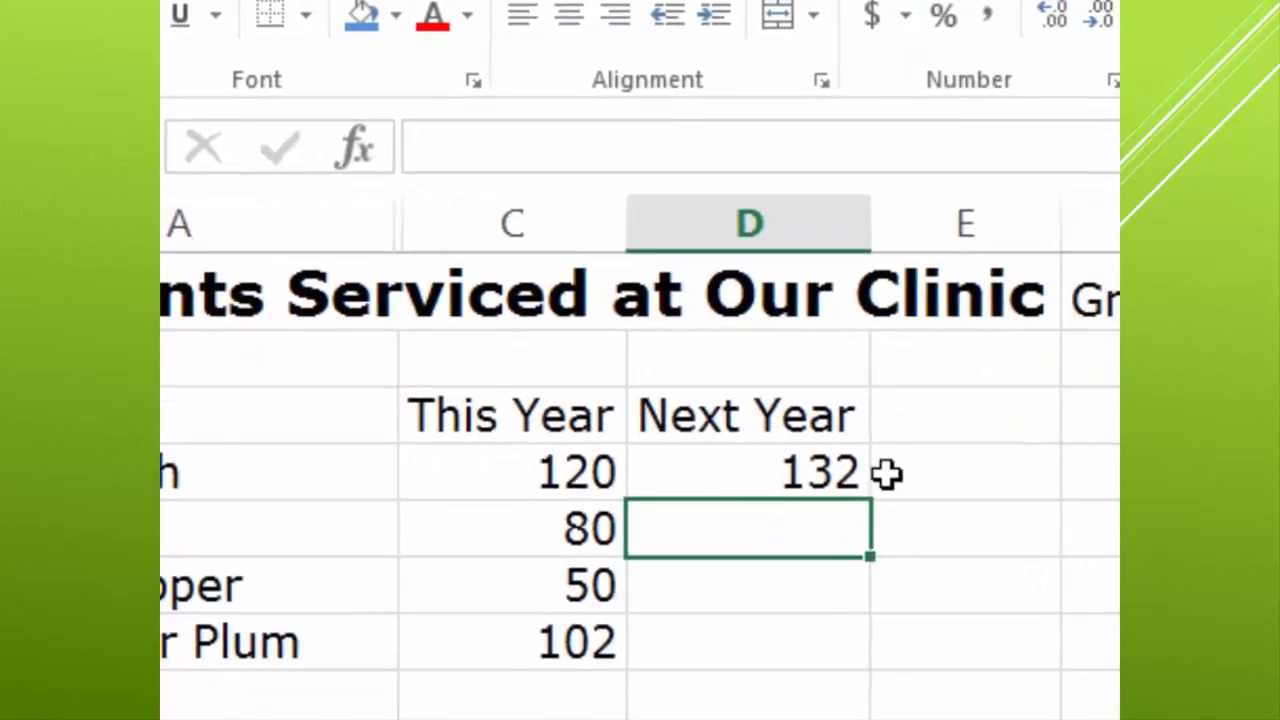
{"action": "left_click", "coordinate": [748, 472]}
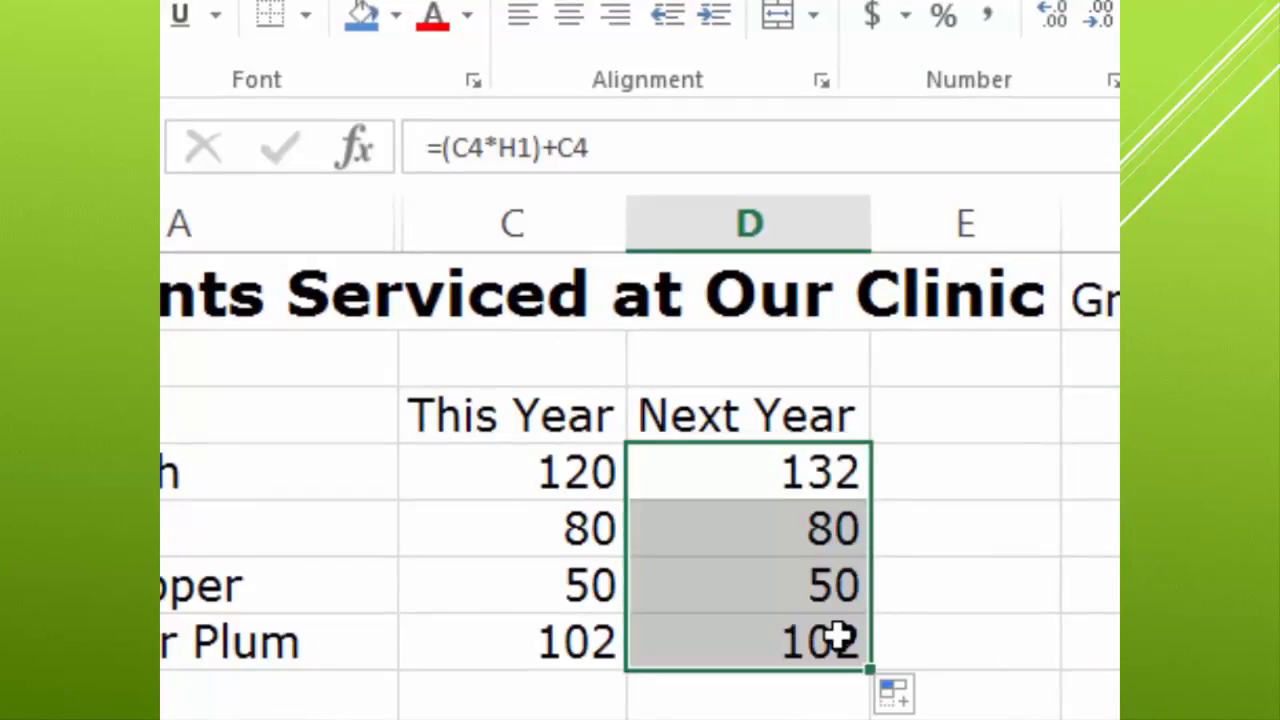
{"action": "left_click", "coordinate": [744, 528]}
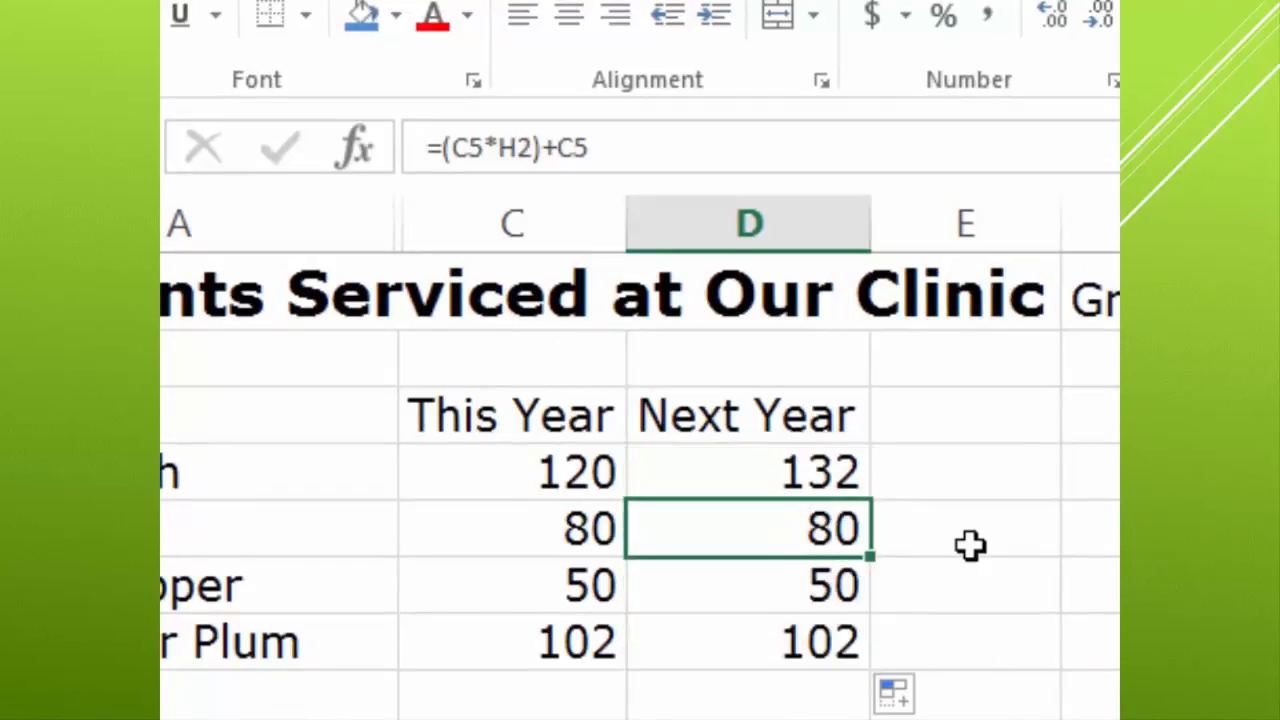
{"action": "left_click", "coordinate": [748, 586]}
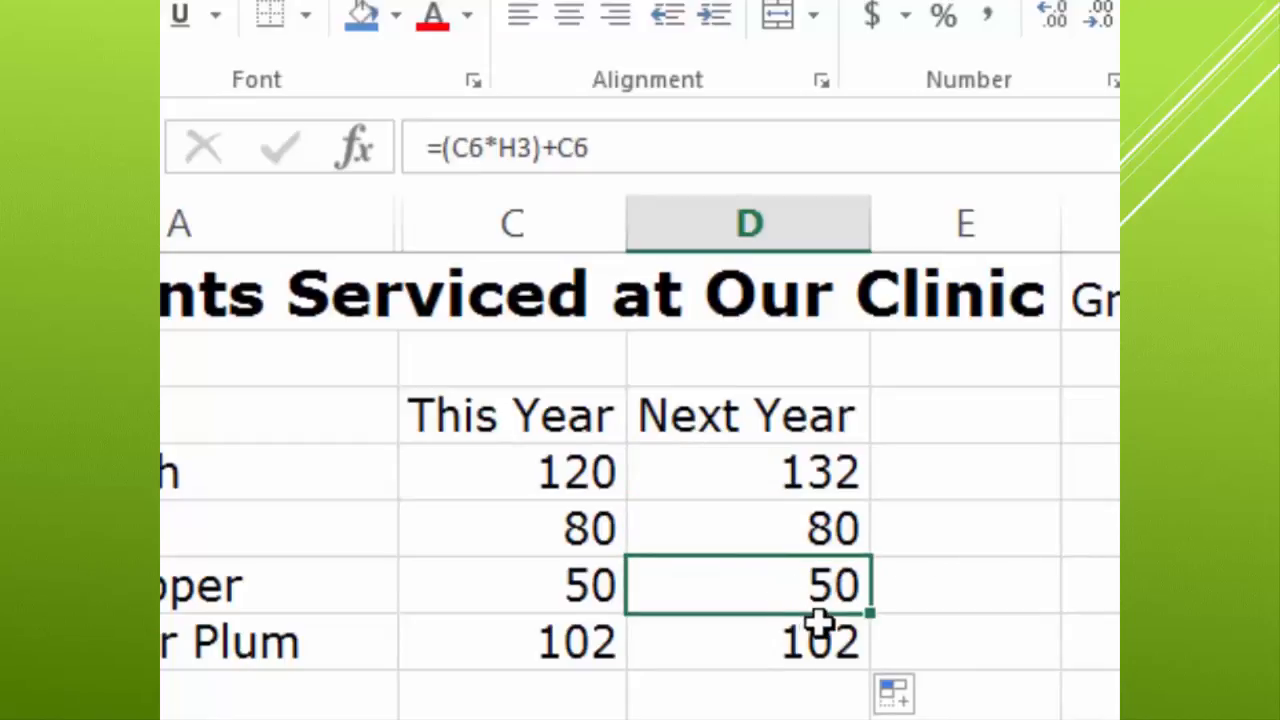
{"action": "left_click", "coordinate": [748, 528]}
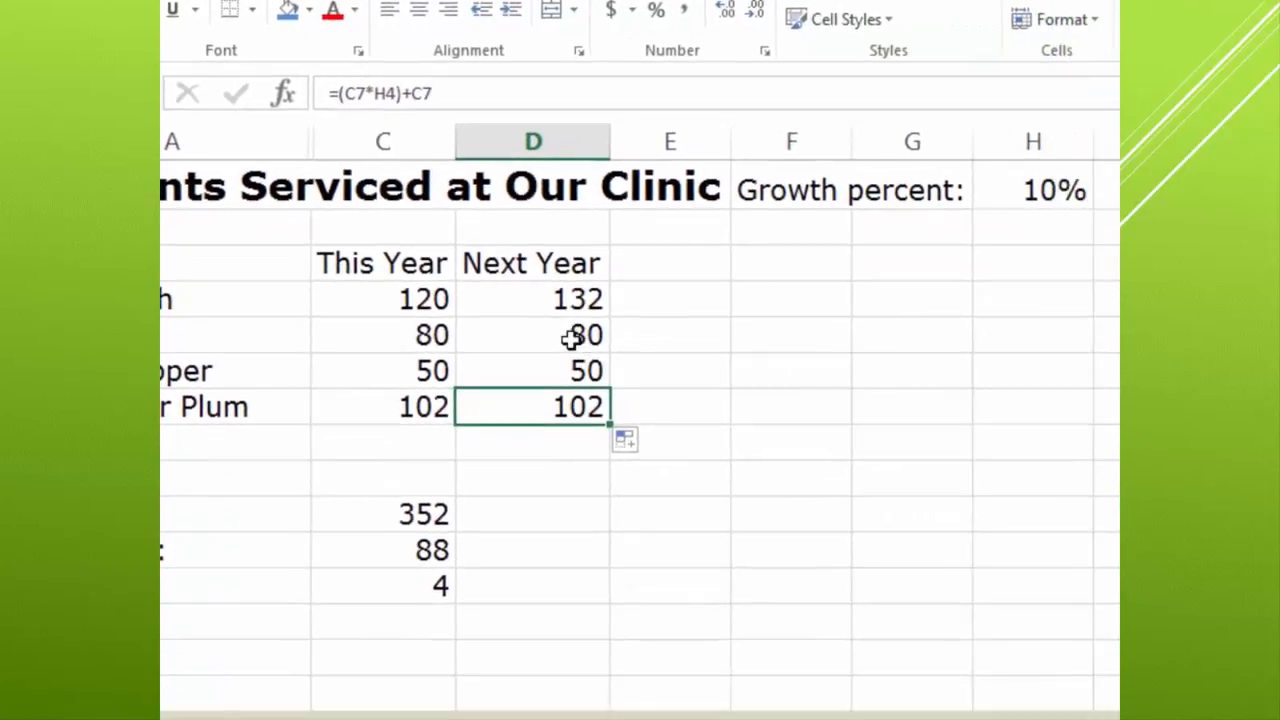
Inspect D5's copied formula, revealing it multiplies 80 by the empty cell below the growth percent
{"action": "double_click", "coordinate": [532, 336]}
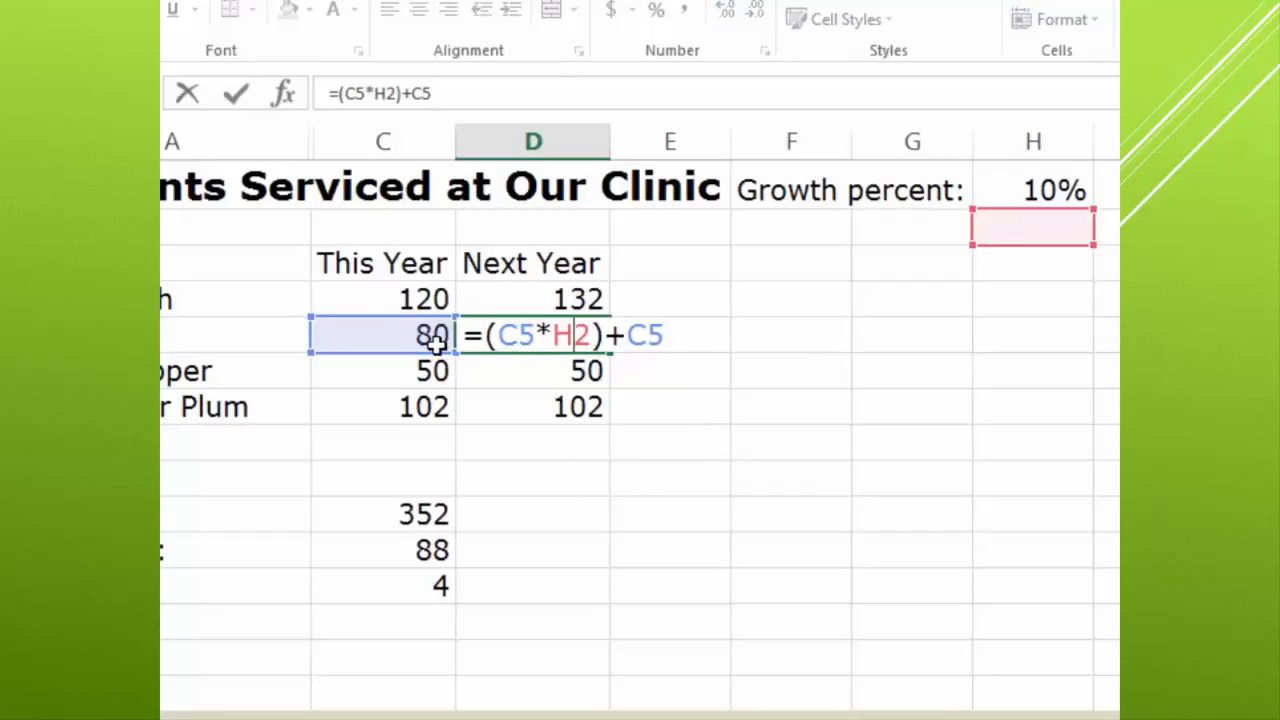
{"action": "mouse_move", "coordinate": [1040, 230]}
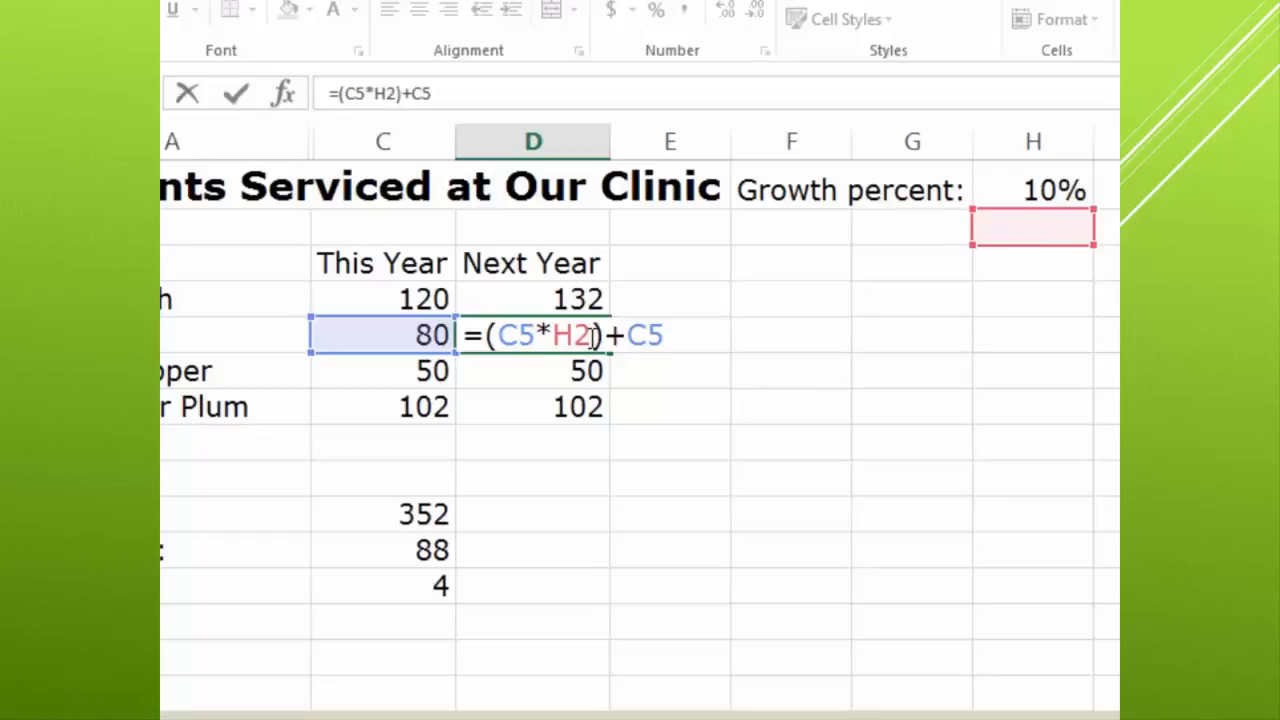
{"action": "mouse_move", "coordinate": [968, 232]}
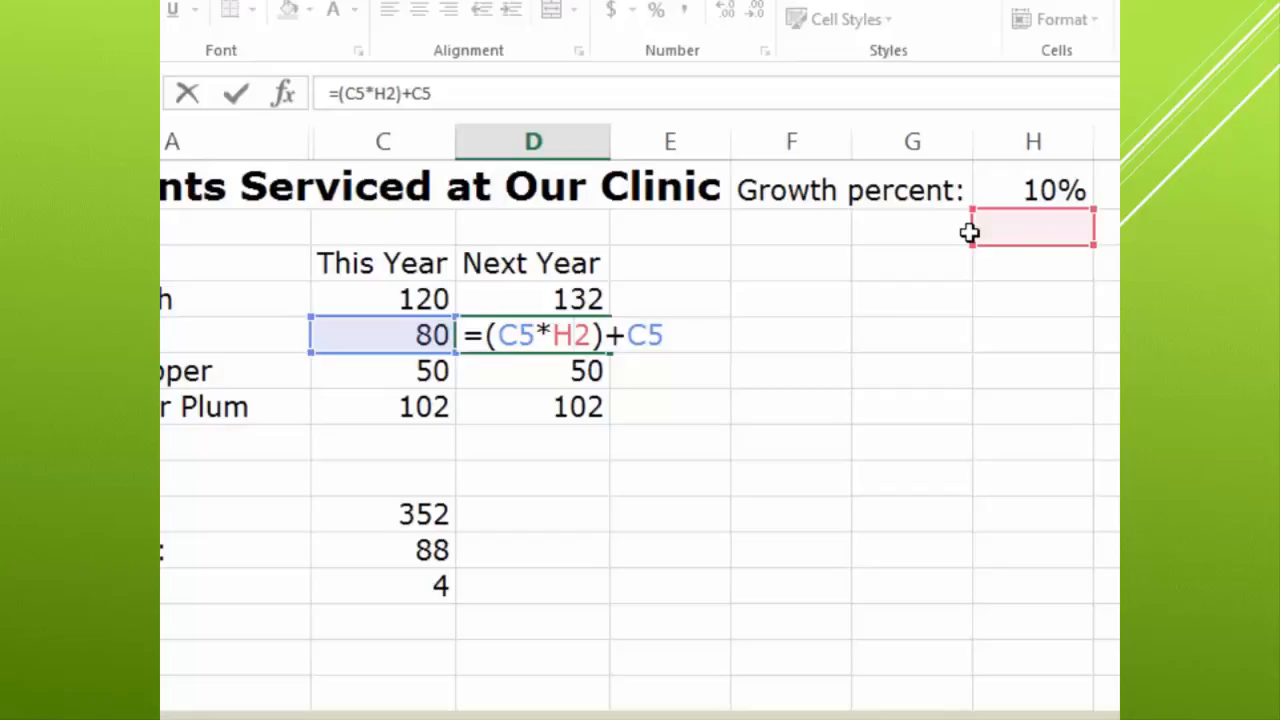
{"action": "mouse_move", "coordinate": [956, 250]}
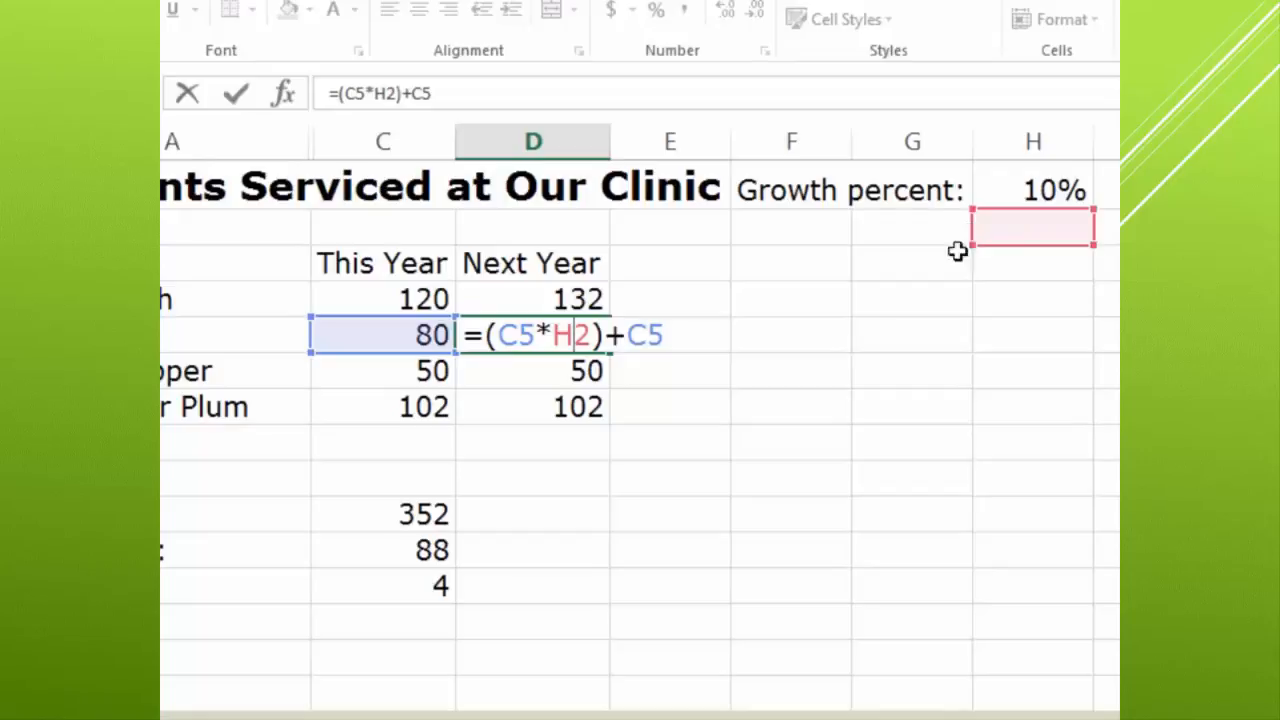
{"action": "mouse_move", "coordinate": [1038, 198]}
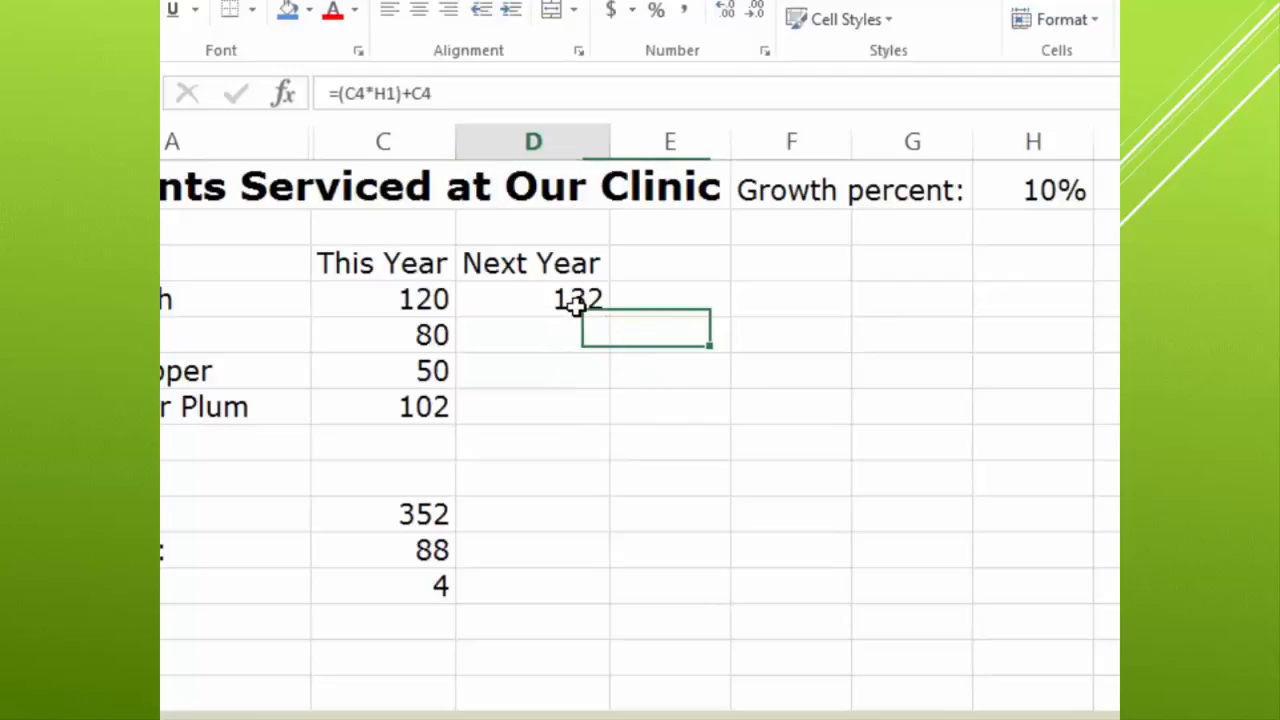
{"action": "left_click", "coordinate": [532, 298]}
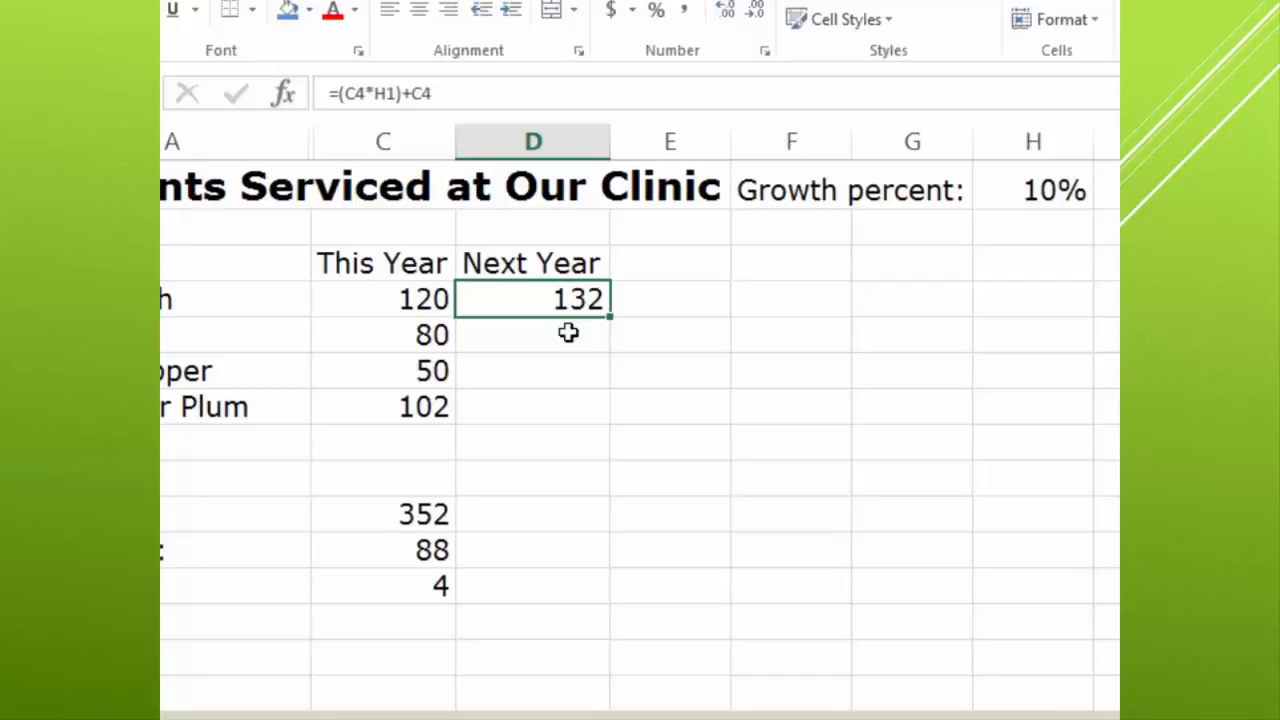
{"action": "mouse_move", "coordinate": [592, 508]}
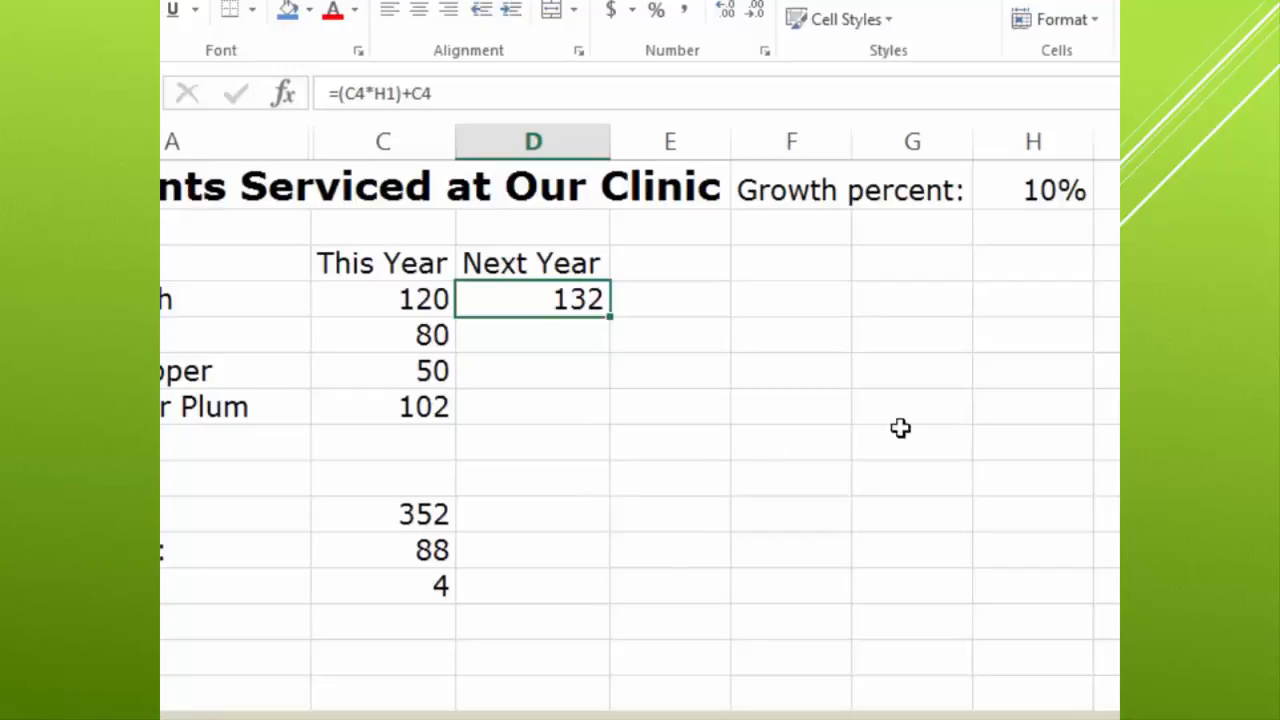
{"action": "mouse_move", "coordinate": [1084, 188]}
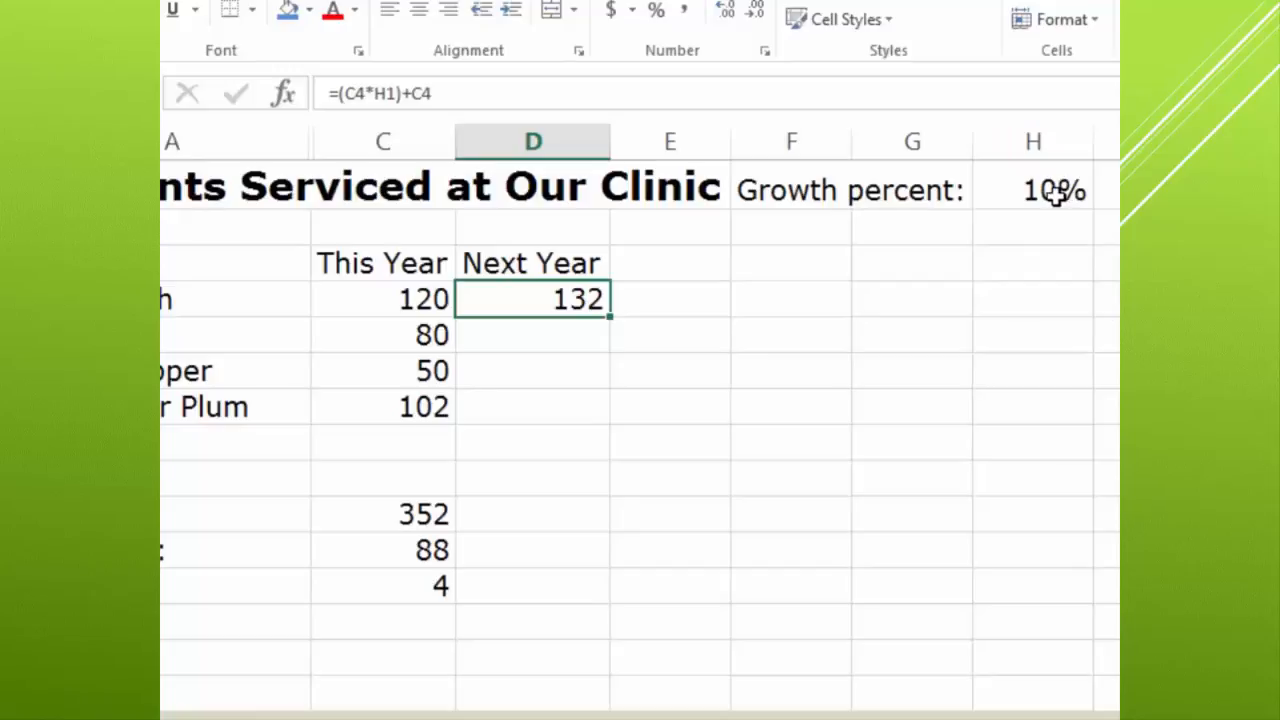
{"action": "mouse_move", "coordinate": [1050, 200]}
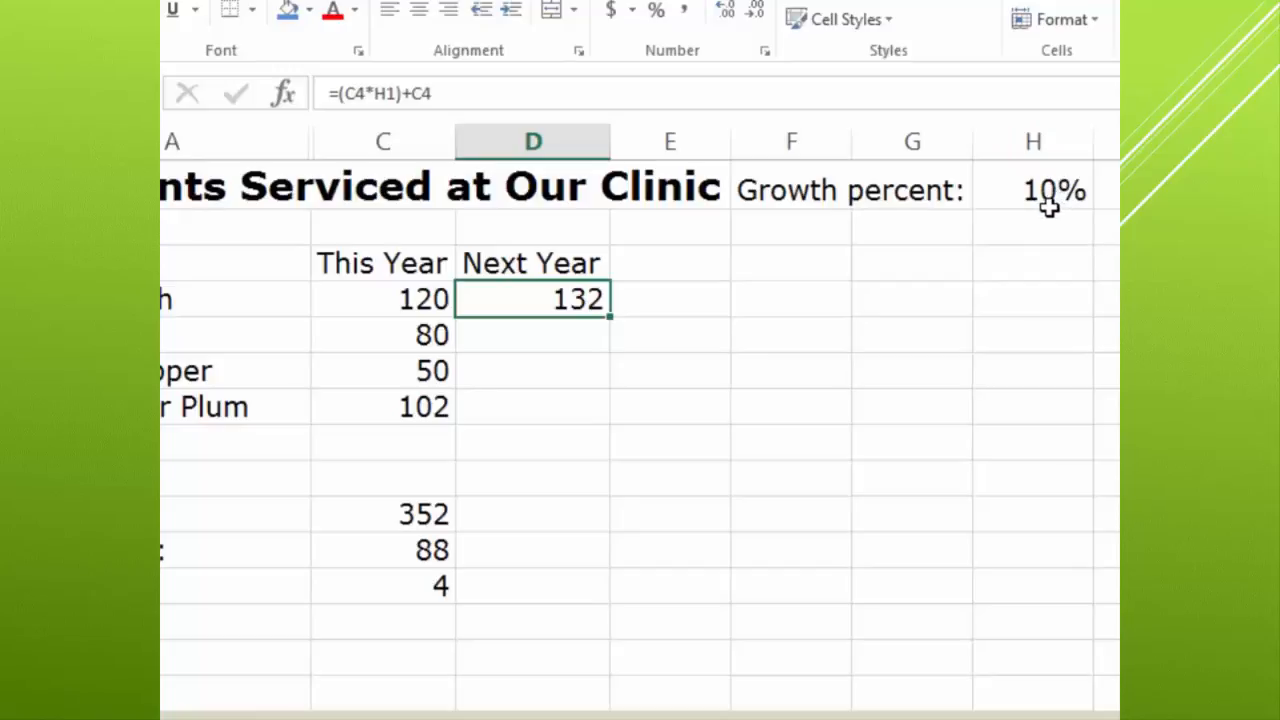
{"action": "mouse_move", "coordinate": [1040, 252]}
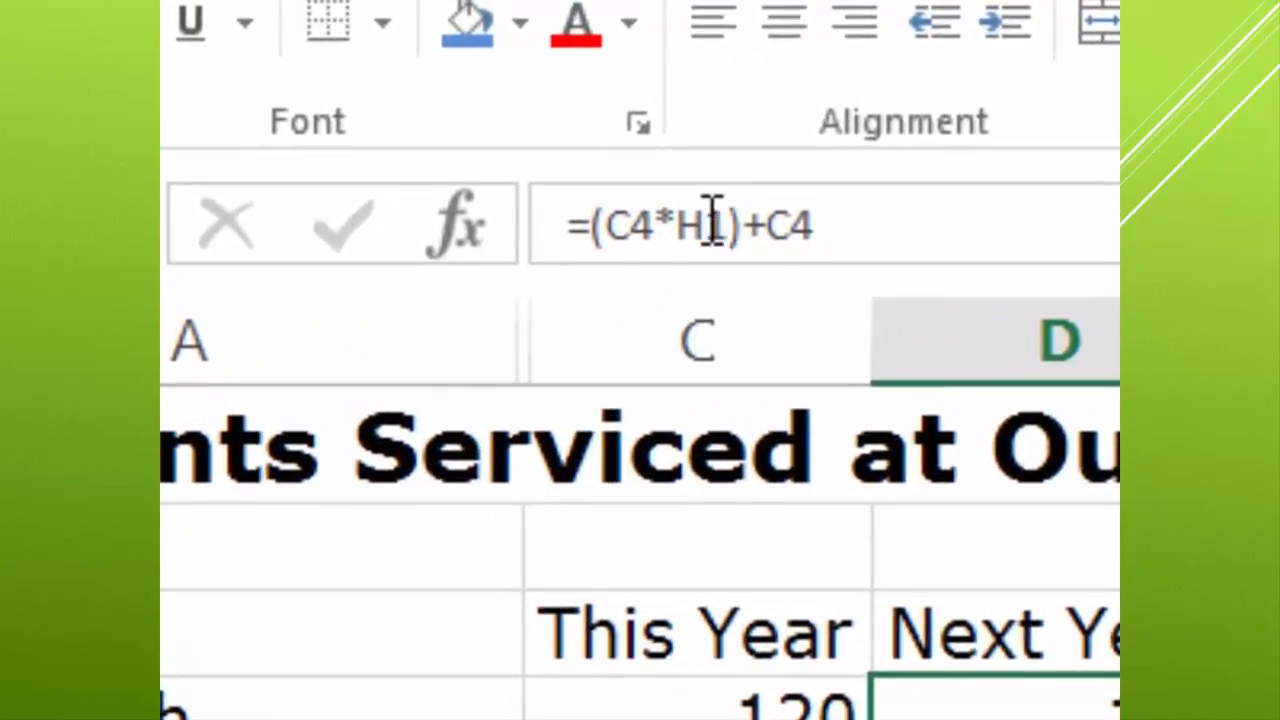
{"action": "mouse_move", "coordinate": [730, 224]}
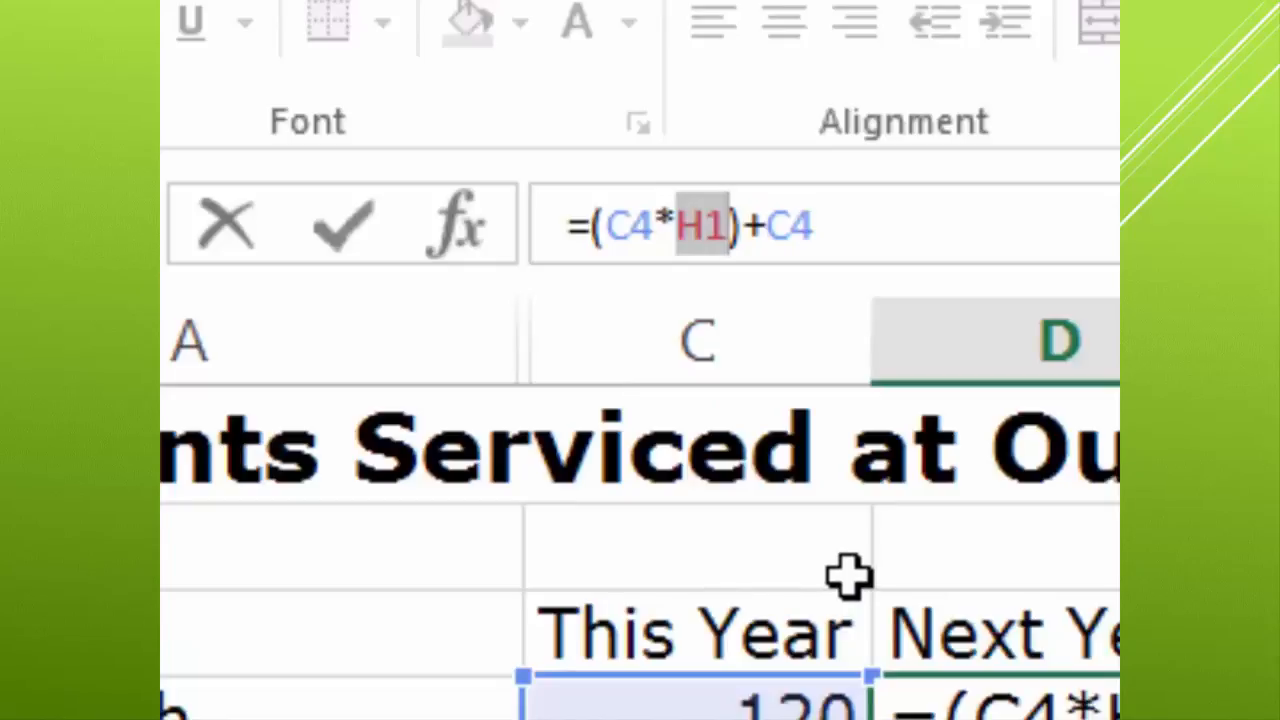
Cycle the H1 reference with F4 to lock it as $H$1 in D4's formula, still giving 132
{"action": "left_click", "coordinate": [724, 224]}
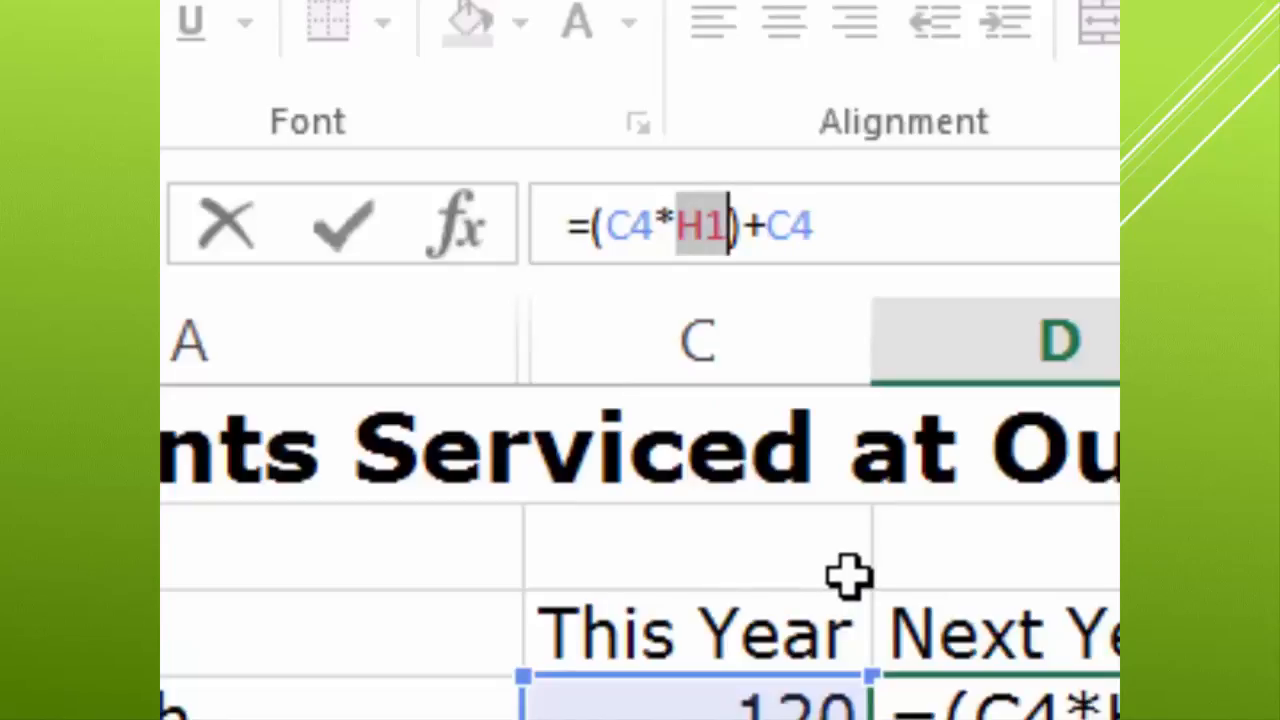
{"action": "key", "text": "f4"}
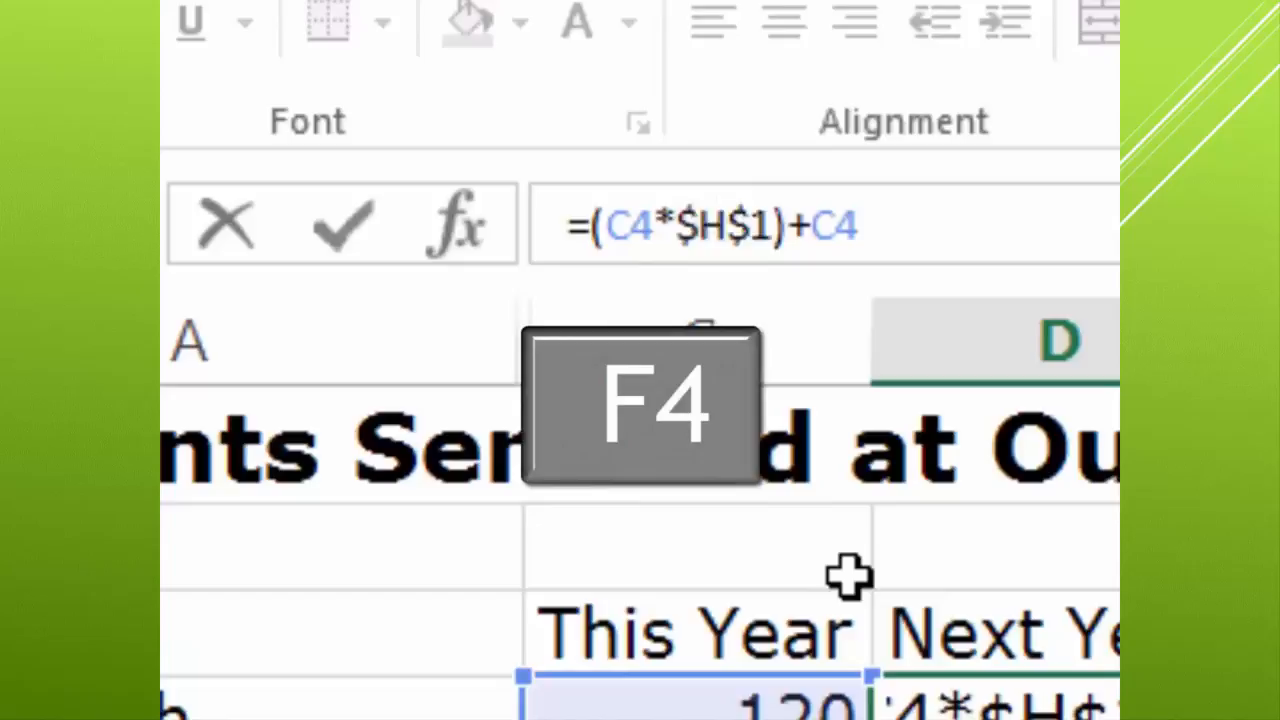
{"action": "key", "text": "f4"}
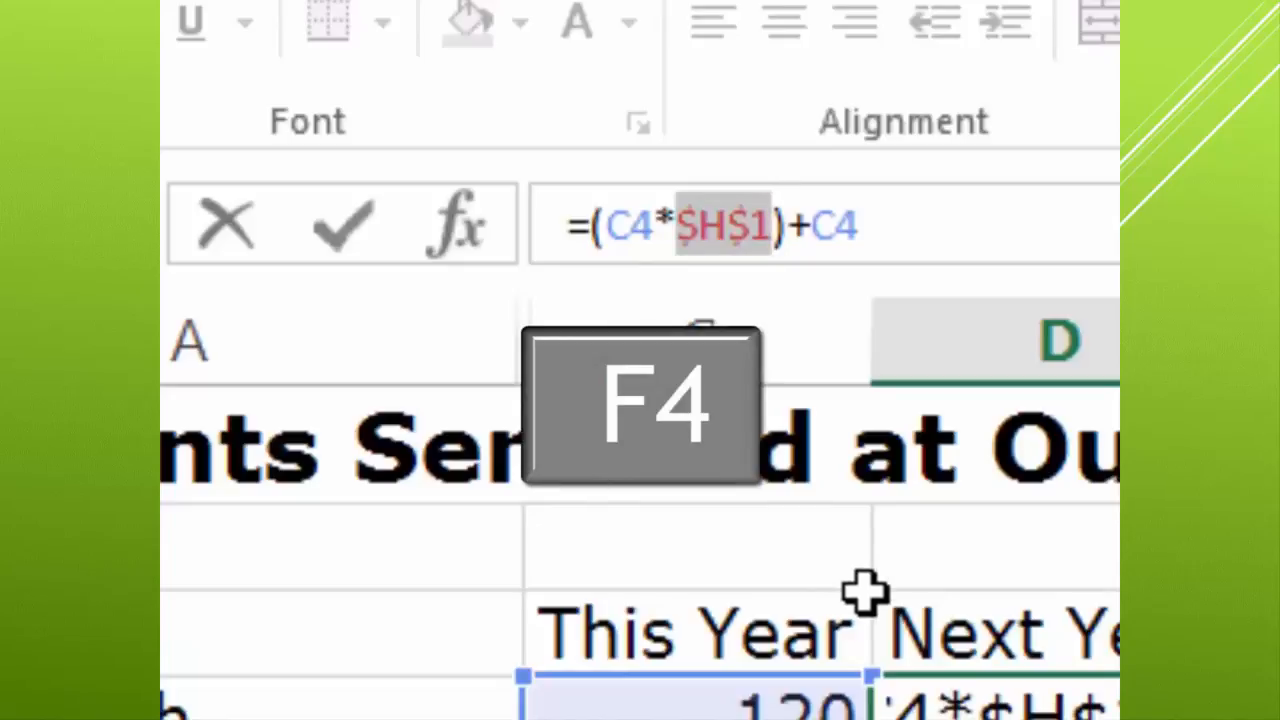
{"action": "mouse_move", "coordinate": [940, 660]}
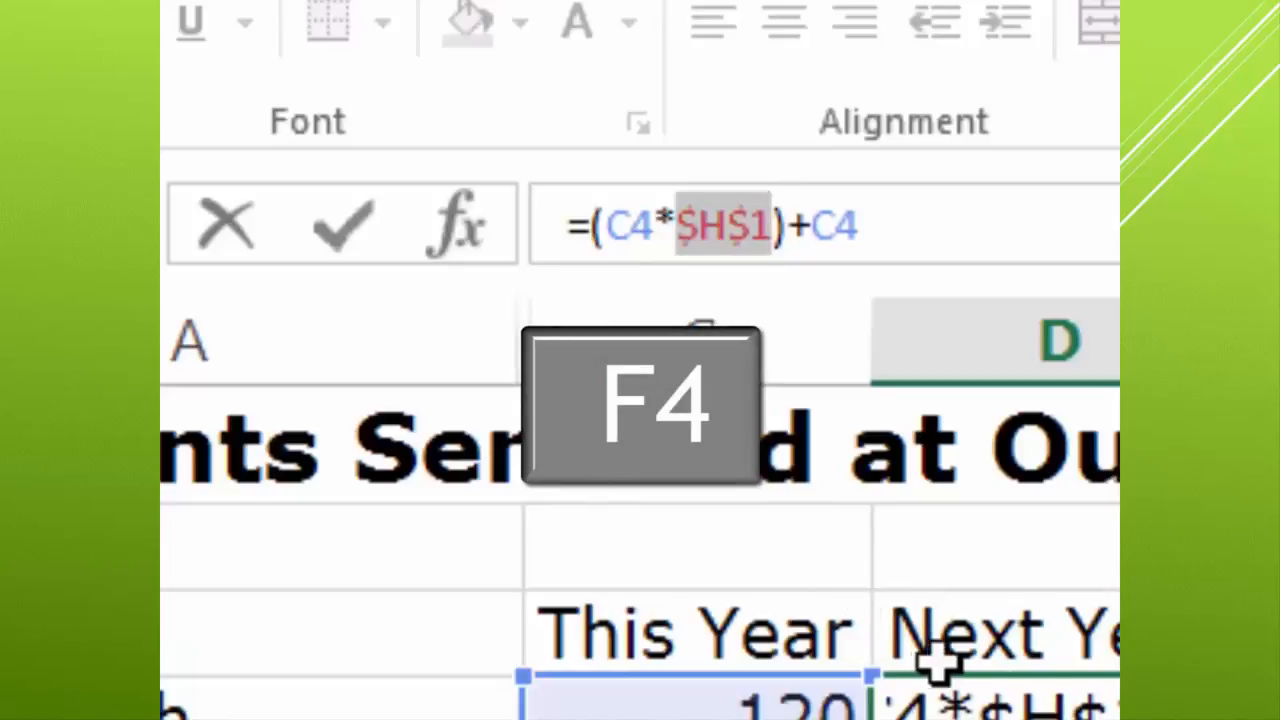
{"action": "key", "text": "f4"}
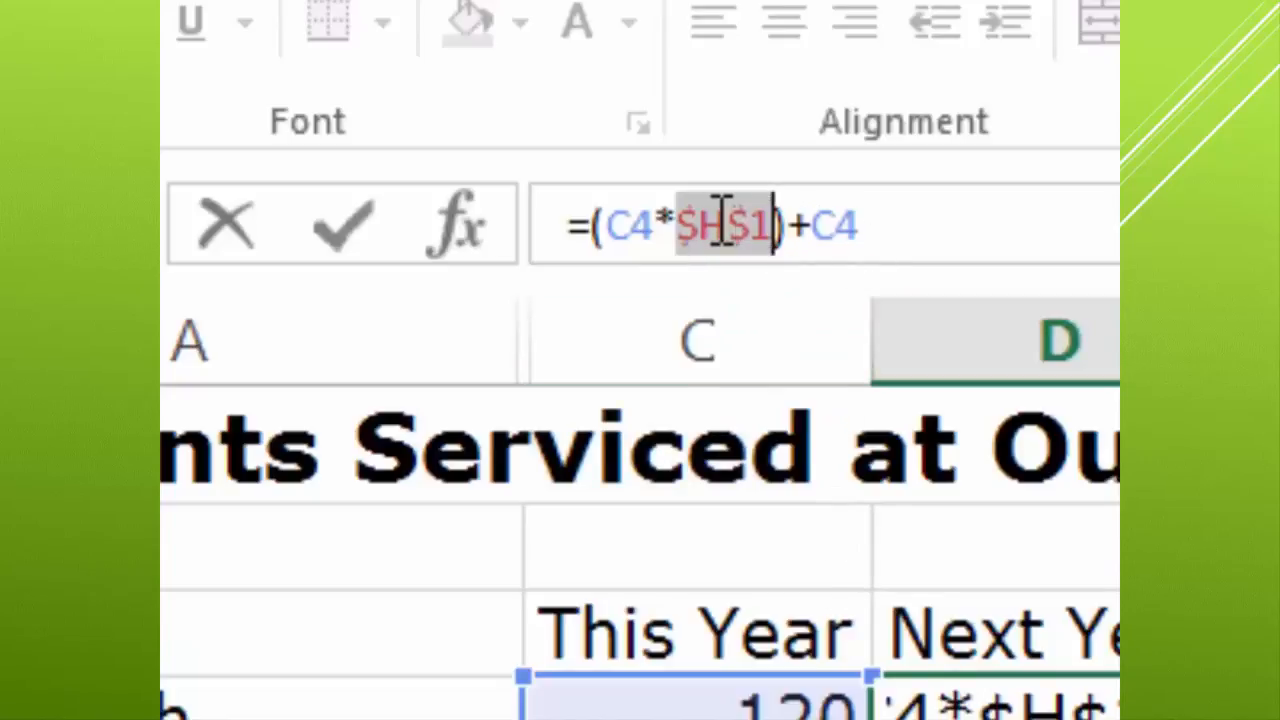
{"action": "mouse_move", "coordinate": [744, 216]}
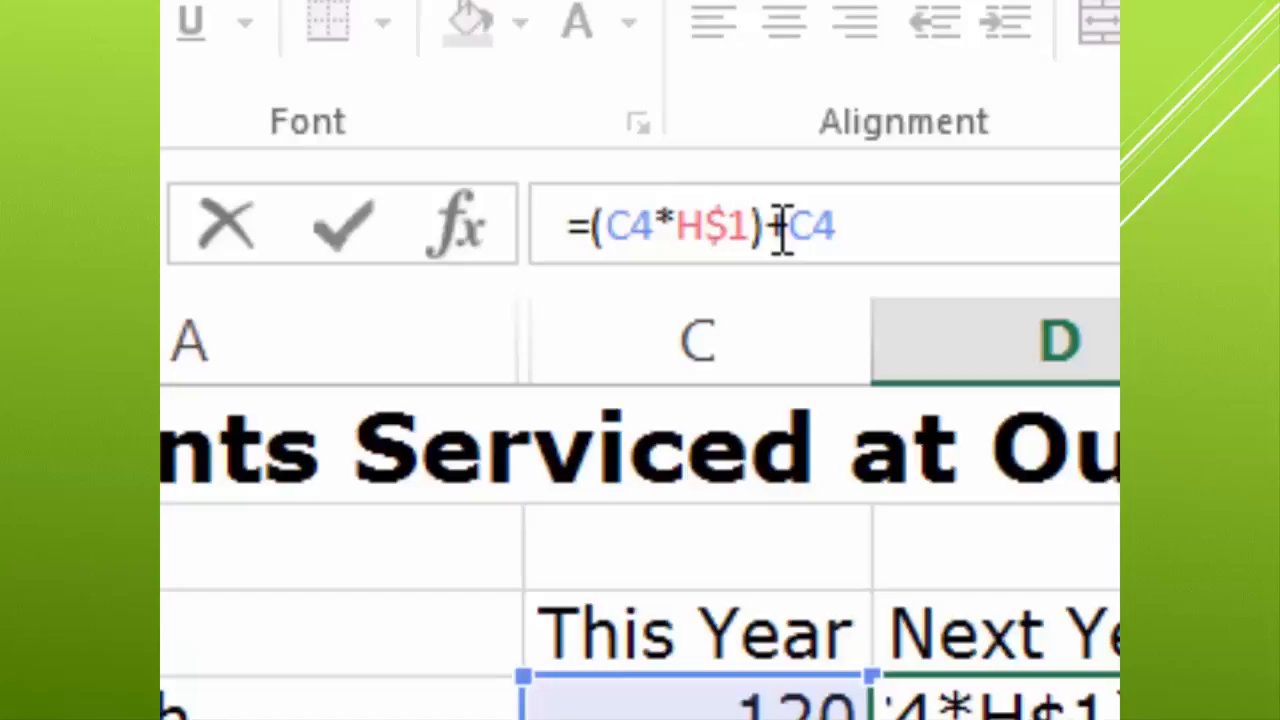
{"action": "key", "text": "F4"}
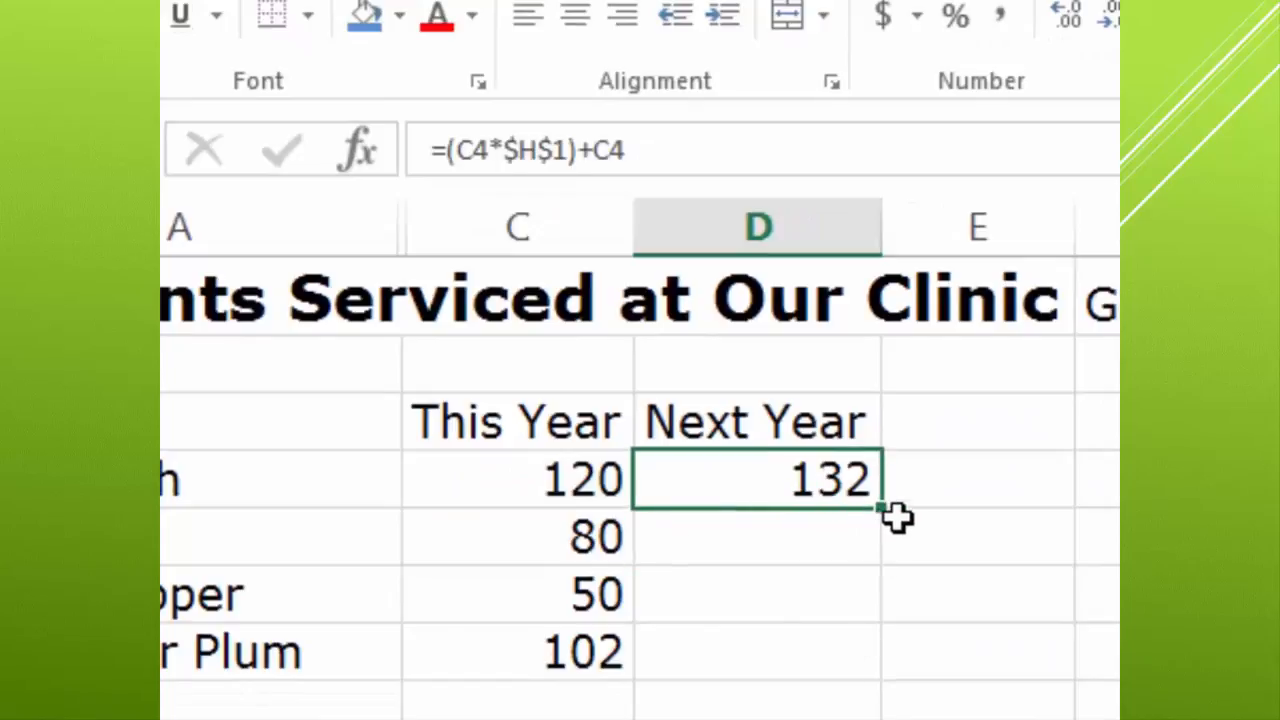
Fill D4's formula down to D7, giving 88, 55 and 112.2, and confirm D7 uses $H$1
{"action": "left_click_drag", "start_coordinate": [890, 516], "coordinate": [890, 676]}
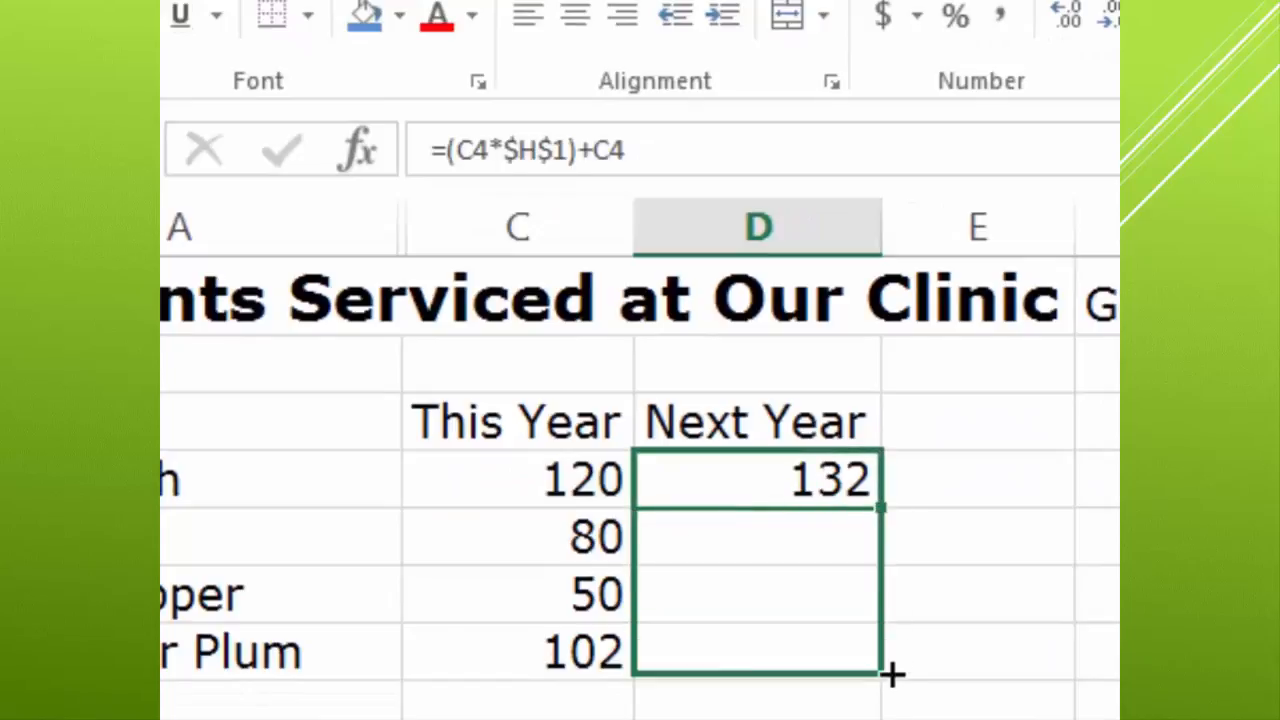
{"action": "left_click_drag", "start_coordinate": [880, 508], "coordinate": [880, 684]}
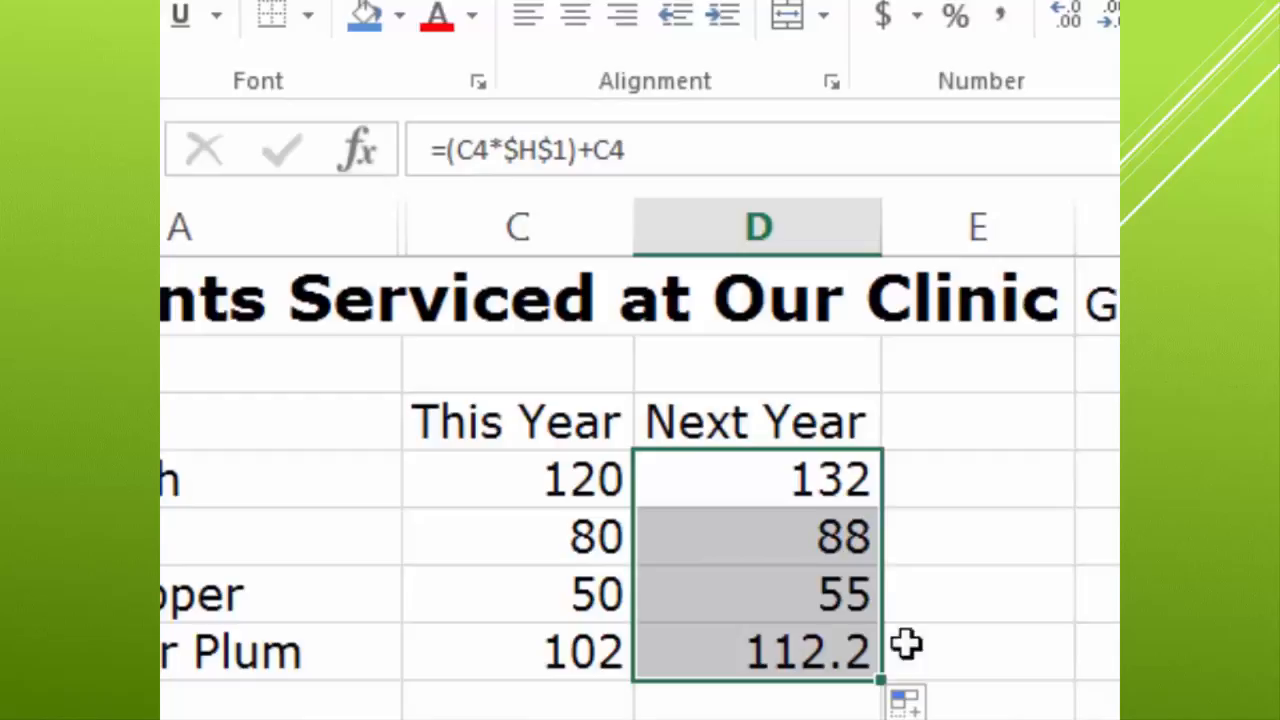
{"action": "left_click", "coordinate": [756, 652]}
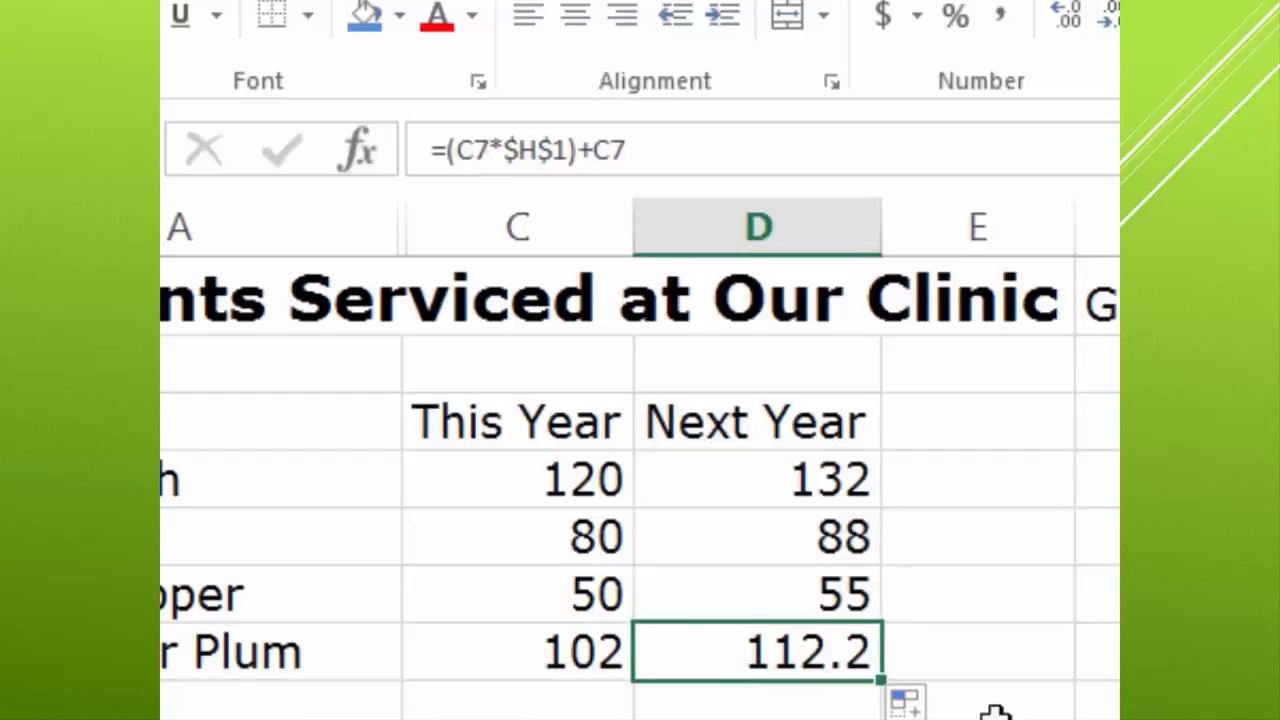
{"action": "mouse_move", "coordinate": [1096, 658]}
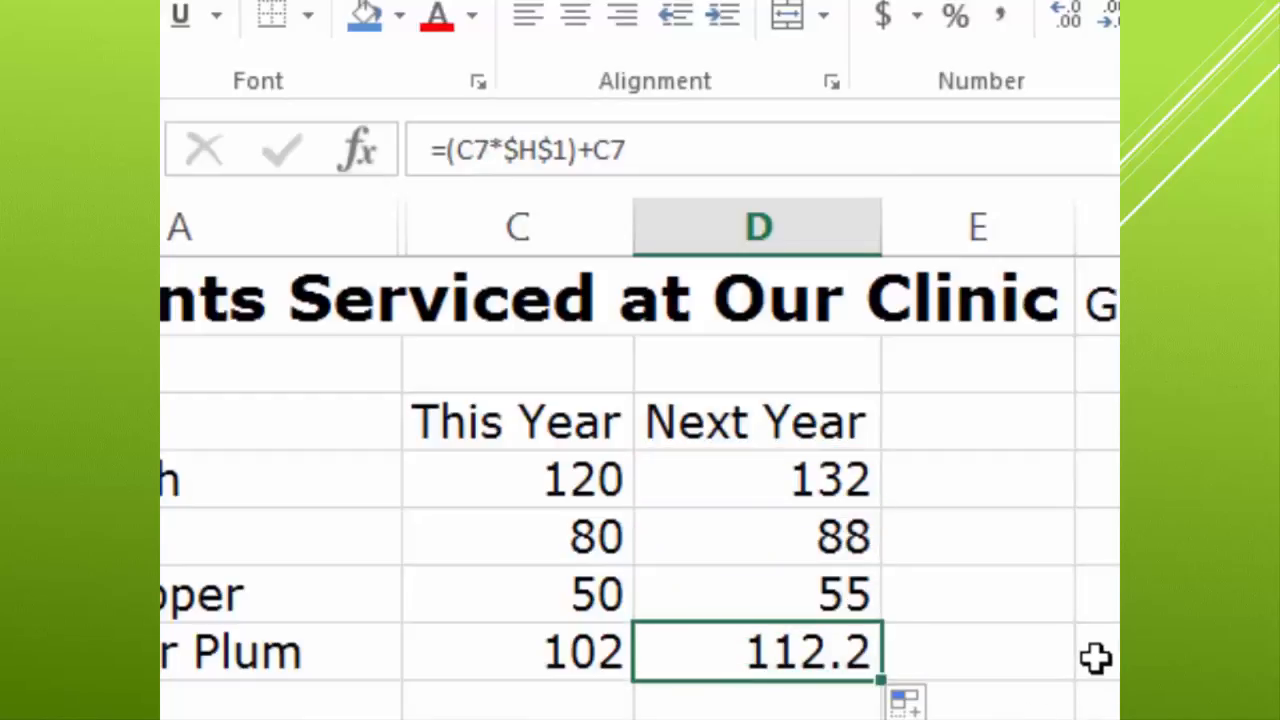
{"action": "mouse_move", "coordinate": [1028, 684]}
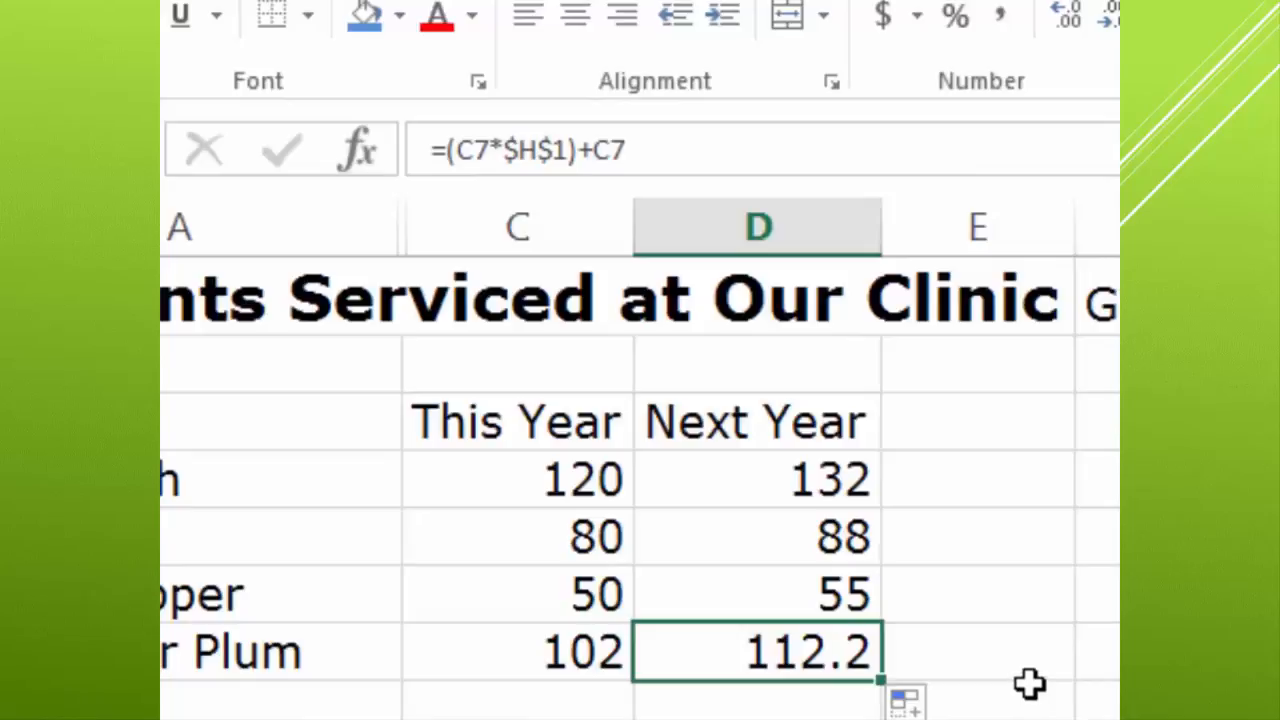
{"action": "mouse_move", "coordinate": [550, 480]}
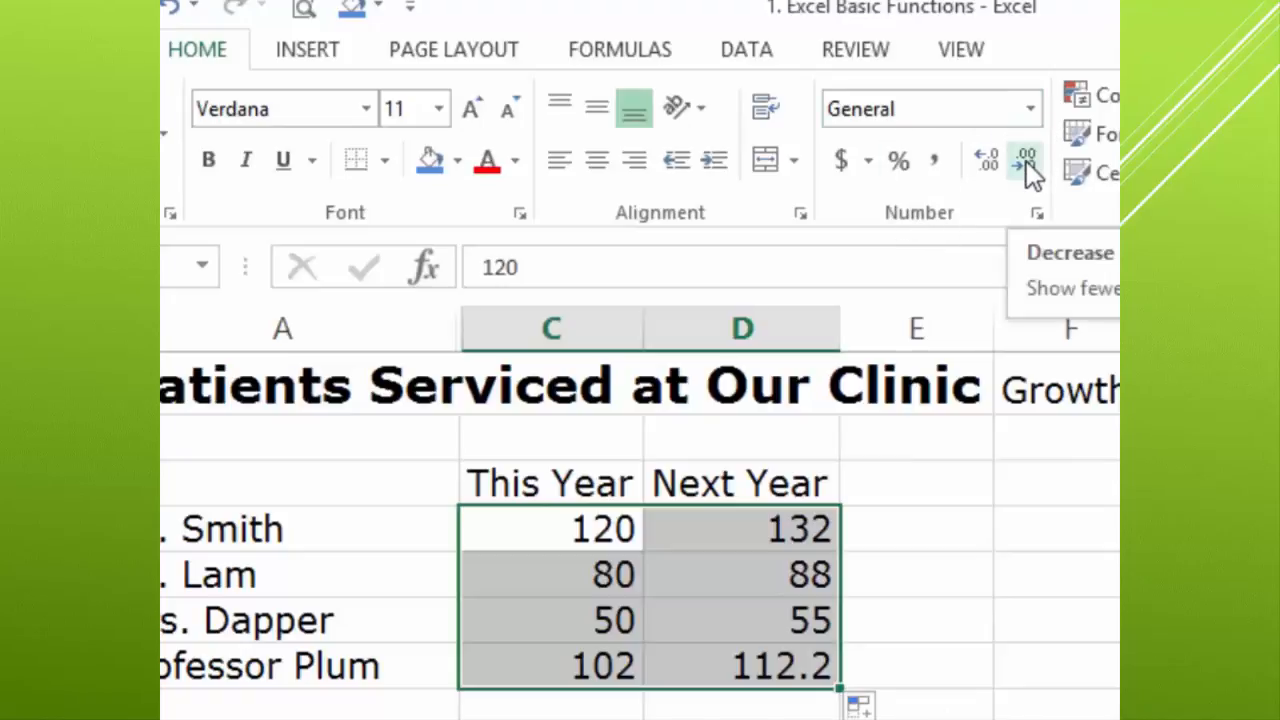
Decrease decimals so Next Year shows whole numbers with totals 387.2, 96.8 and 4
{"action": "left_click", "coordinate": [1024, 160]}
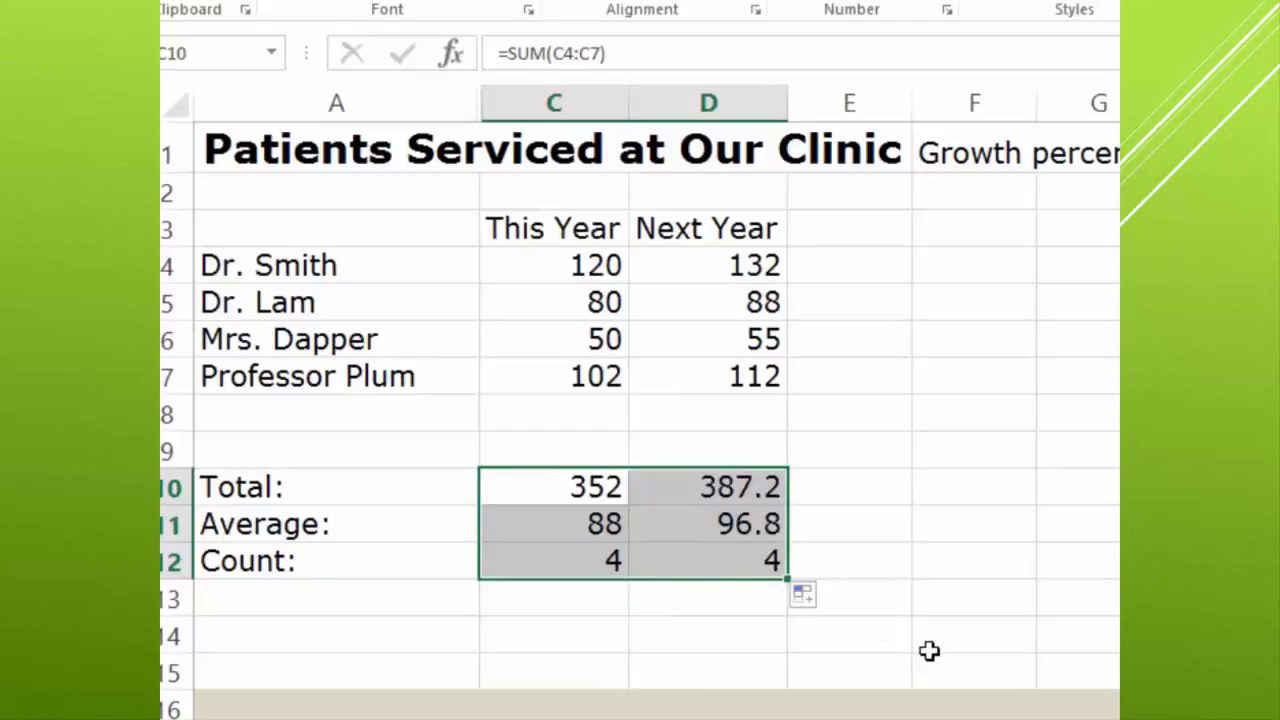
{"action": "mouse_move", "coordinate": [742, 512]}
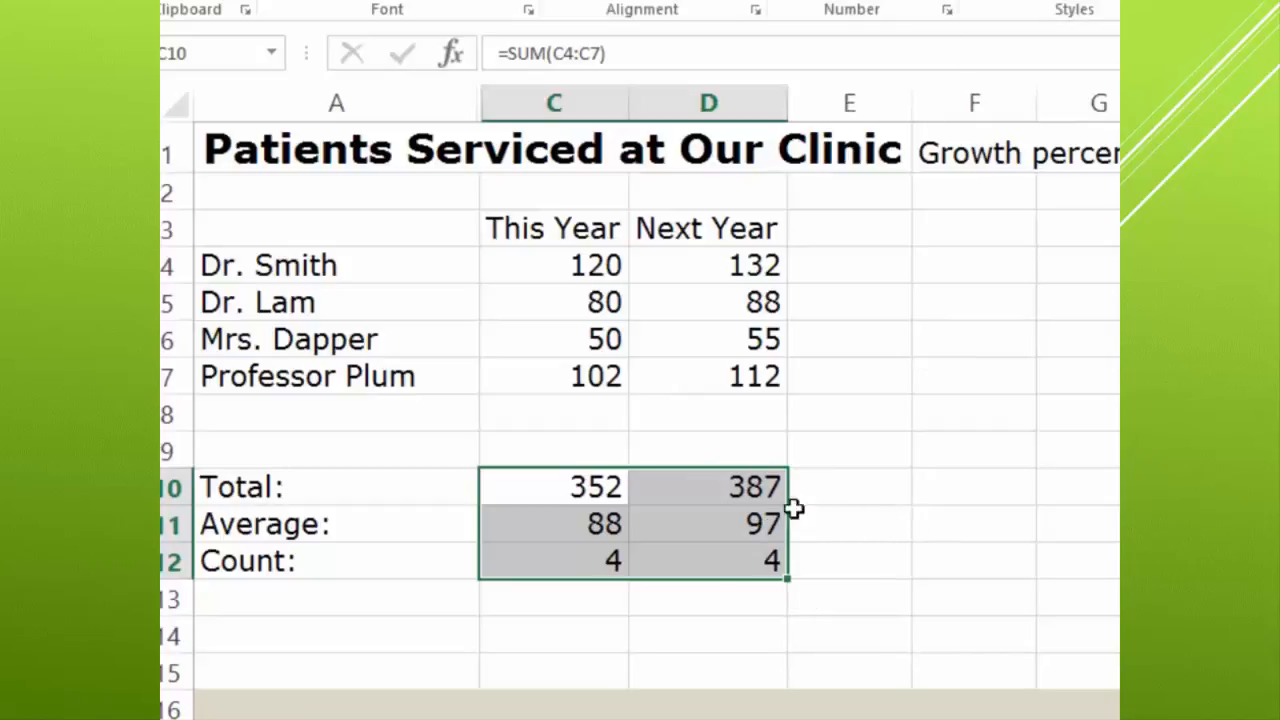
Deselect the summary cells to review the rounded Next Year total 387 and average 97
{"action": "left_click", "coordinate": [848, 524]}
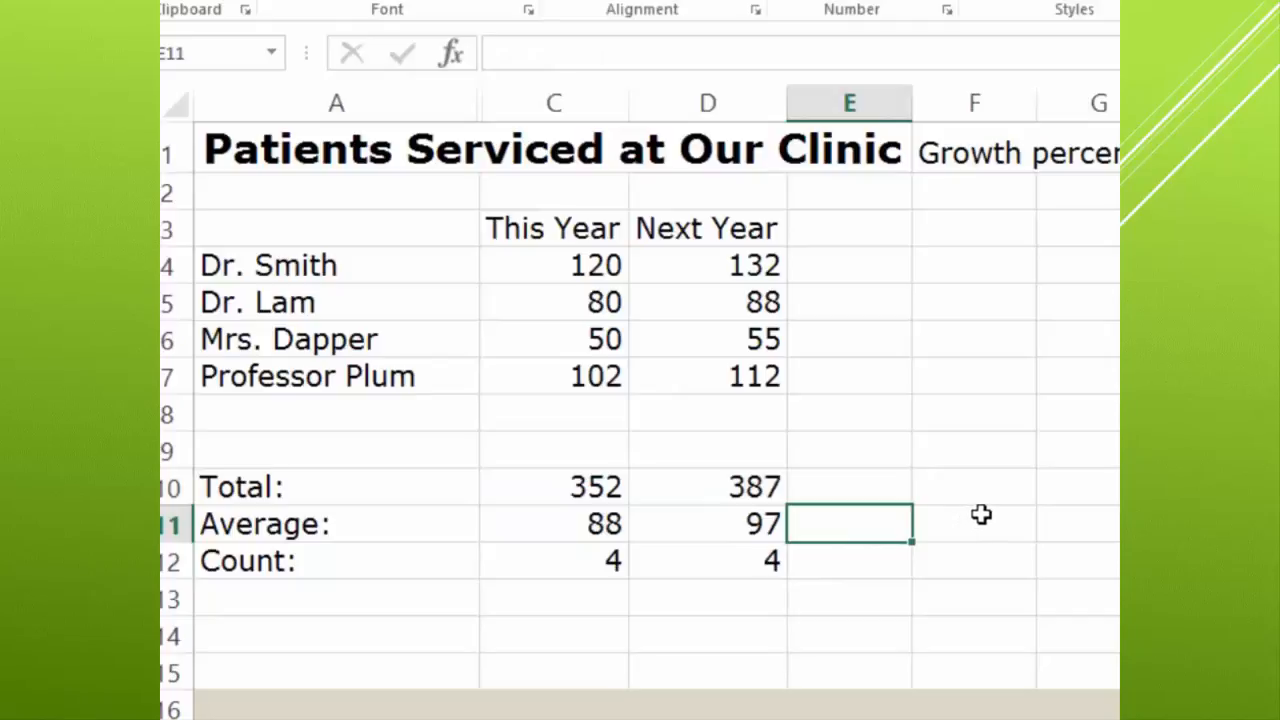
{"action": "mouse_move", "coordinate": [984, 514]}
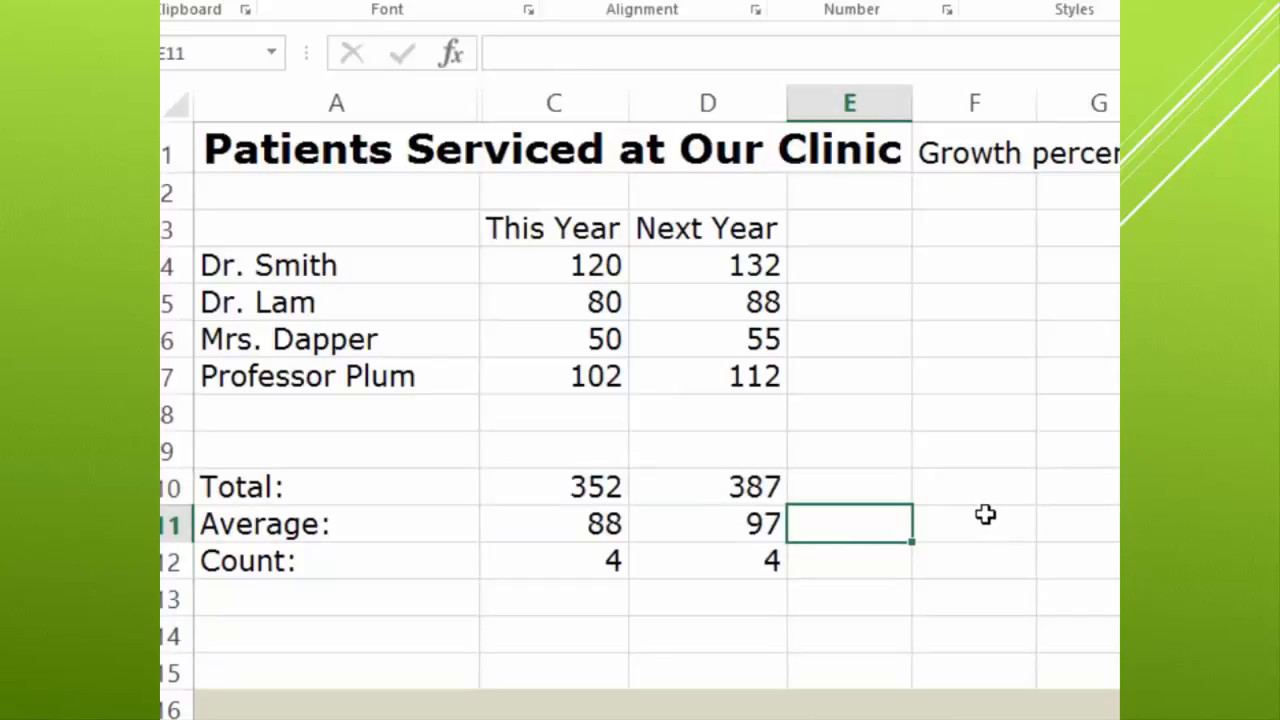
{"action": "mouse_move", "coordinate": [990, 512]}
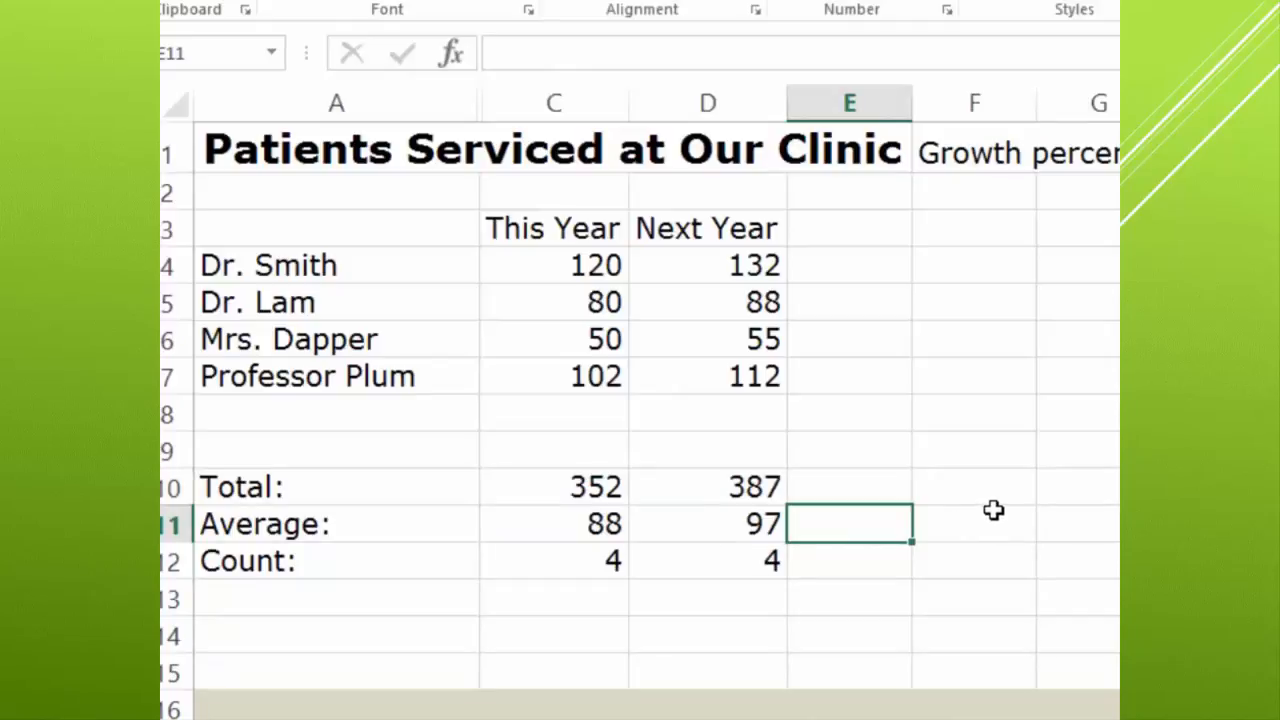
{"action": "mouse_move", "coordinate": [996, 520]}
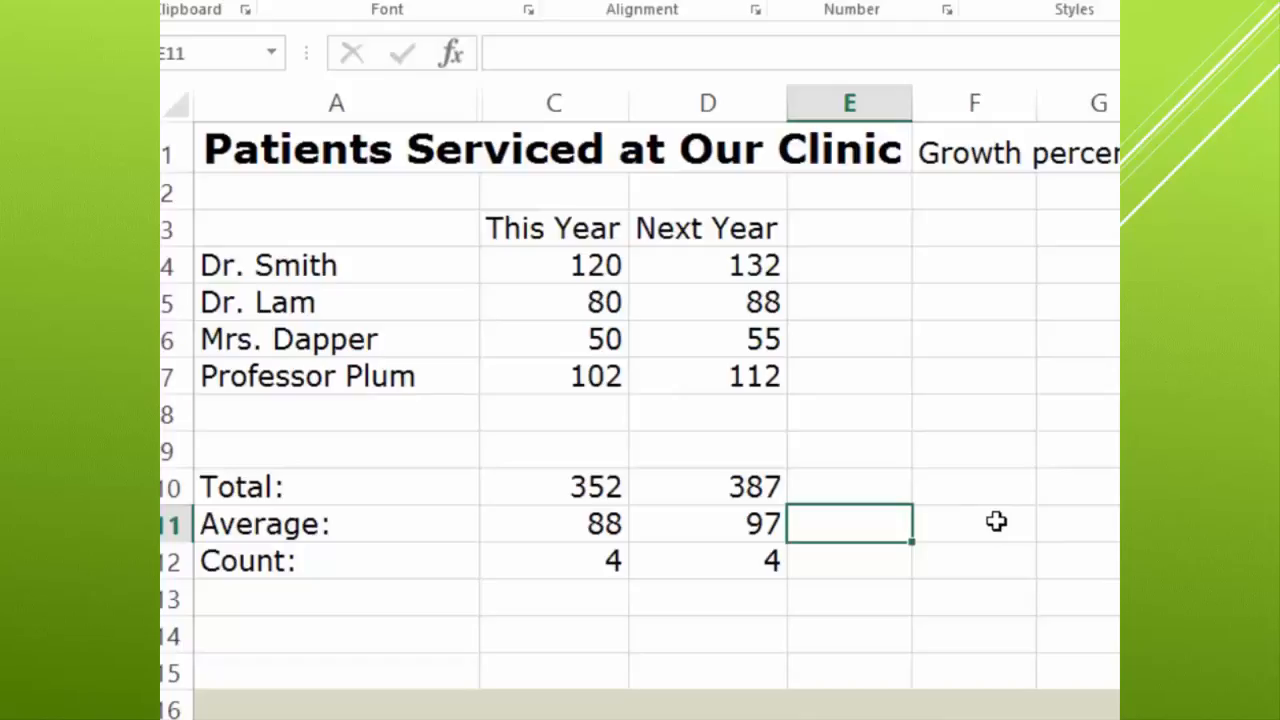
{"action": "mouse_move", "coordinate": [1000, 518]}
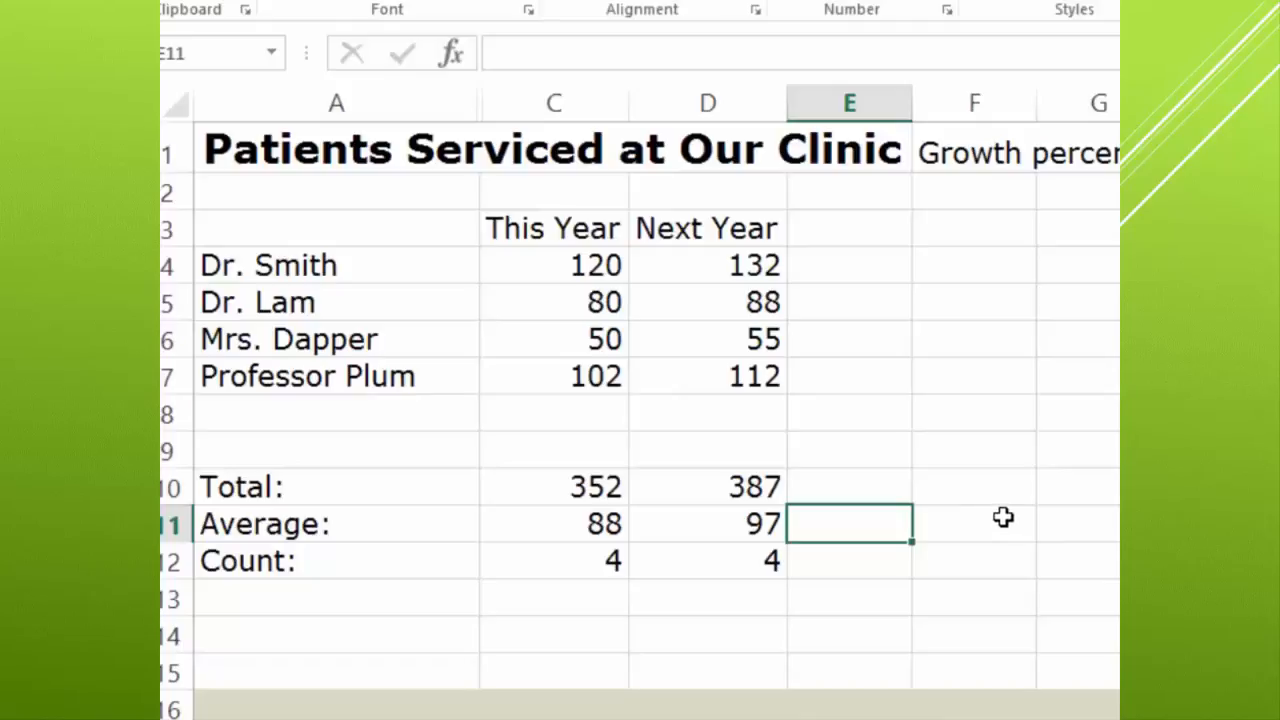
{"action": "mouse_move", "coordinate": [1008, 512]}
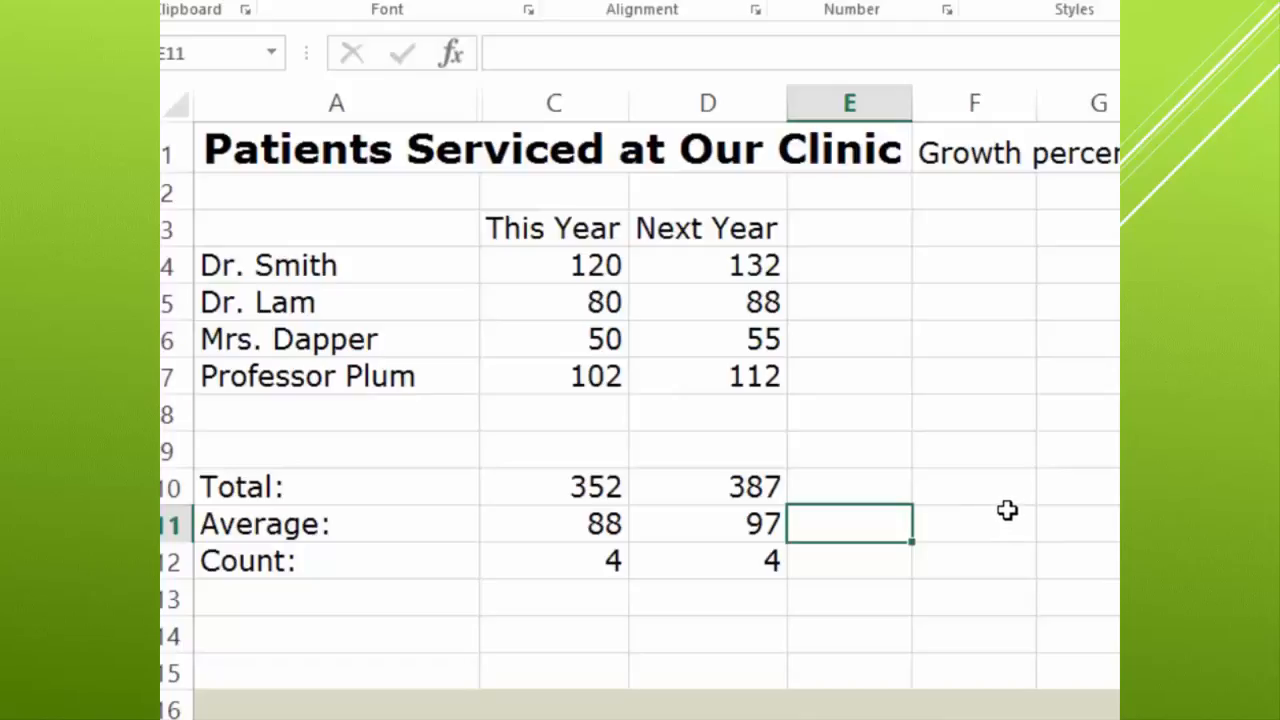
{"action": "mouse_move", "coordinate": [1018, 500]}
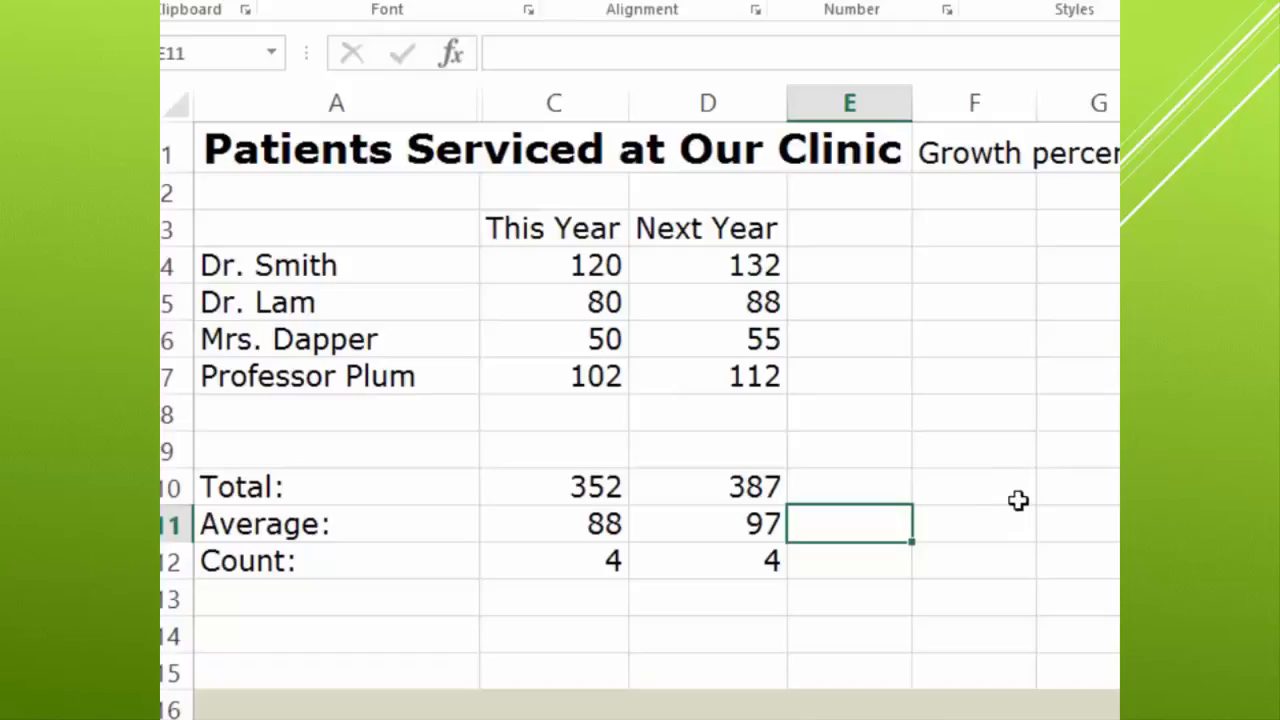
{"action": "mouse_move", "coordinate": [1058, 502]}
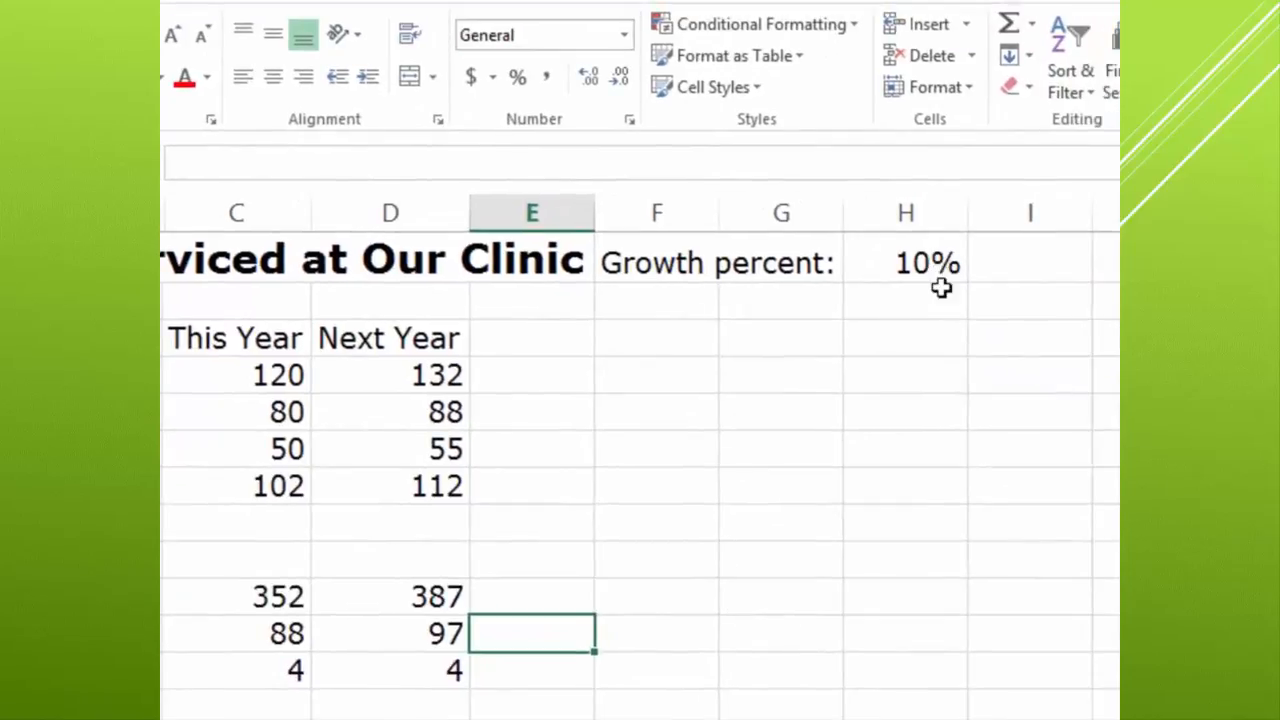
{"action": "mouse_move", "coordinate": [936, 356]}
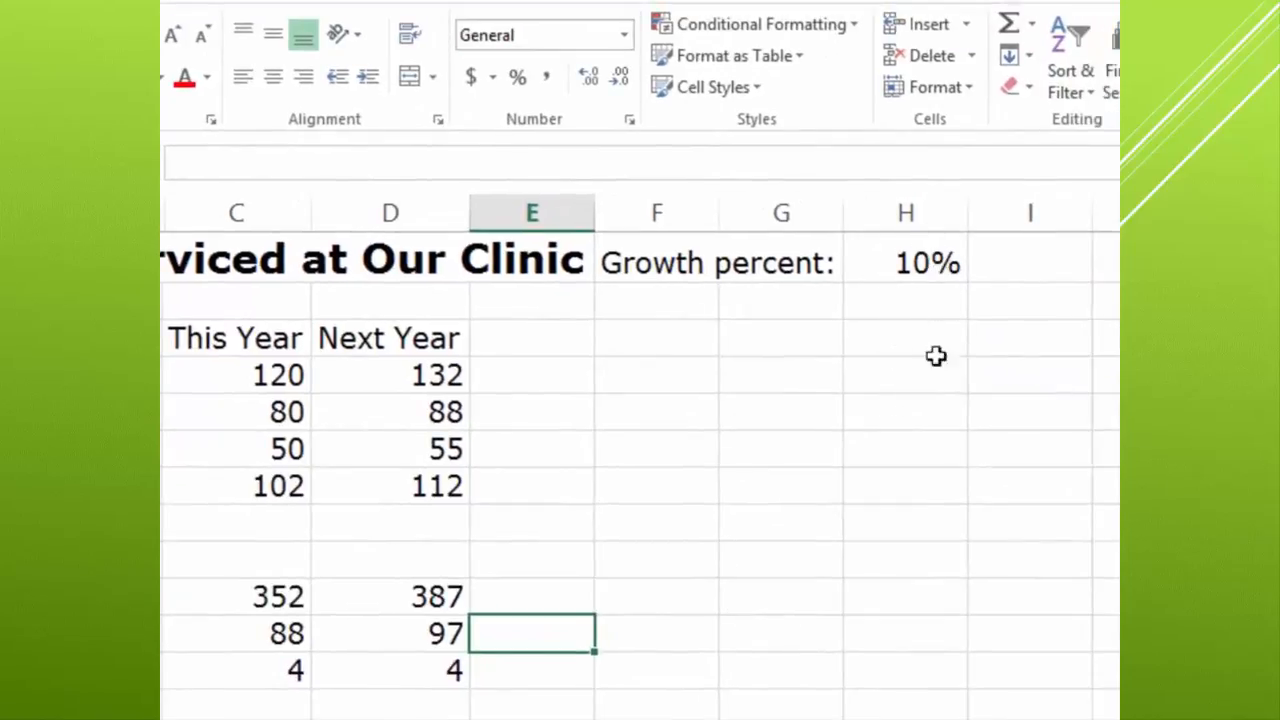
Enter a growth percent of 8.5 in H1 so the Next Year figures recalculate lower
{"action": "left_click", "coordinate": [904, 262]}
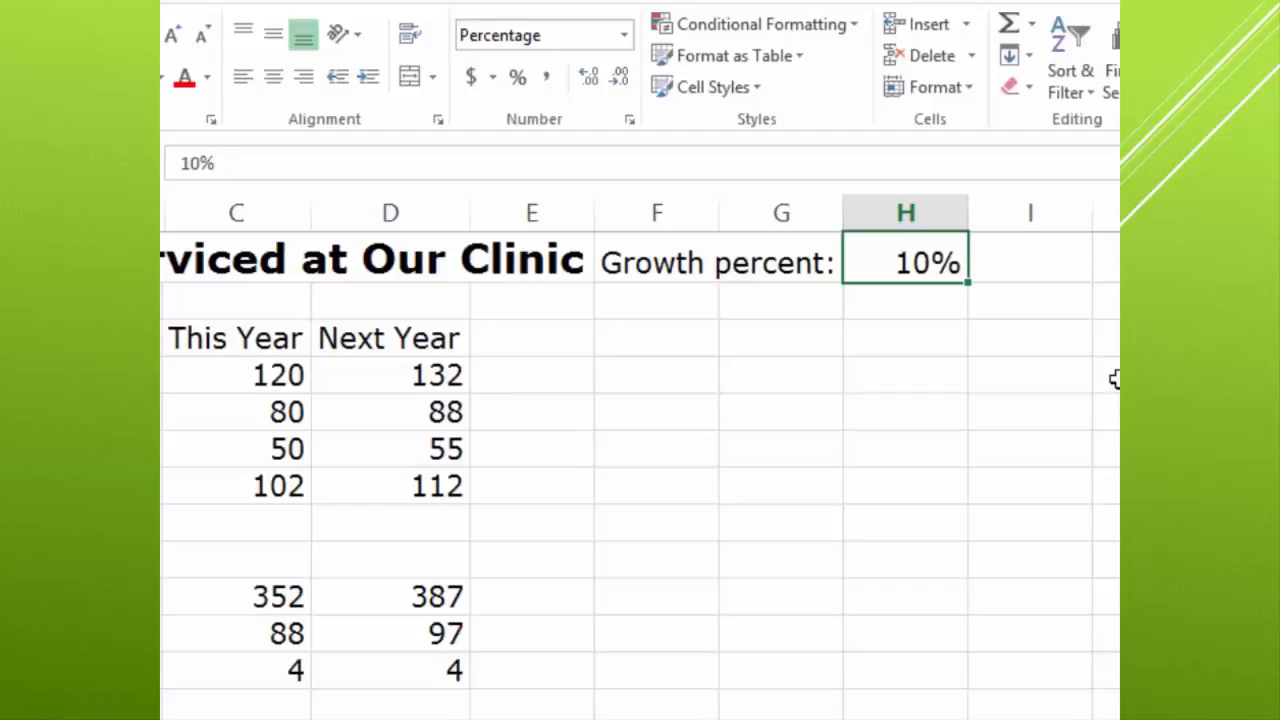
{"action": "type", "text": "8."}
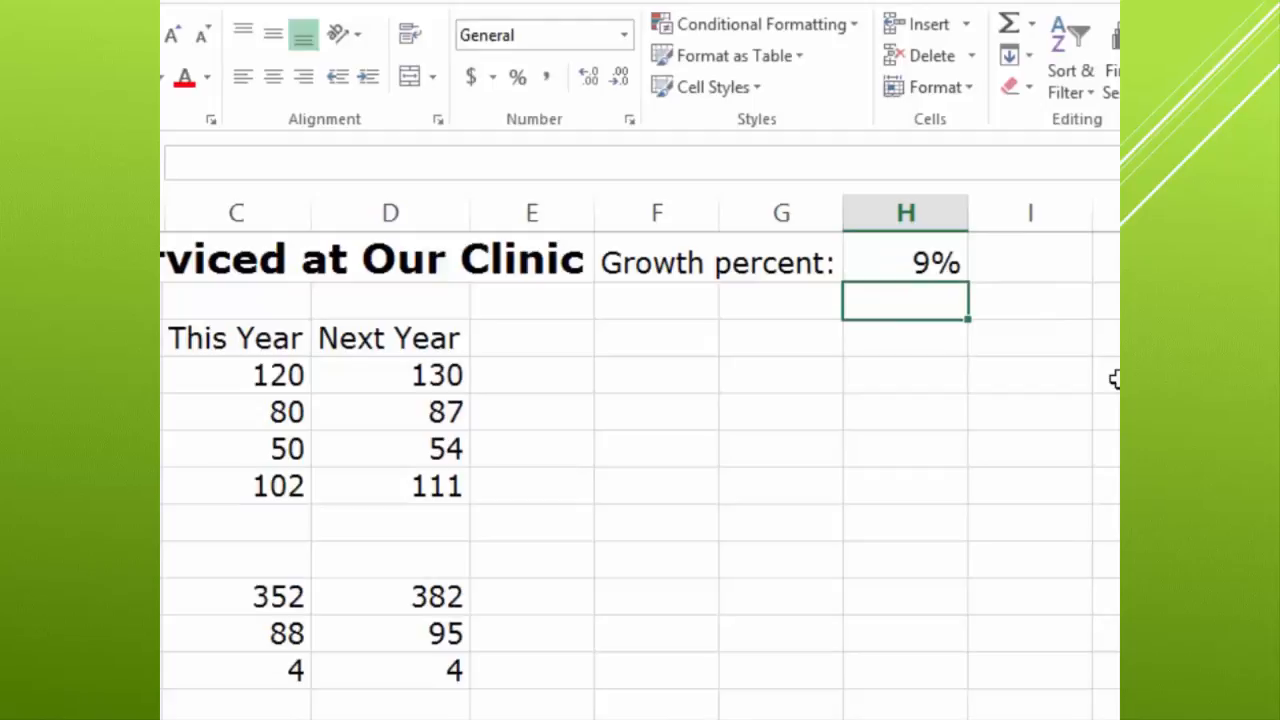
{"action": "left_click", "coordinate": [904, 262]}
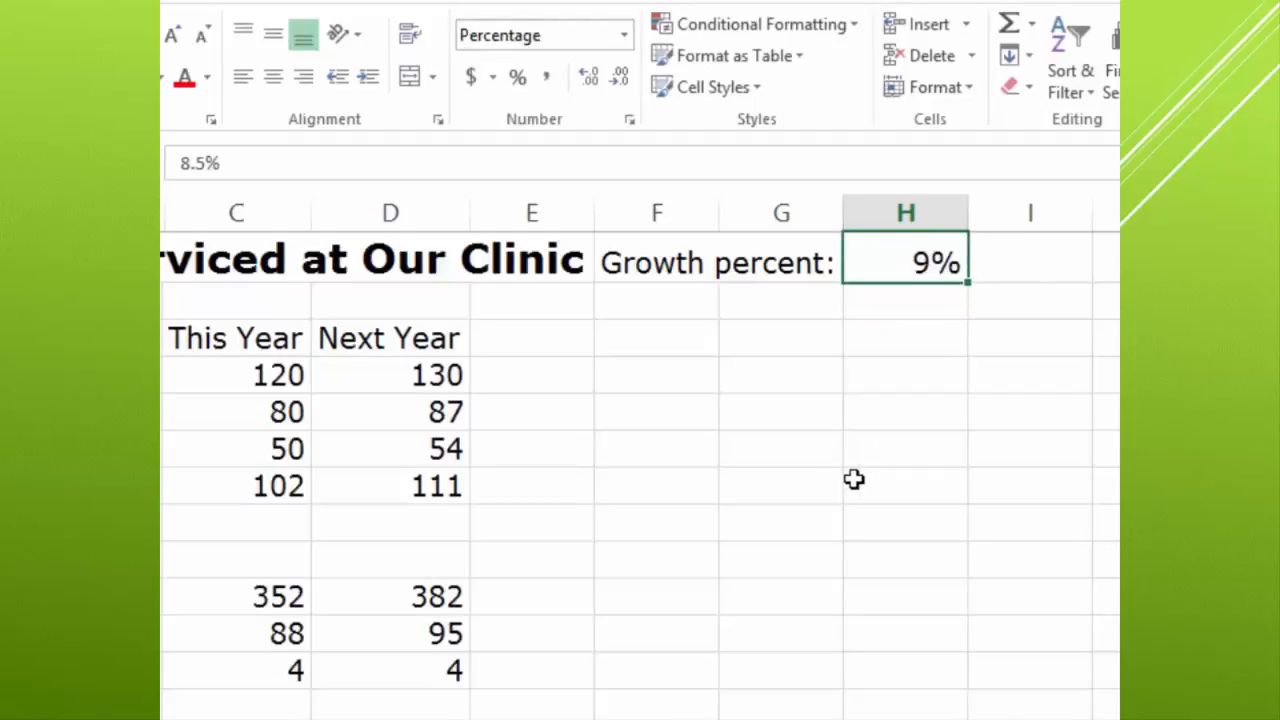
{"action": "mouse_move", "coordinate": [620, 78]}
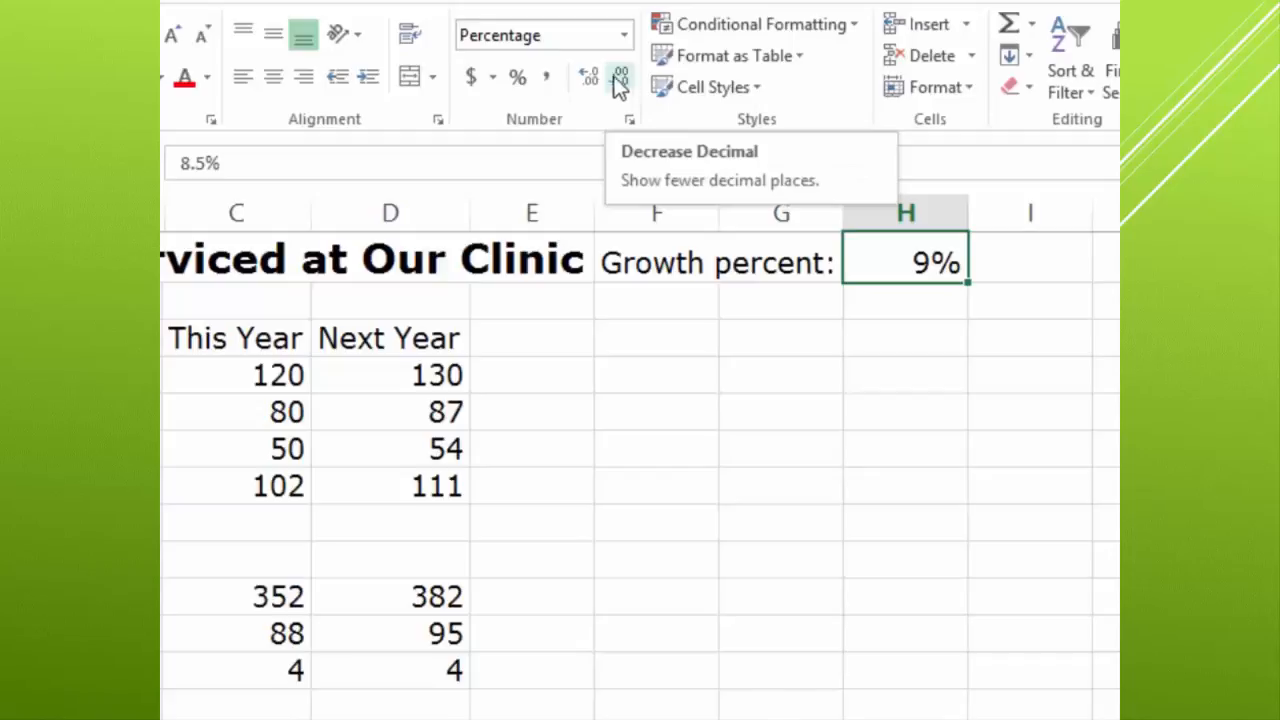
Show the growth percent in H1 with one decimal place as 8.5%
{"action": "left_click", "coordinate": [588, 76]}
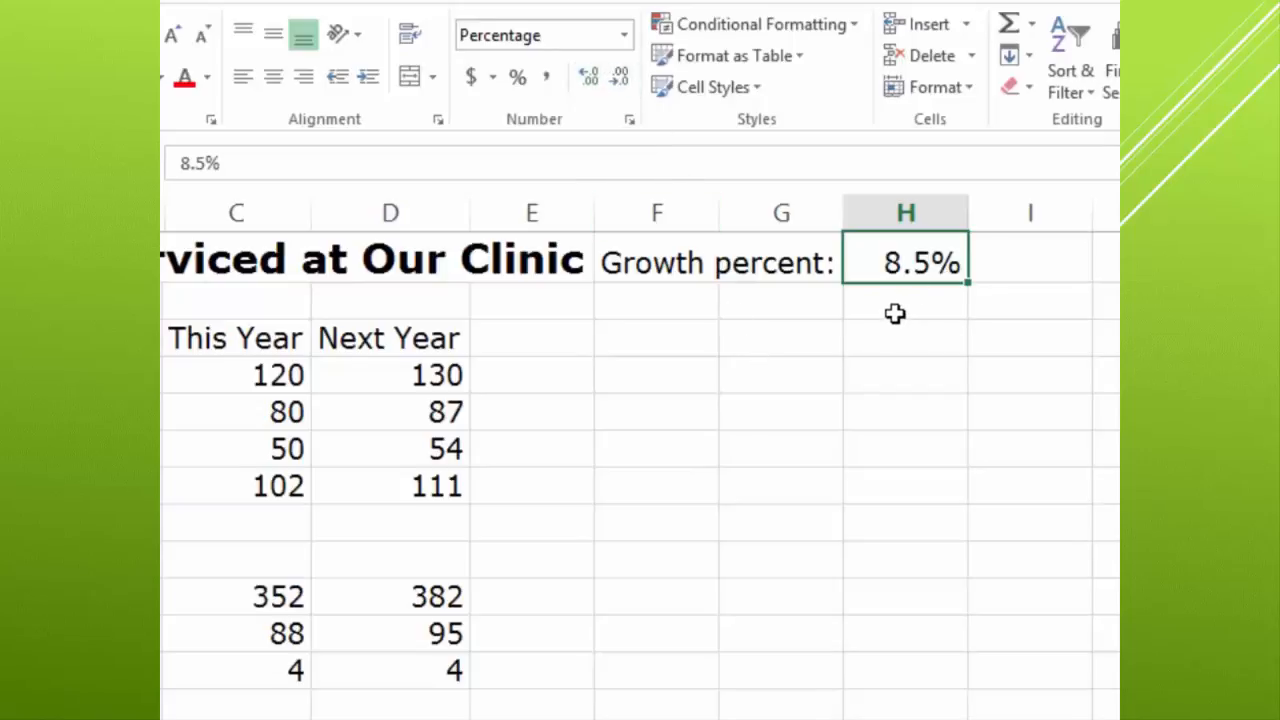
{"action": "mouse_move", "coordinate": [796, 356]}
{"action": "type", "text": "21"}
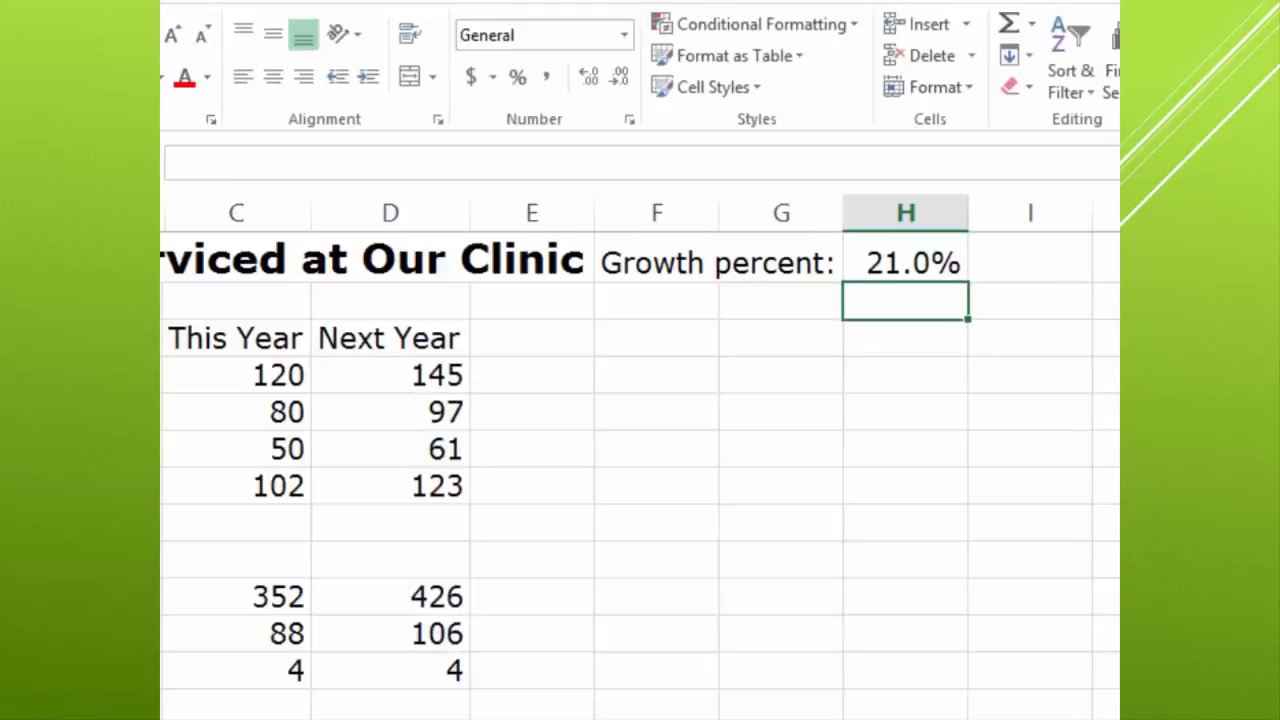
{"action": "mouse_move", "coordinate": [936, 260]}
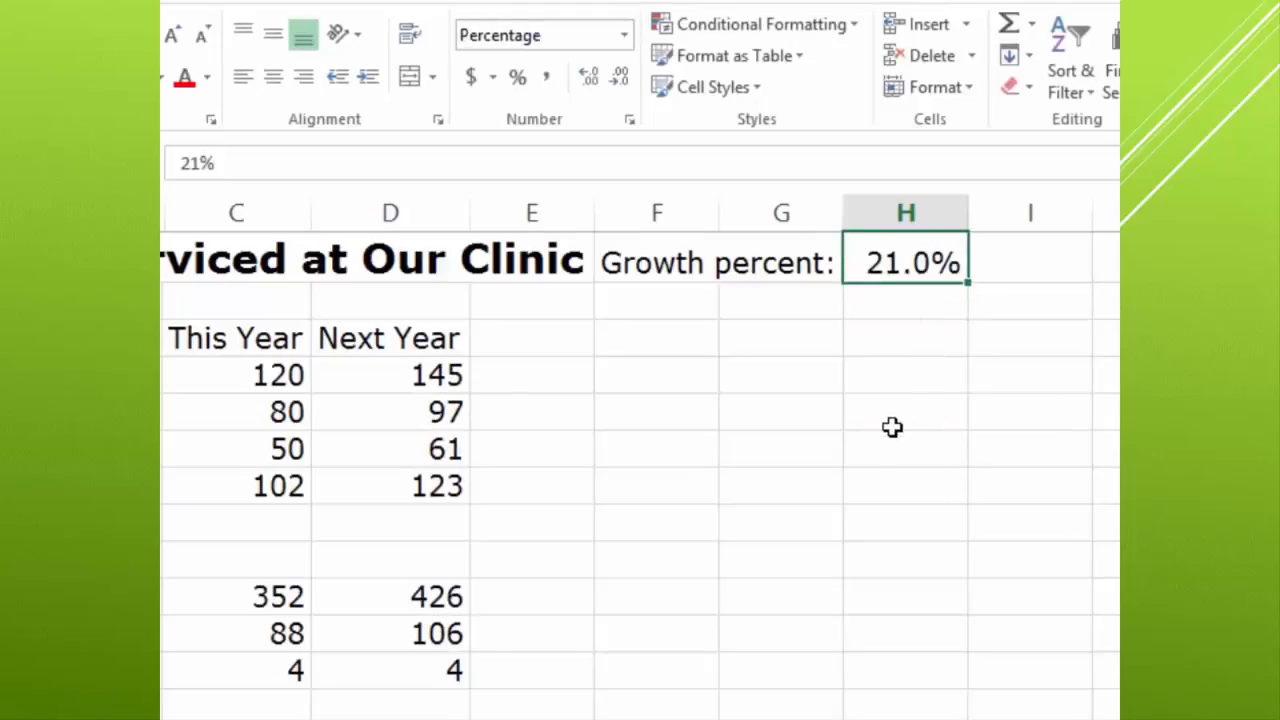
{"action": "mouse_move", "coordinate": [452, 696]}
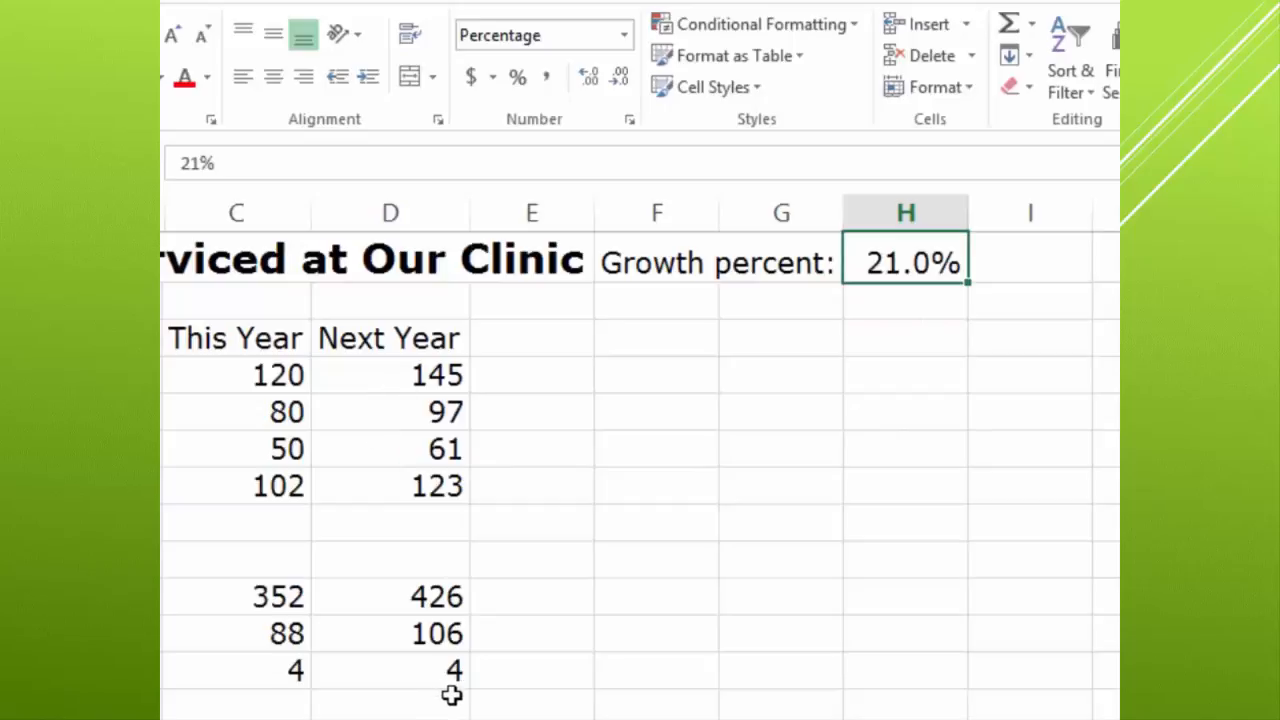
{"action": "mouse_move", "coordinate": [488, 688]}
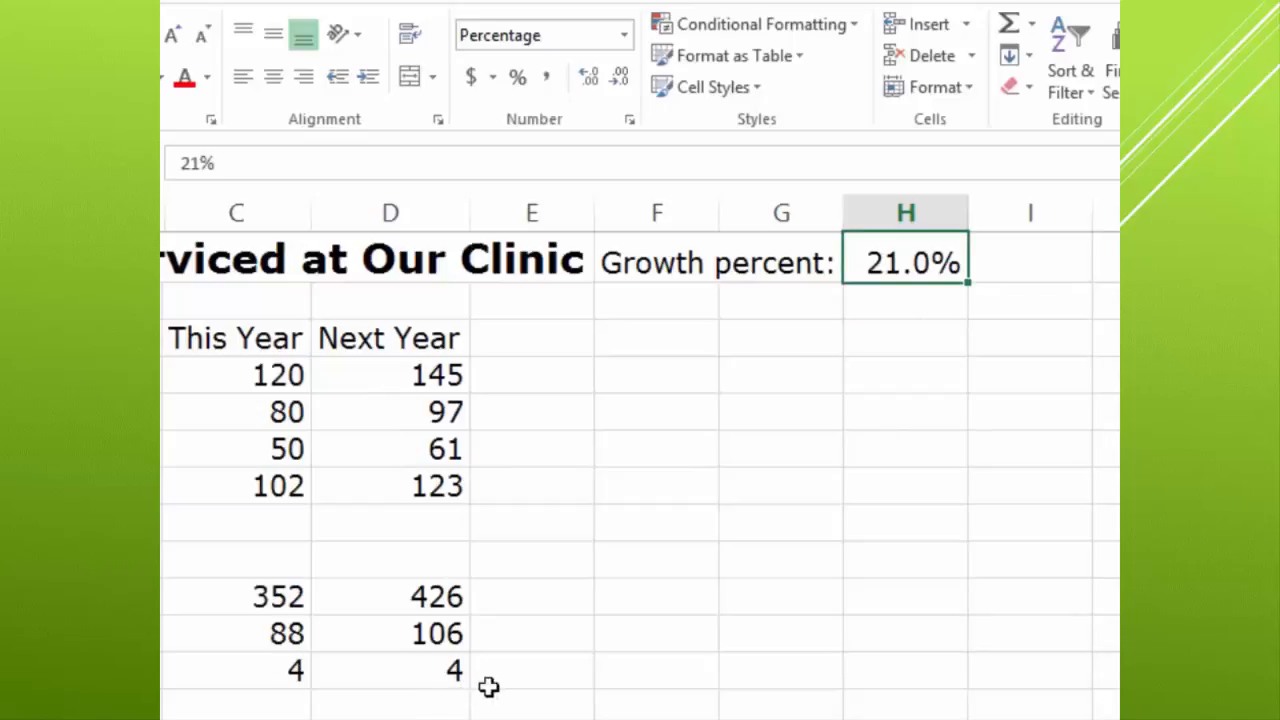
{"action": "mouse_move", "coordinate": [692, 614]}
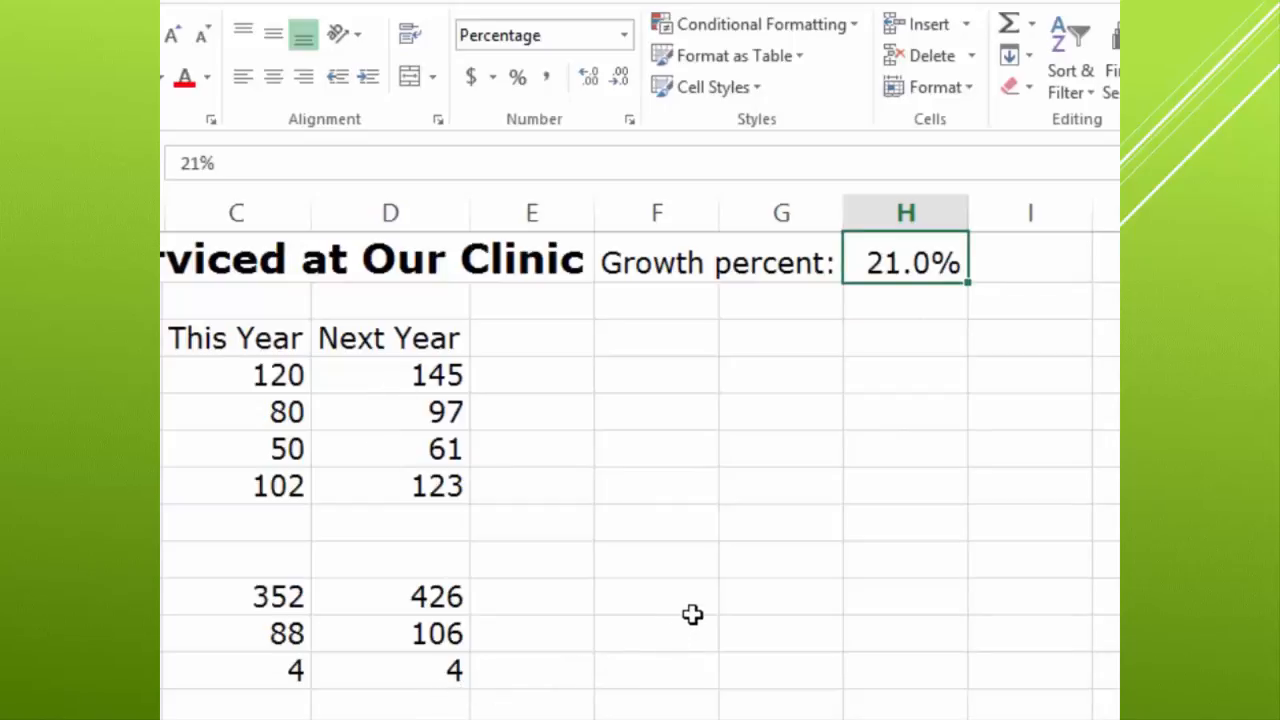
{"action": "mouse_move", "coordinate": [698, 608]}
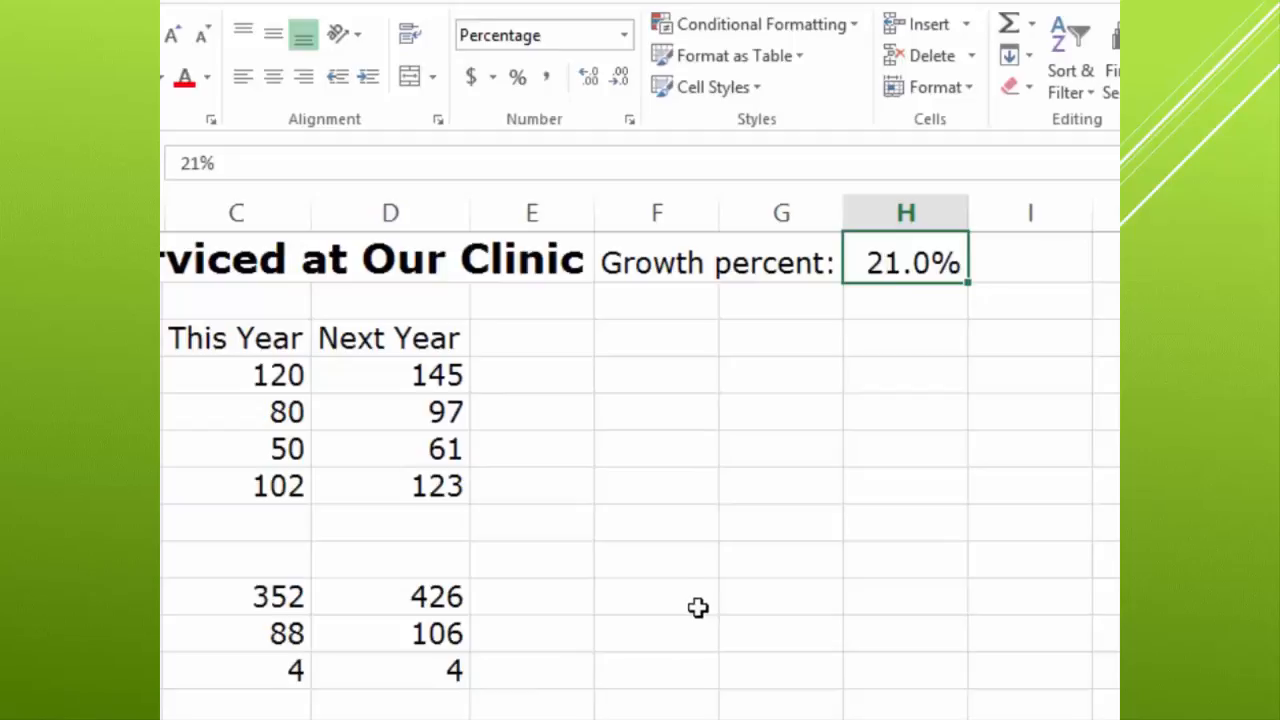
{"action": "mouse_move", "coordinate": [698, 612]}
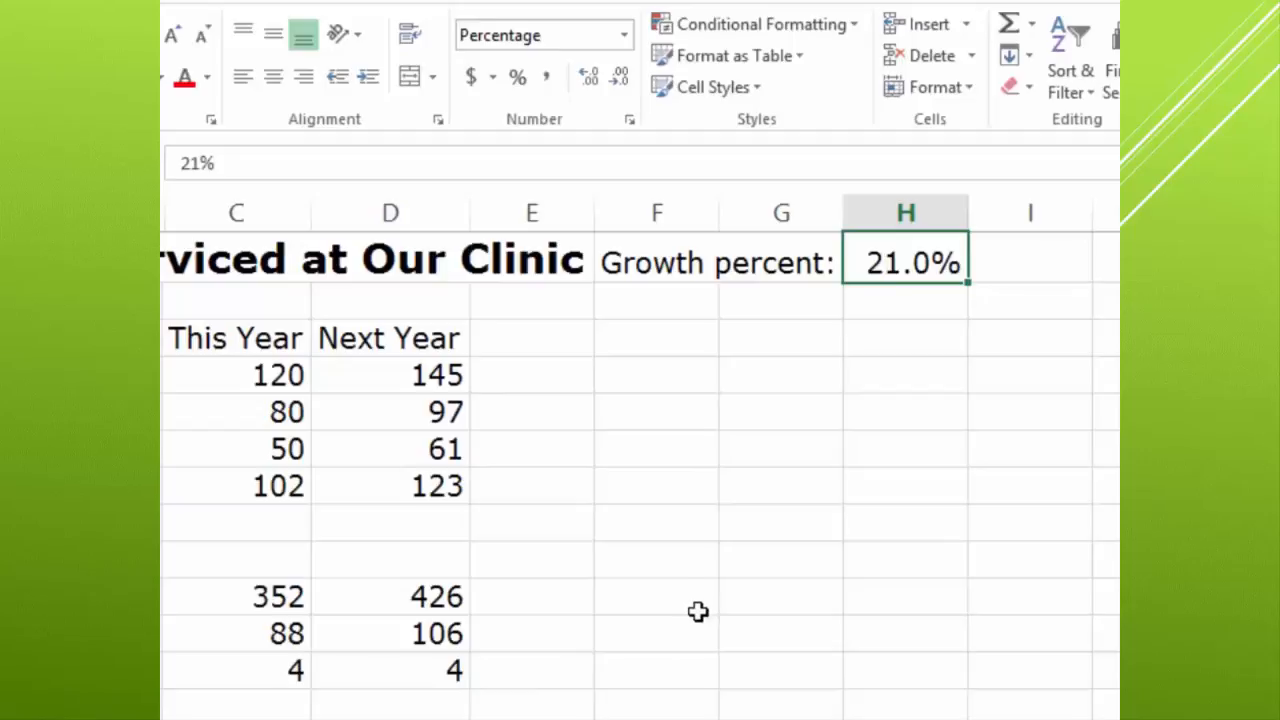